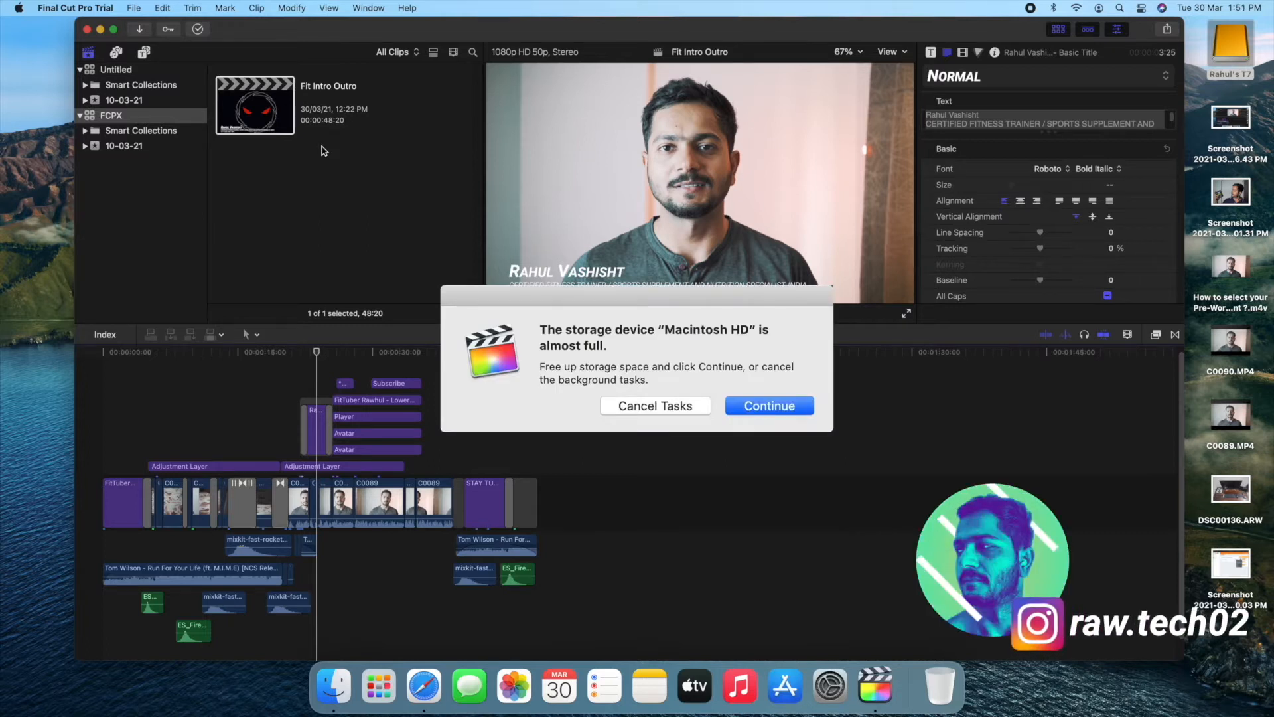
Dismiss the repeated 'storage device almost full' alerts to return to the Fit Intro Outro project.
left_click(768, 405)
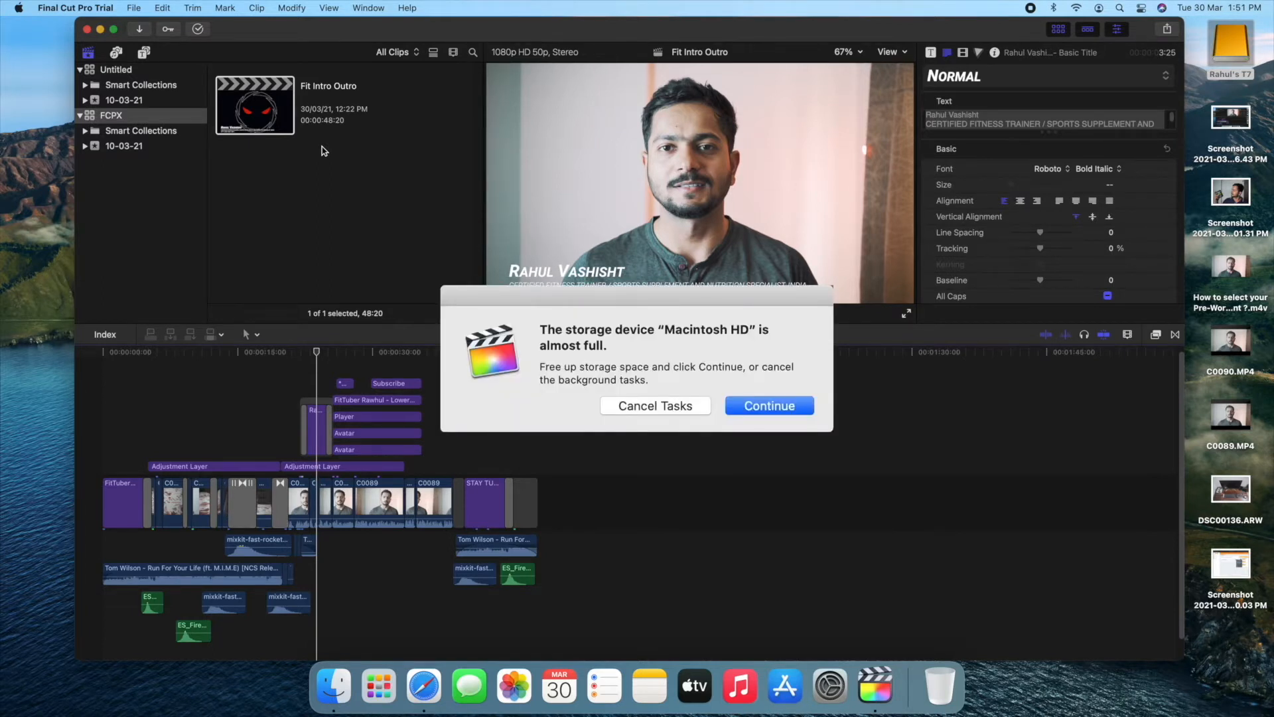
left_click(768, 406)
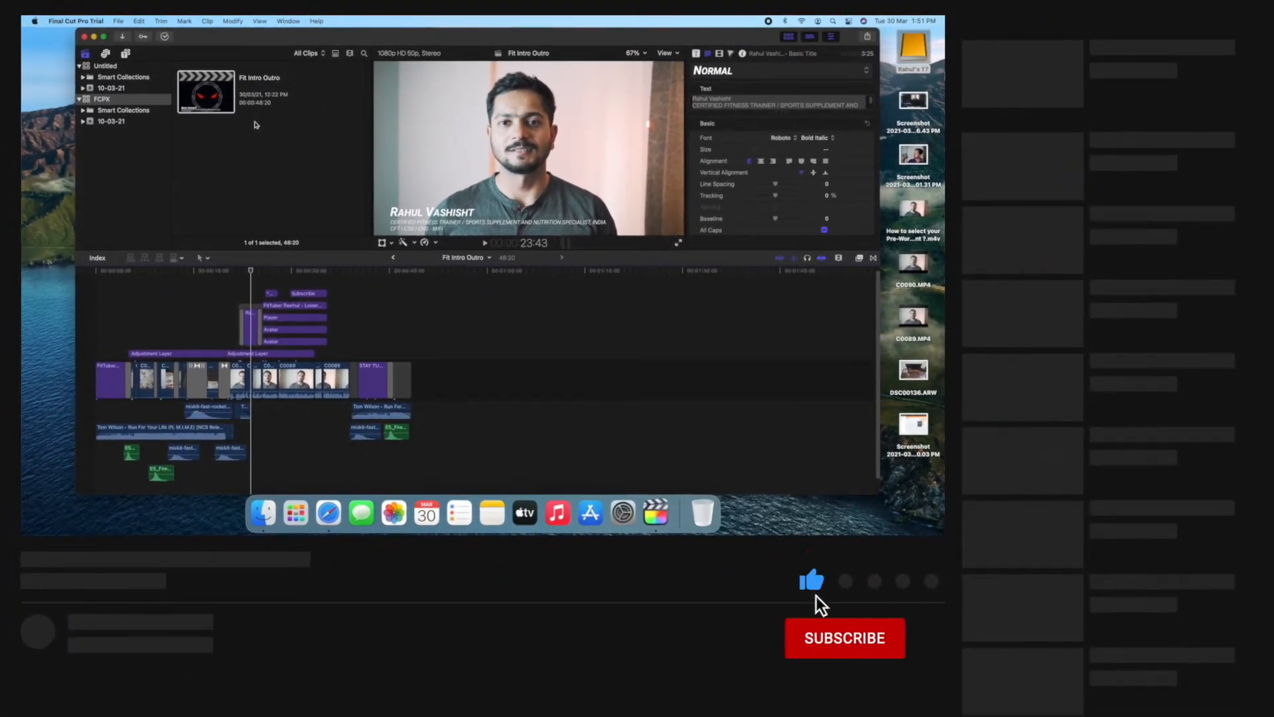
left_click(844, 638)
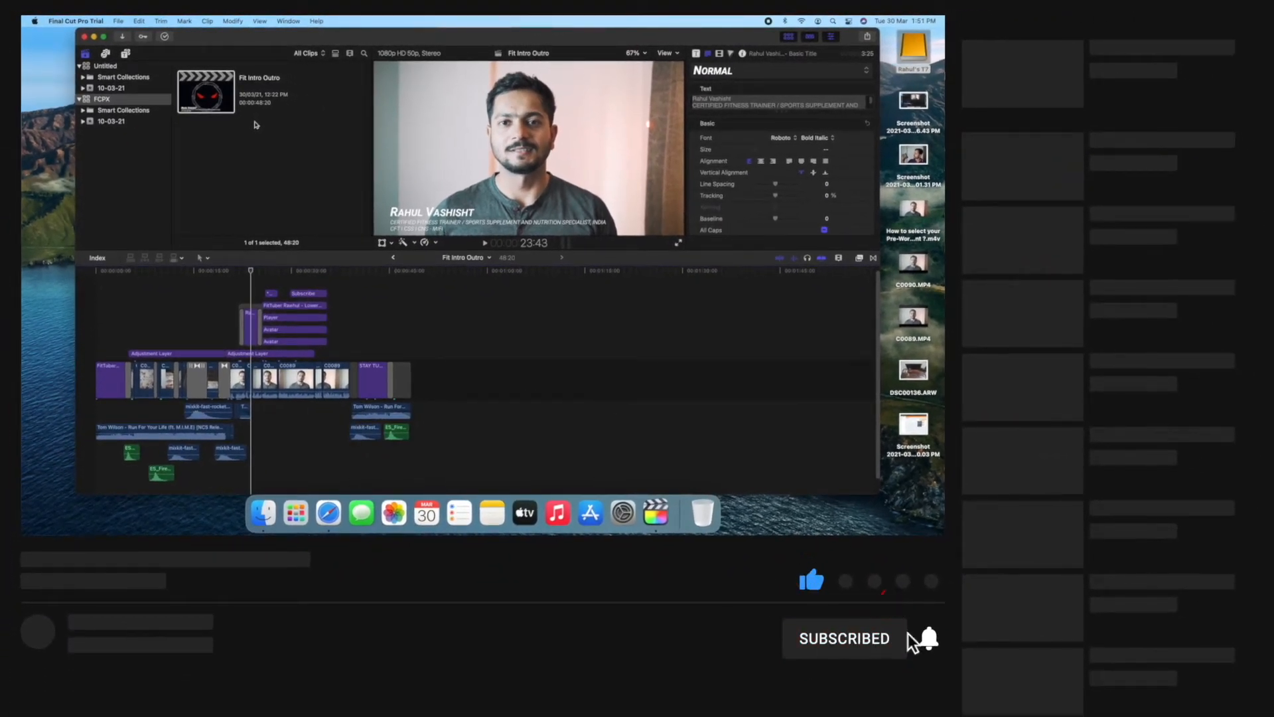
left_click(928, 638)
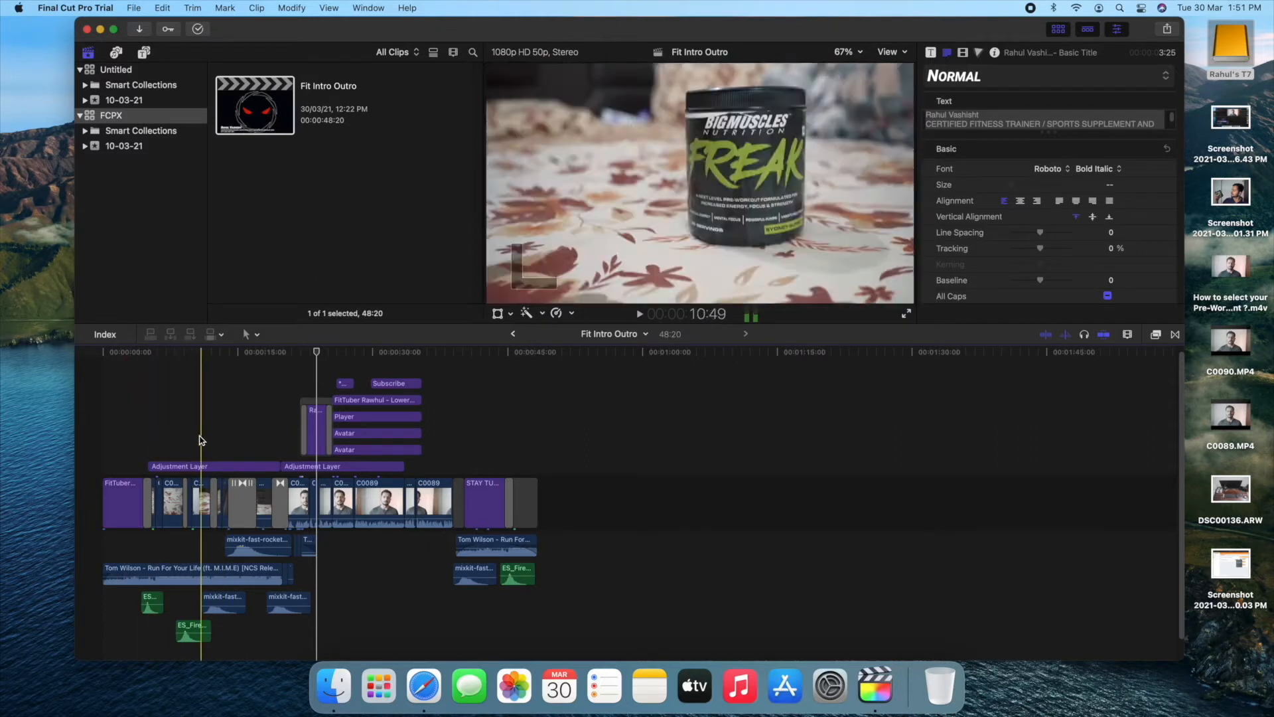
left_click(420, 448)
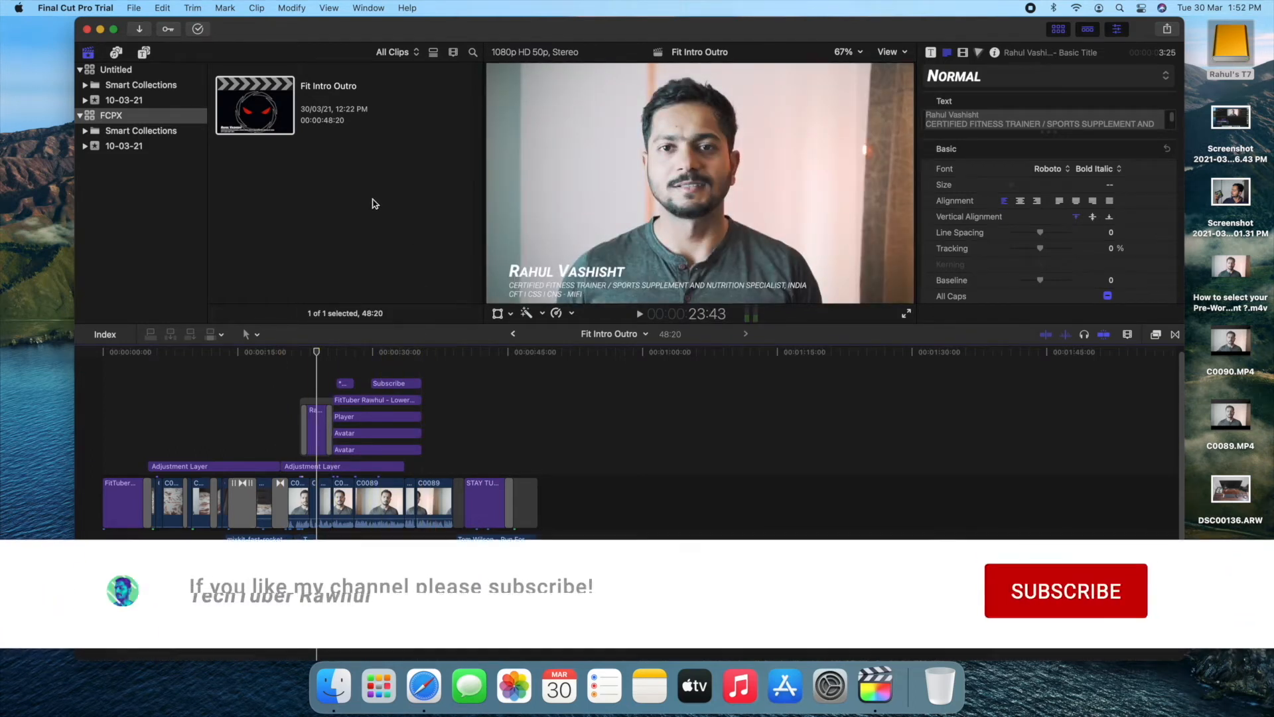
left_click(1064, 591)
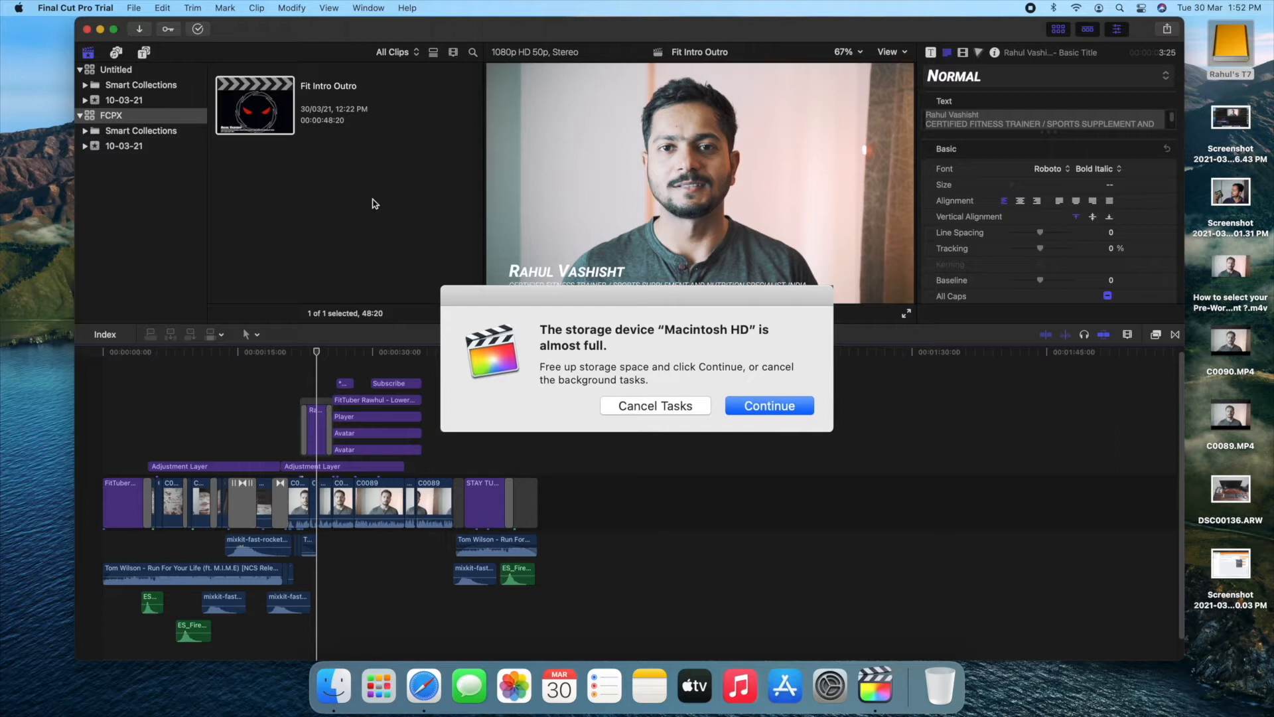
left_click(768, 406)
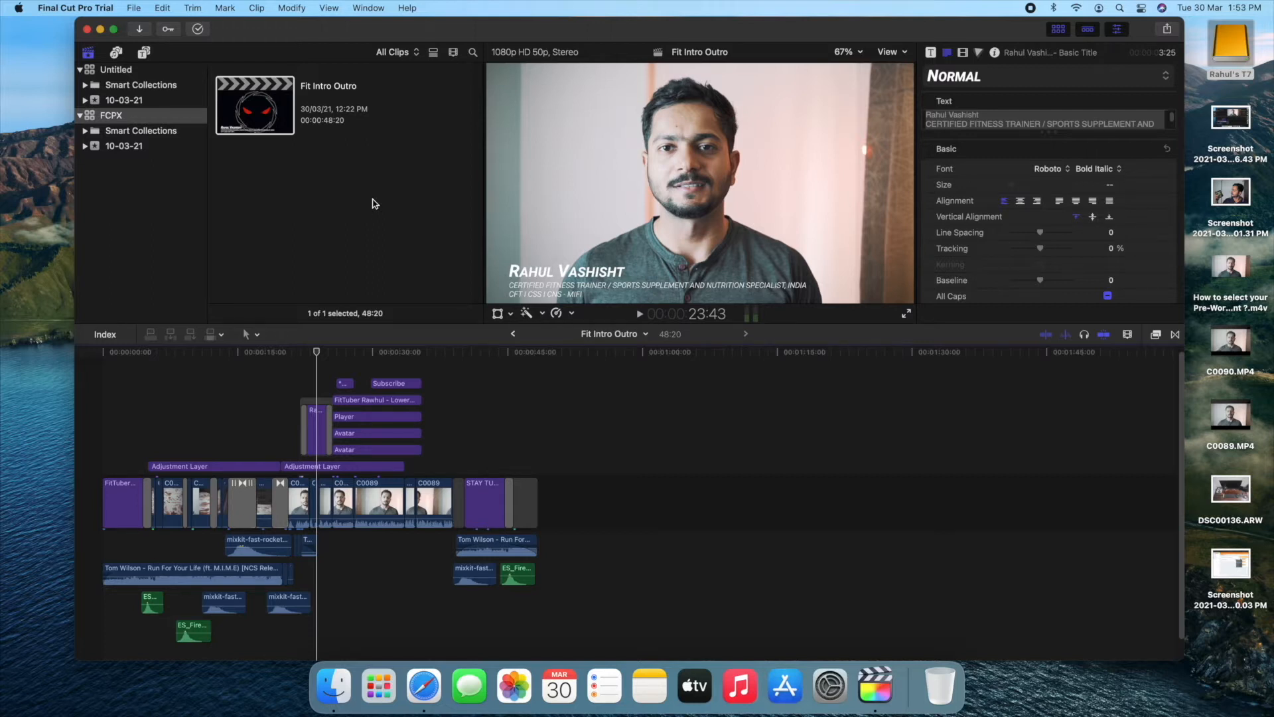
Open Get Info for the external SSD Rahul's T7, showing 481.75 GB available.
right_click(1230, 48)
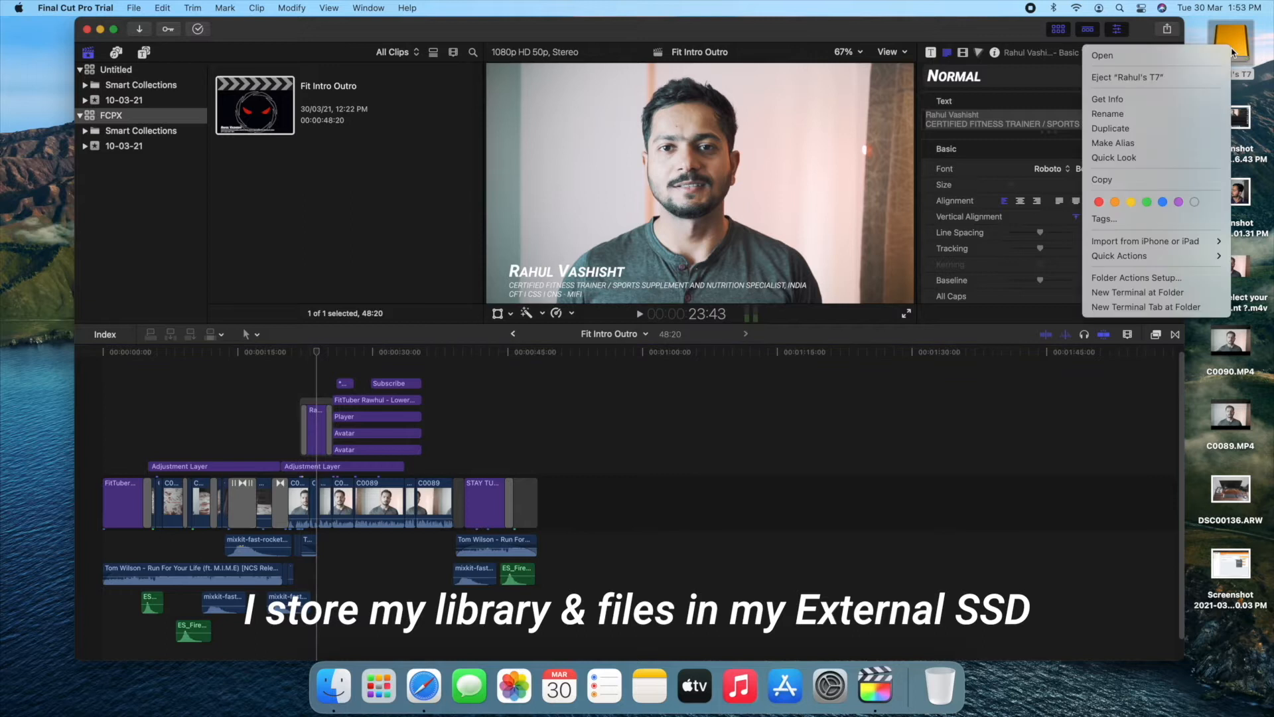
left_click(1108, 99)
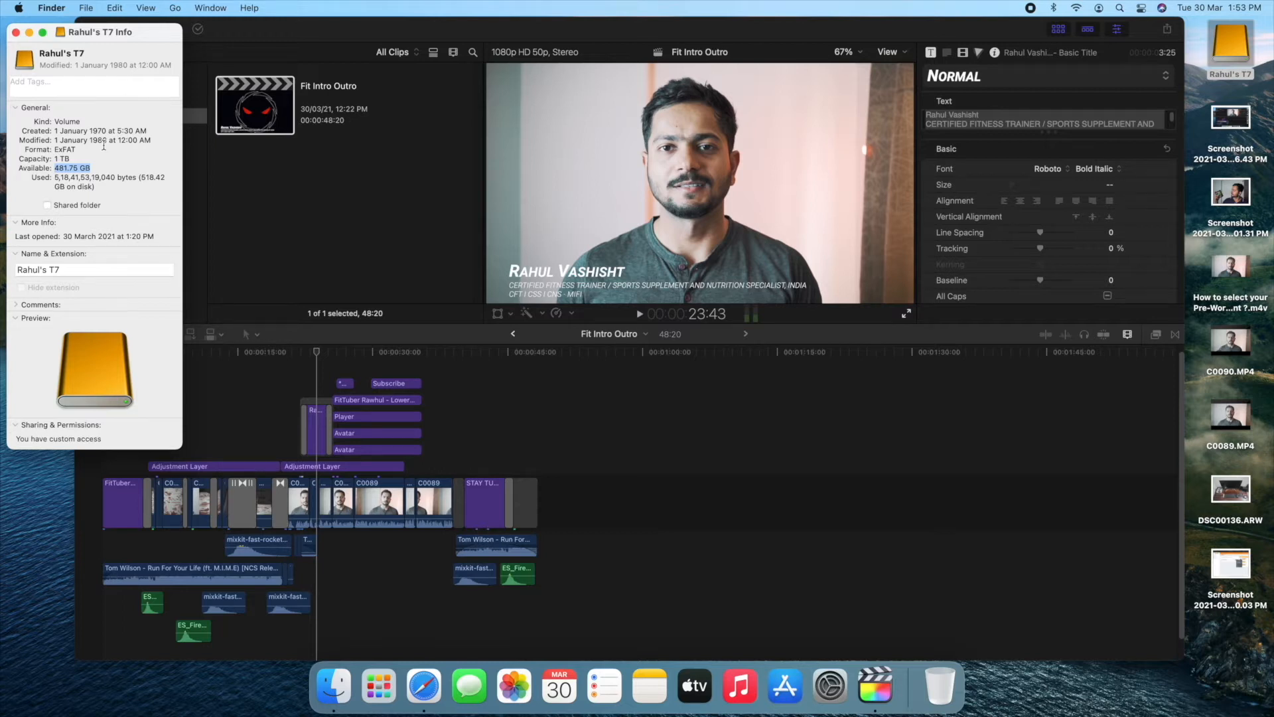
mouse_move(263, 191)
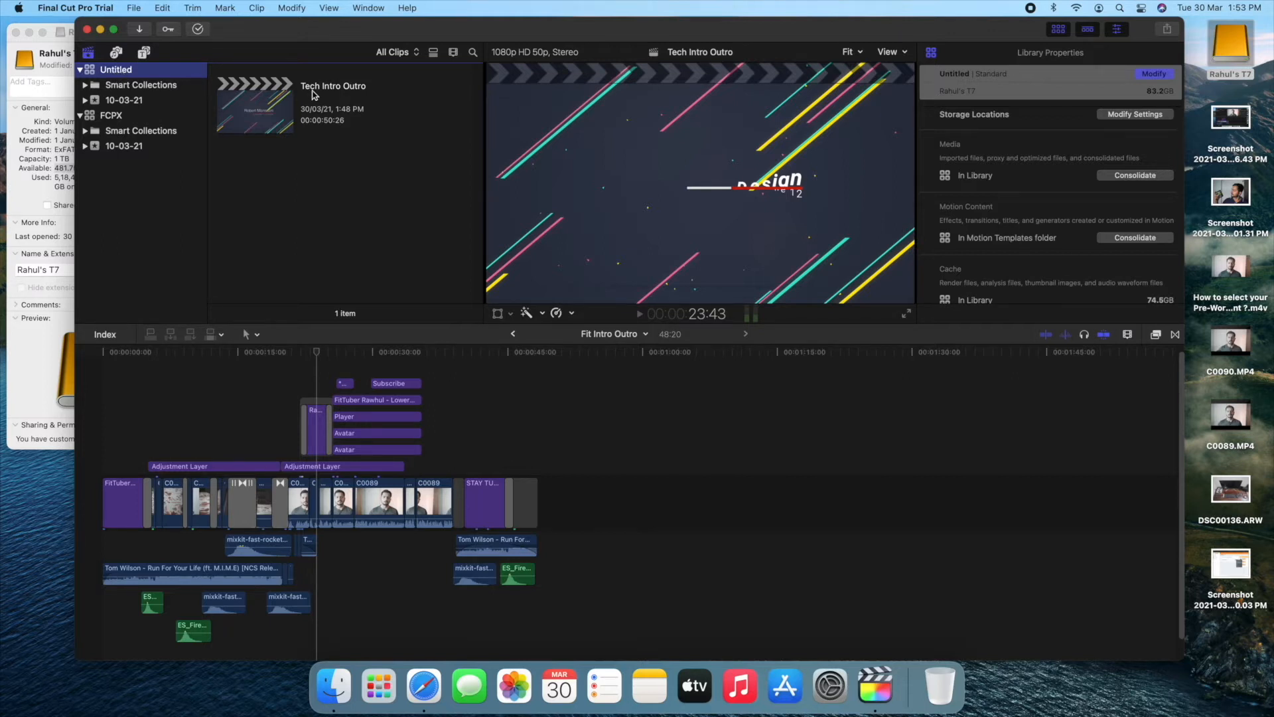
mouse_move(117, 69)
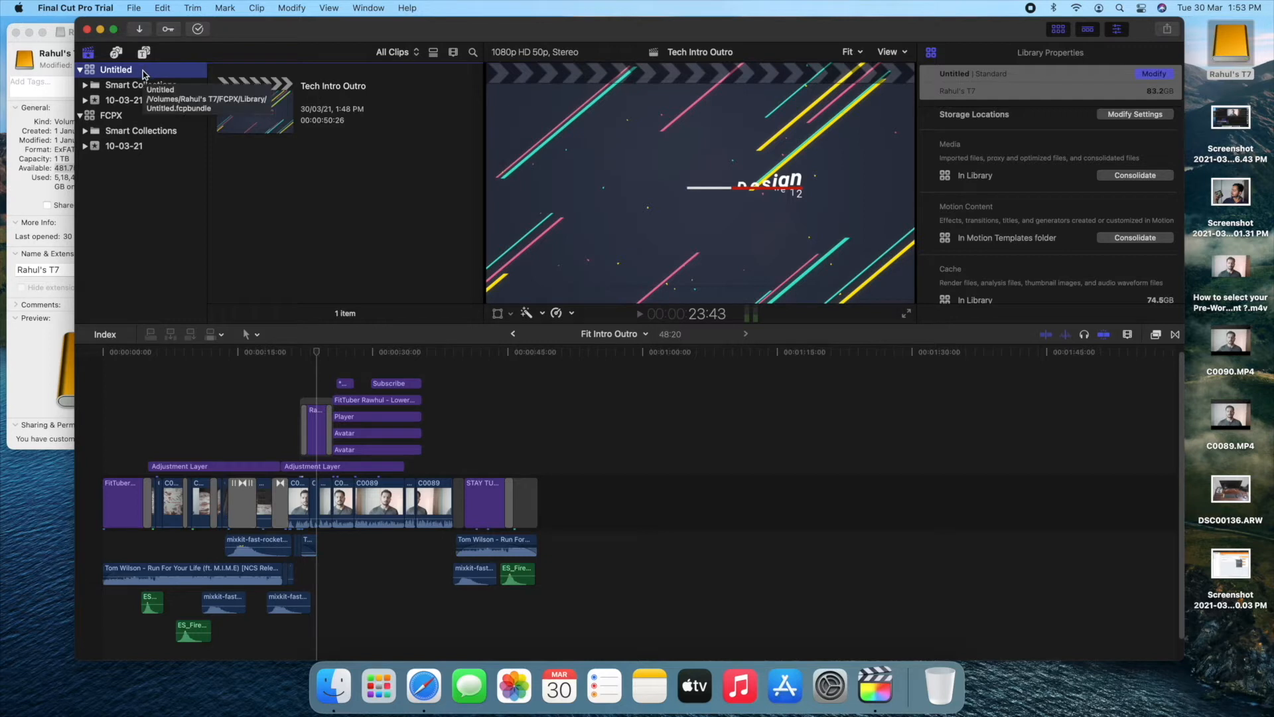
Open Delete Generated Library Files for the Untitled library, checking Delete Render Files with Unused Only.
left_click(134, 7)
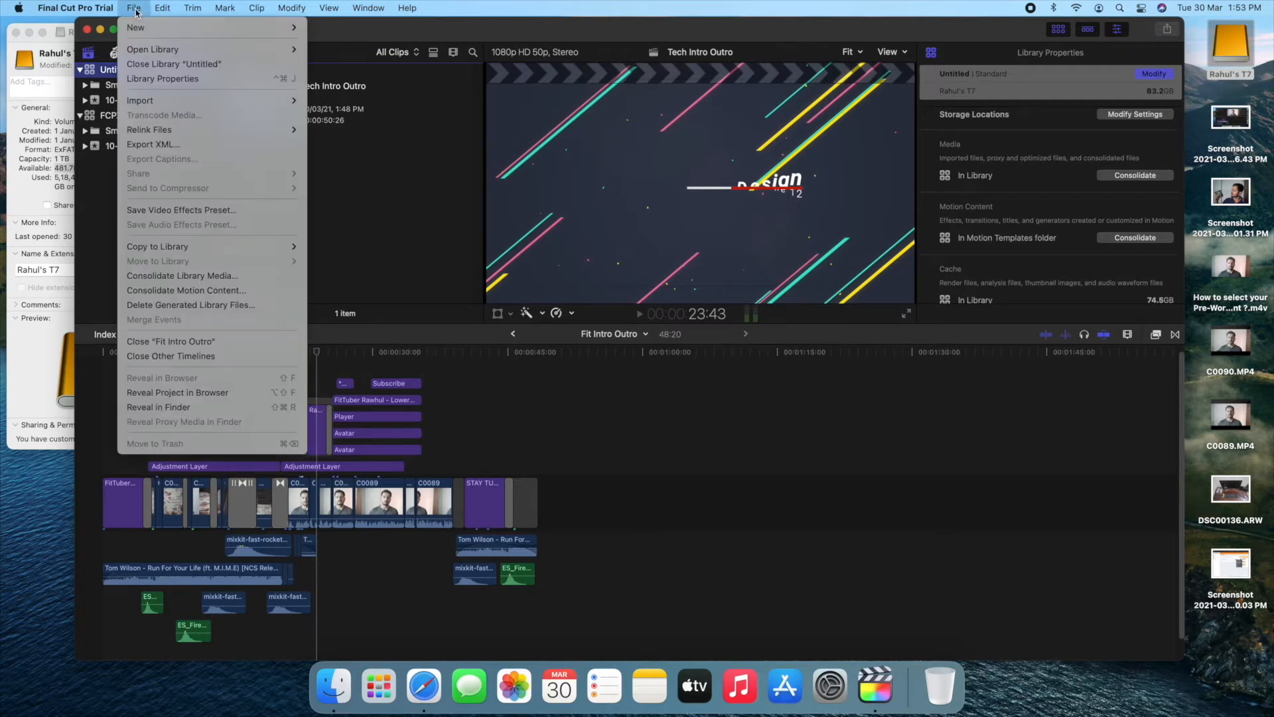
mouse_move(185, 290)
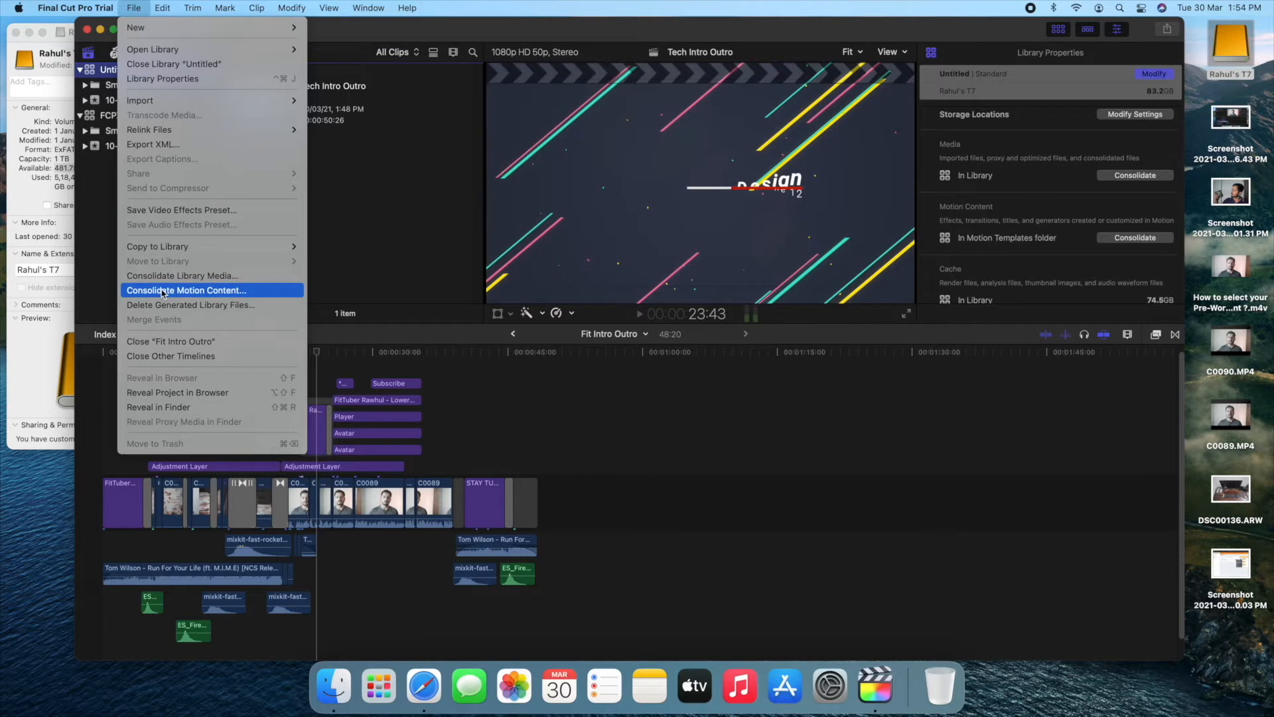
mouse_move(189, 305)
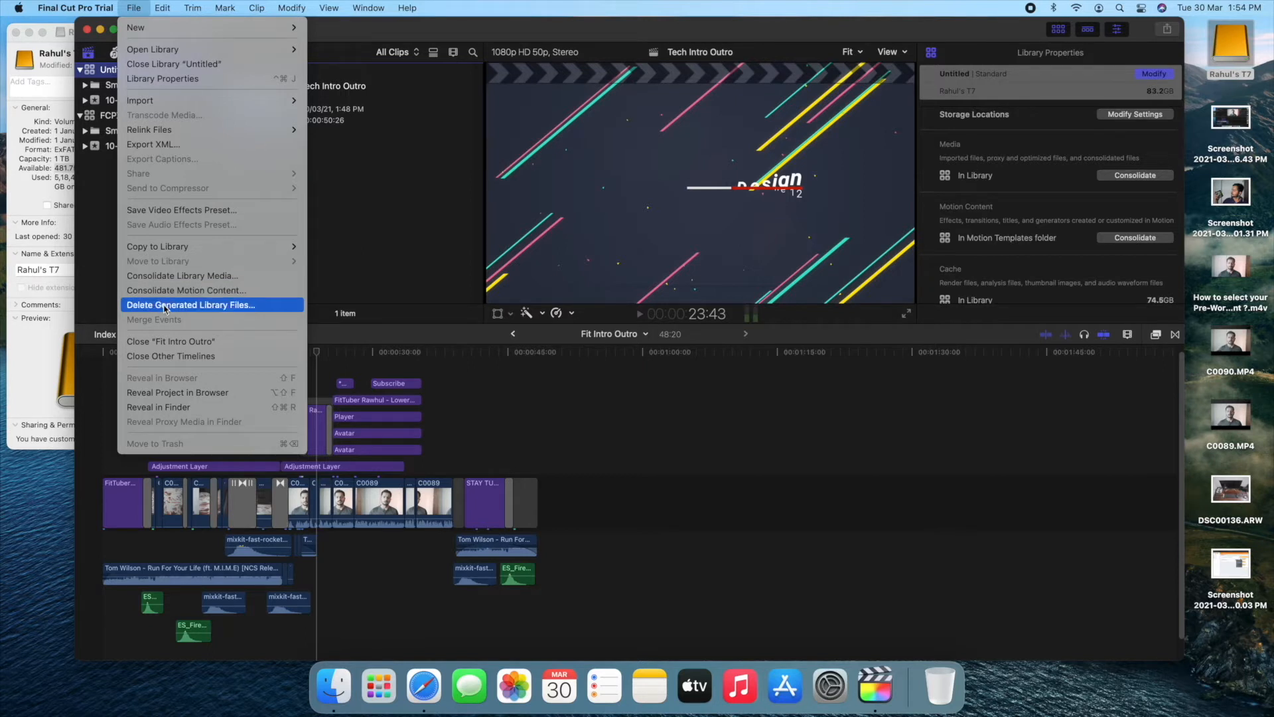
left_click(190, 305)
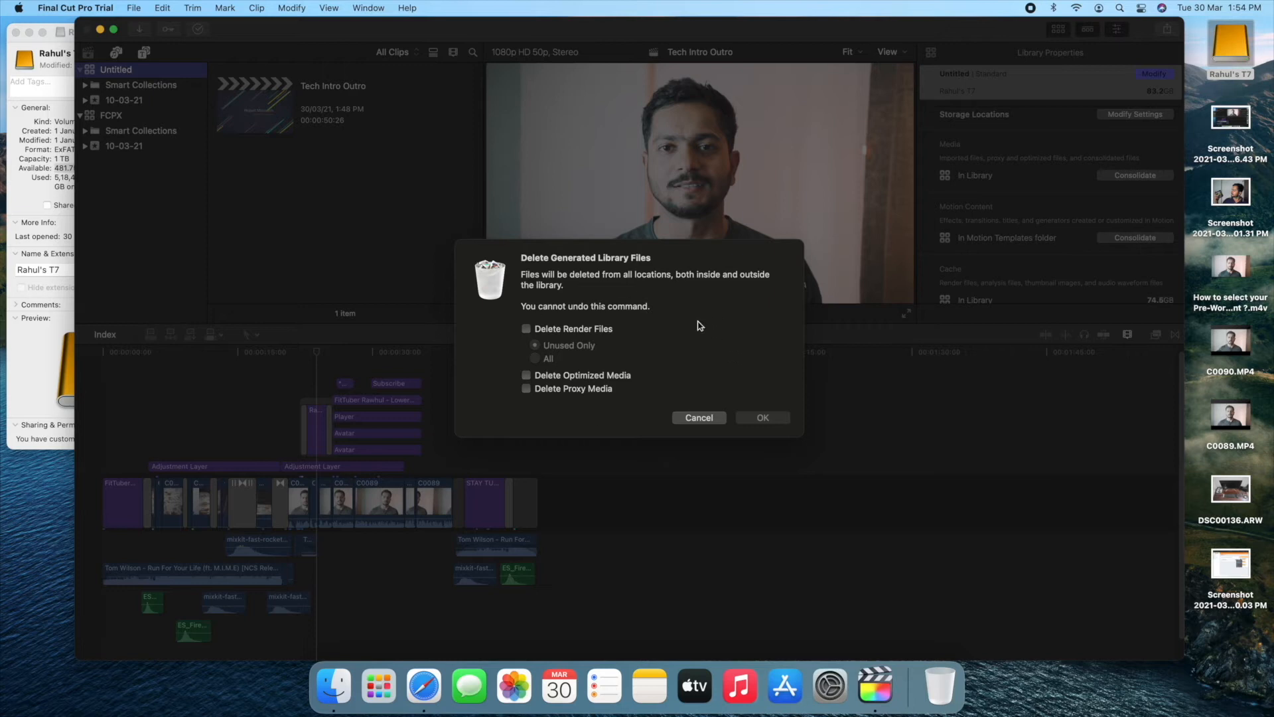
mouse_move(540, 364)
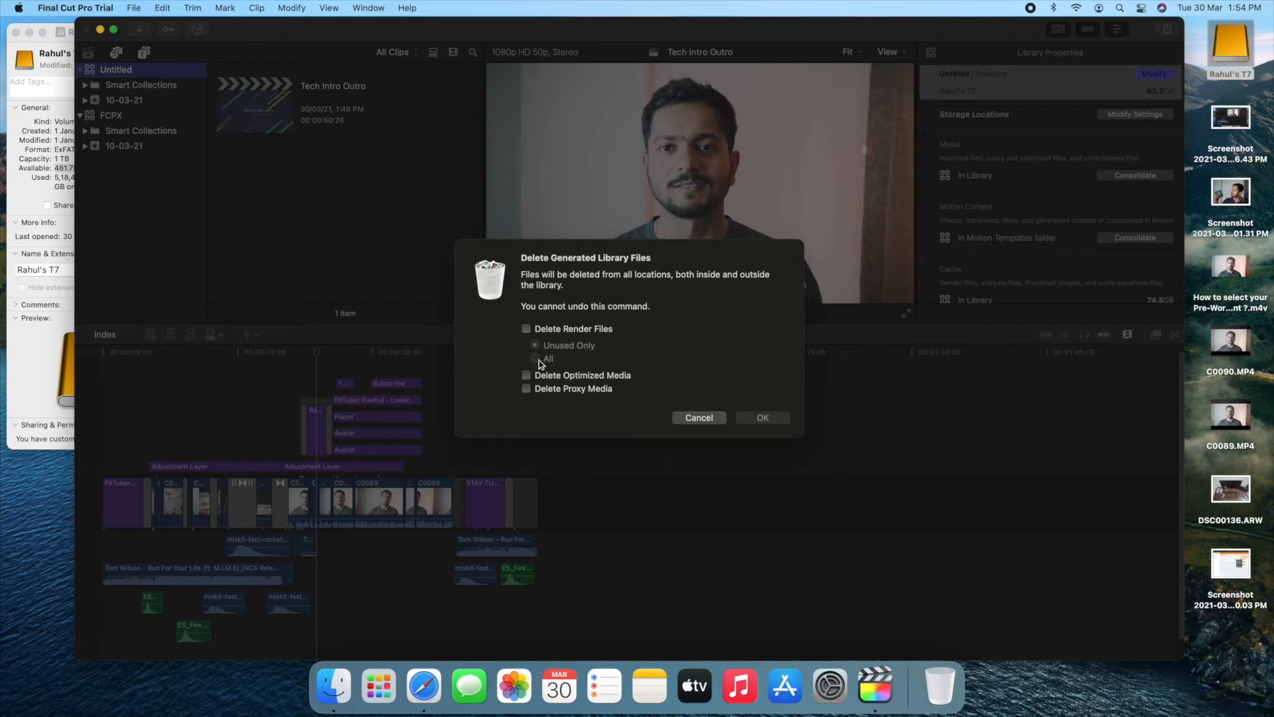
mouse_move(528, 319)
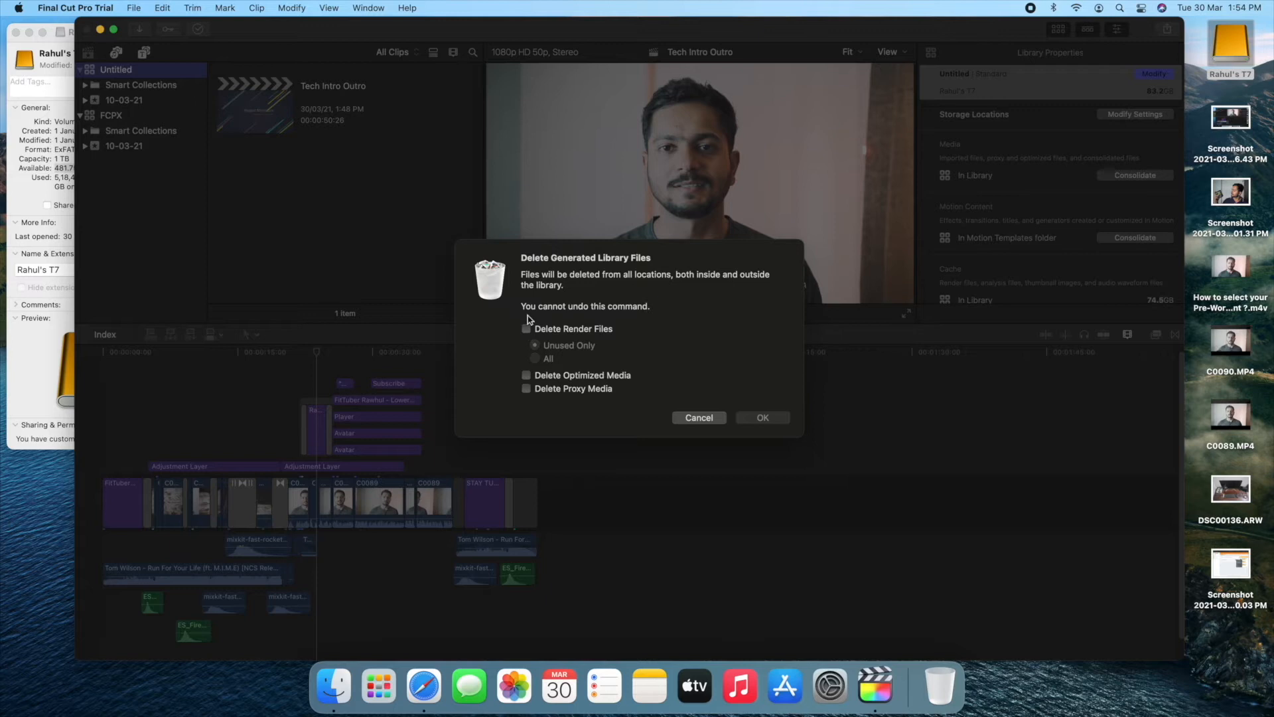
mouse_move(531, 393)
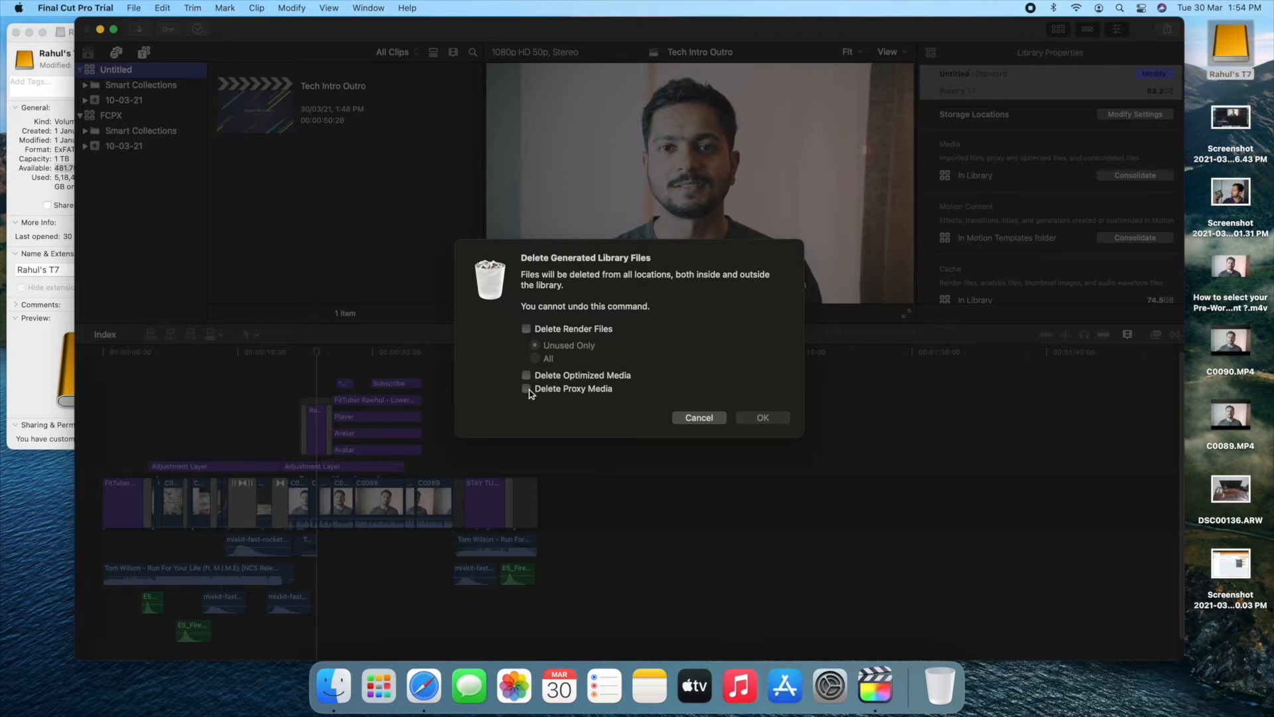
mouse_move(525, 401)
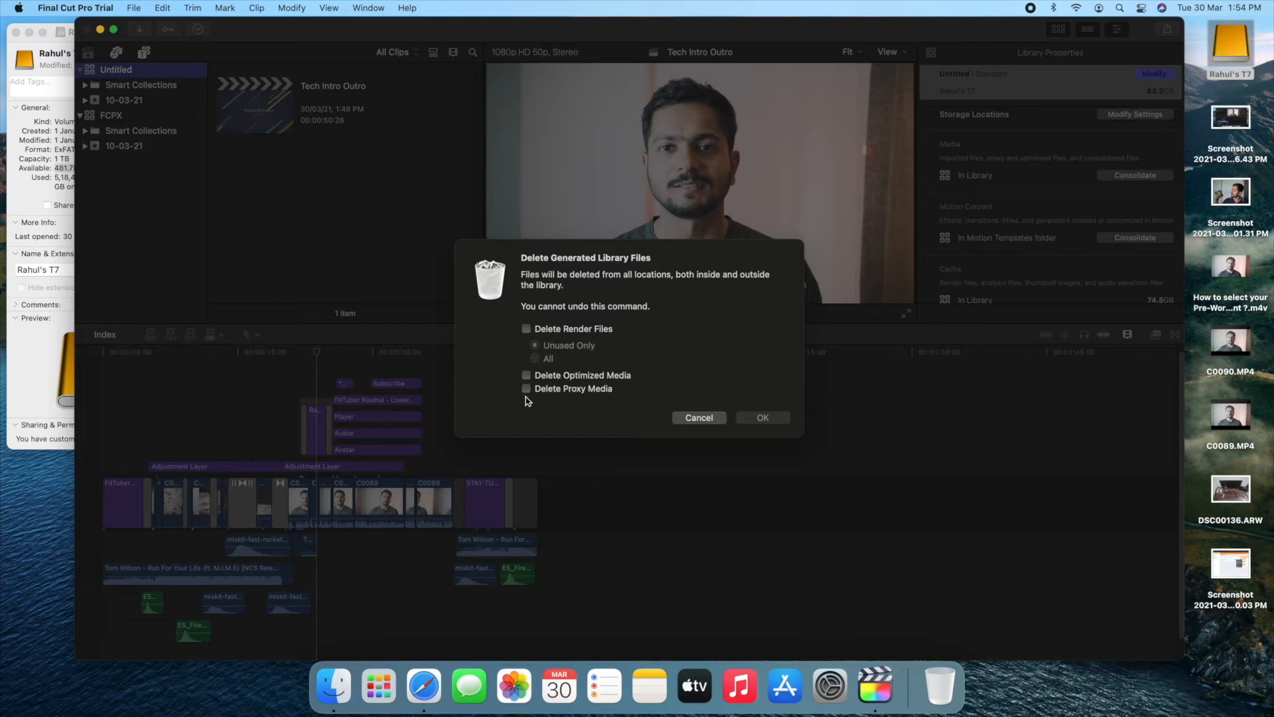
left_click(527, 328)
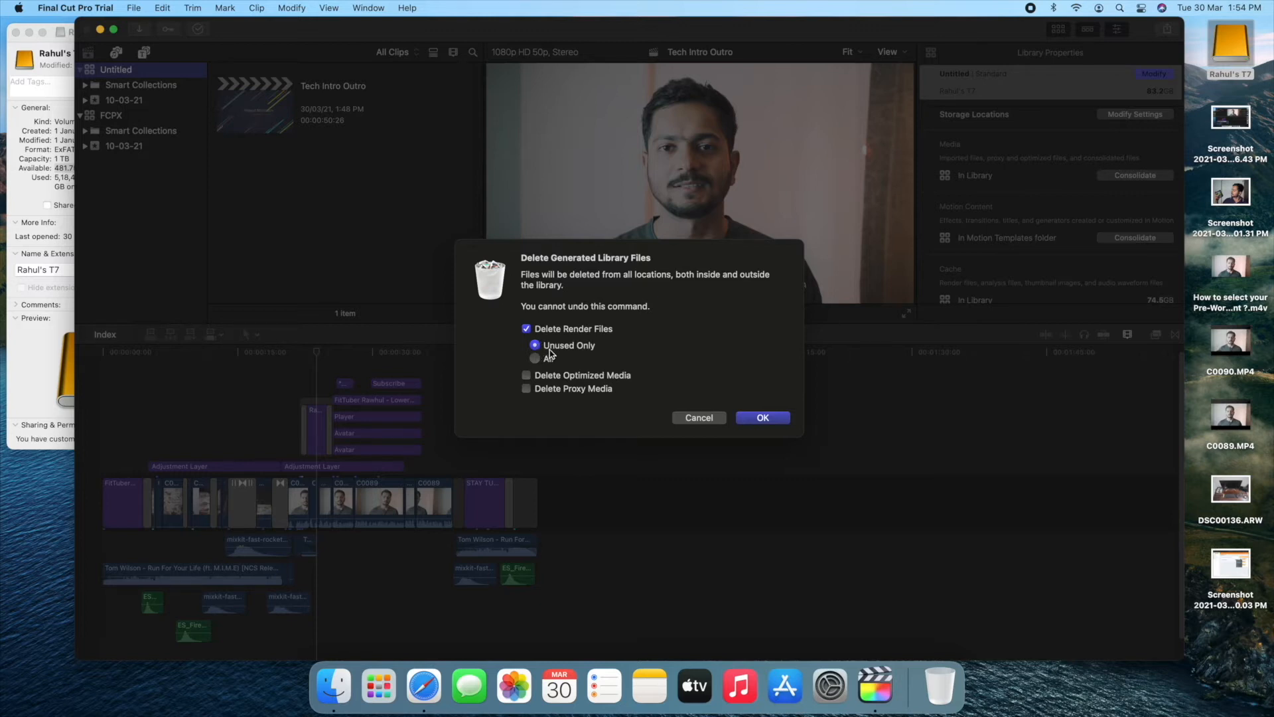
mouse_move(591, 354)
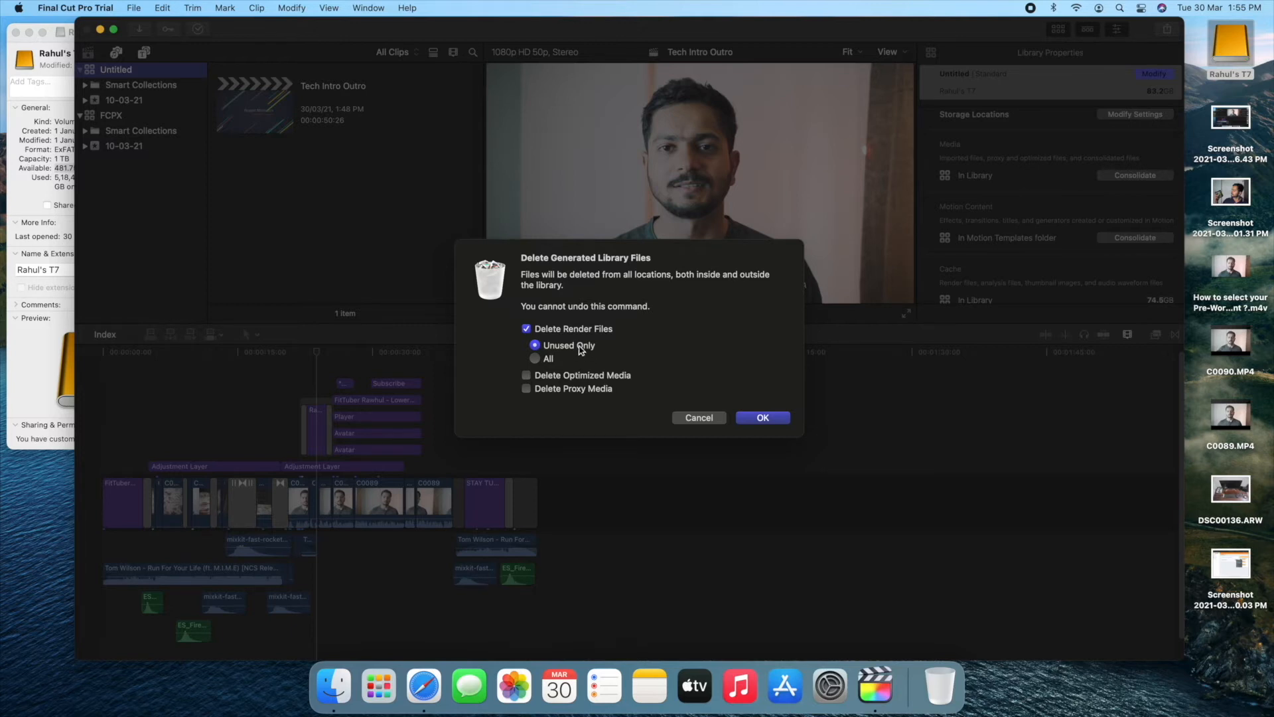
mouse_move(620, 343)
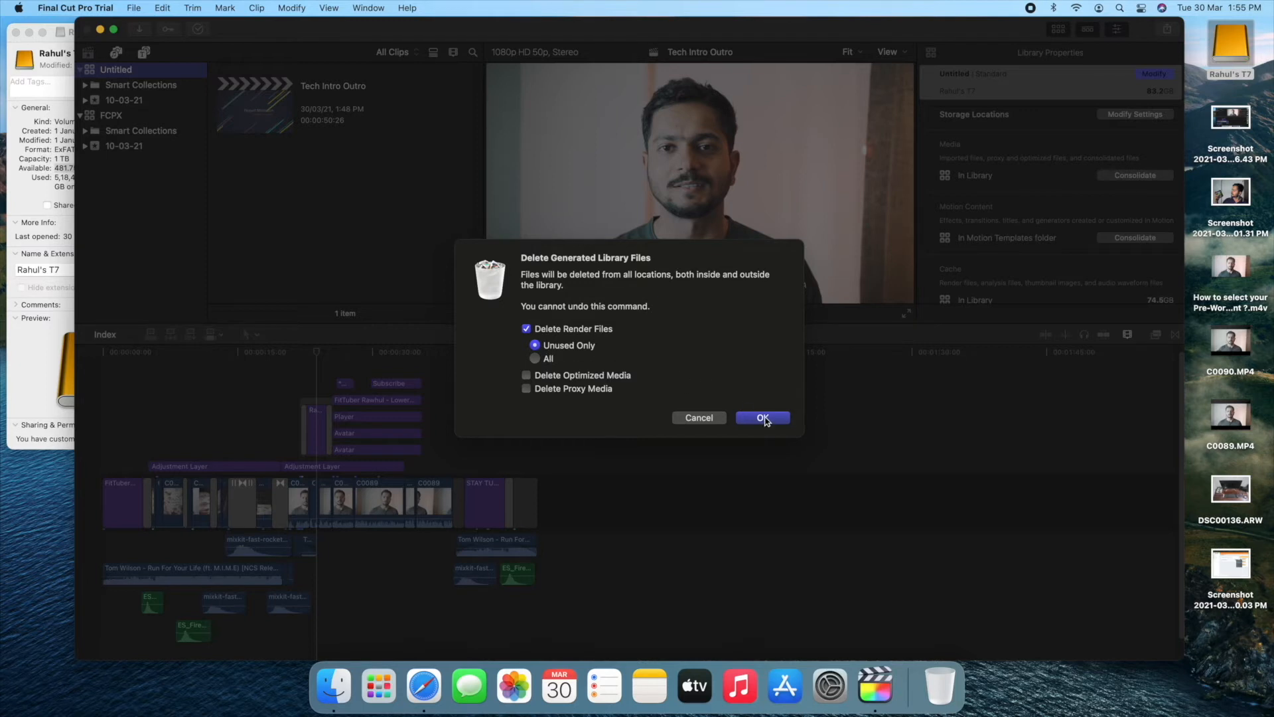
Confirm deleting unused render files and select the FCPX library; drive shows 555.96 GB free.
left_click(762, 417)
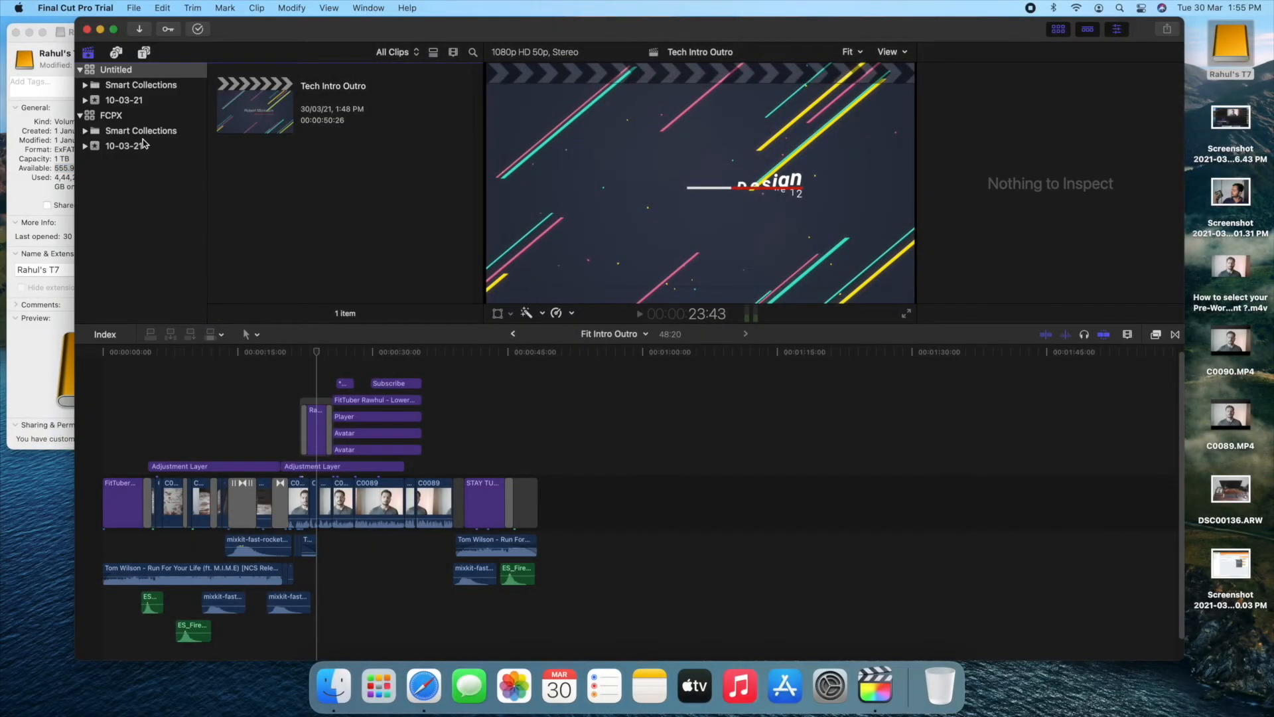
left_click(112, 115)
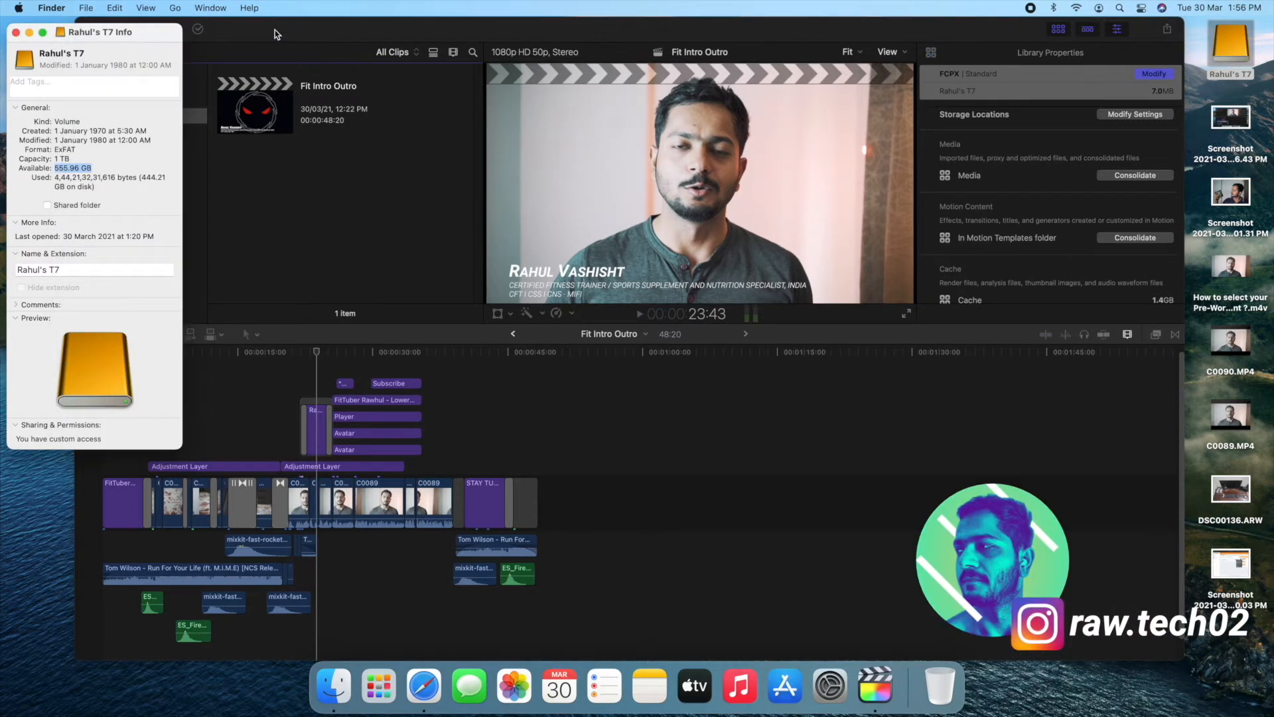
Delete all render files, not only unused ones, from the FCPX library.
left_click(133, 7)
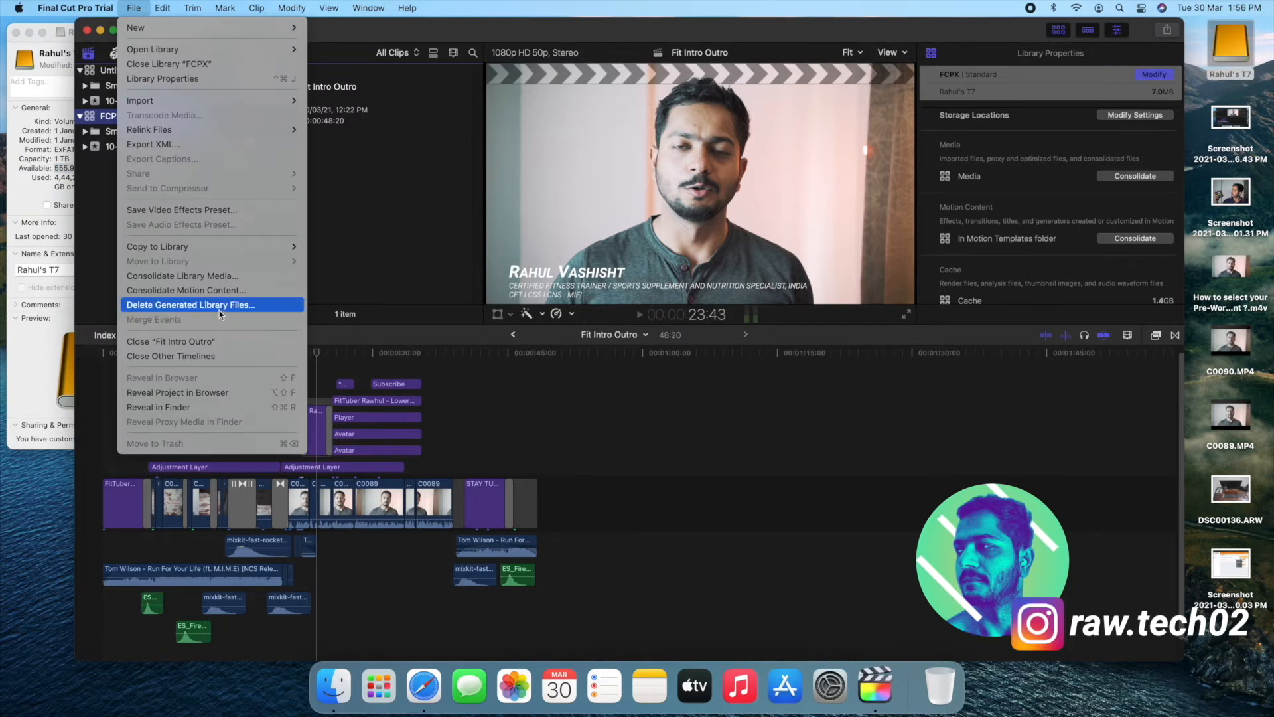
left_click(191, 305)
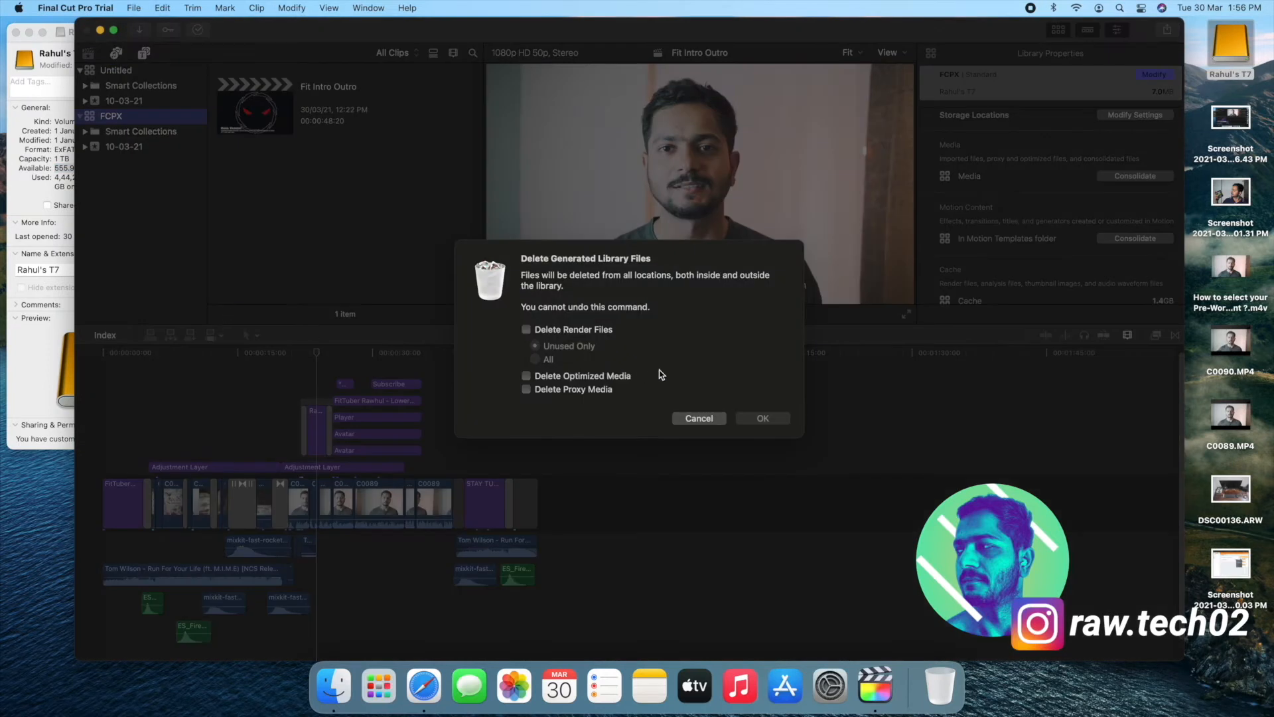
left_click(526, 330)
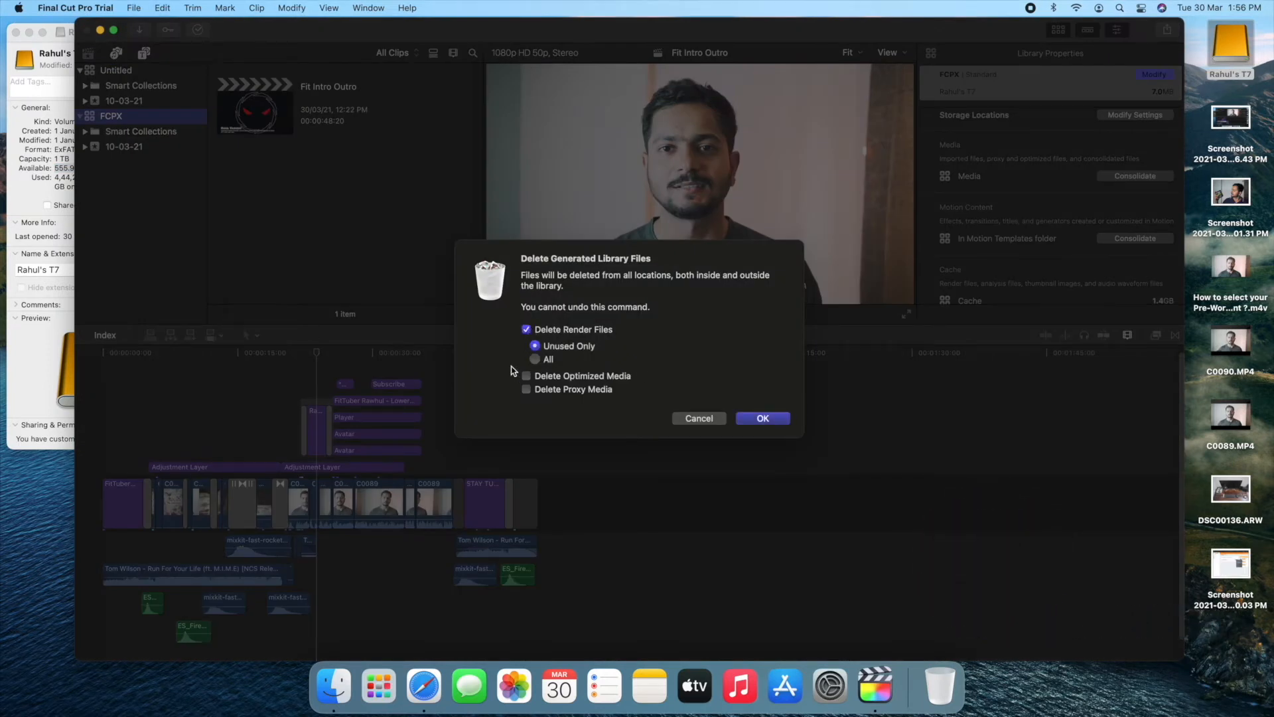
left_click(536, 359)
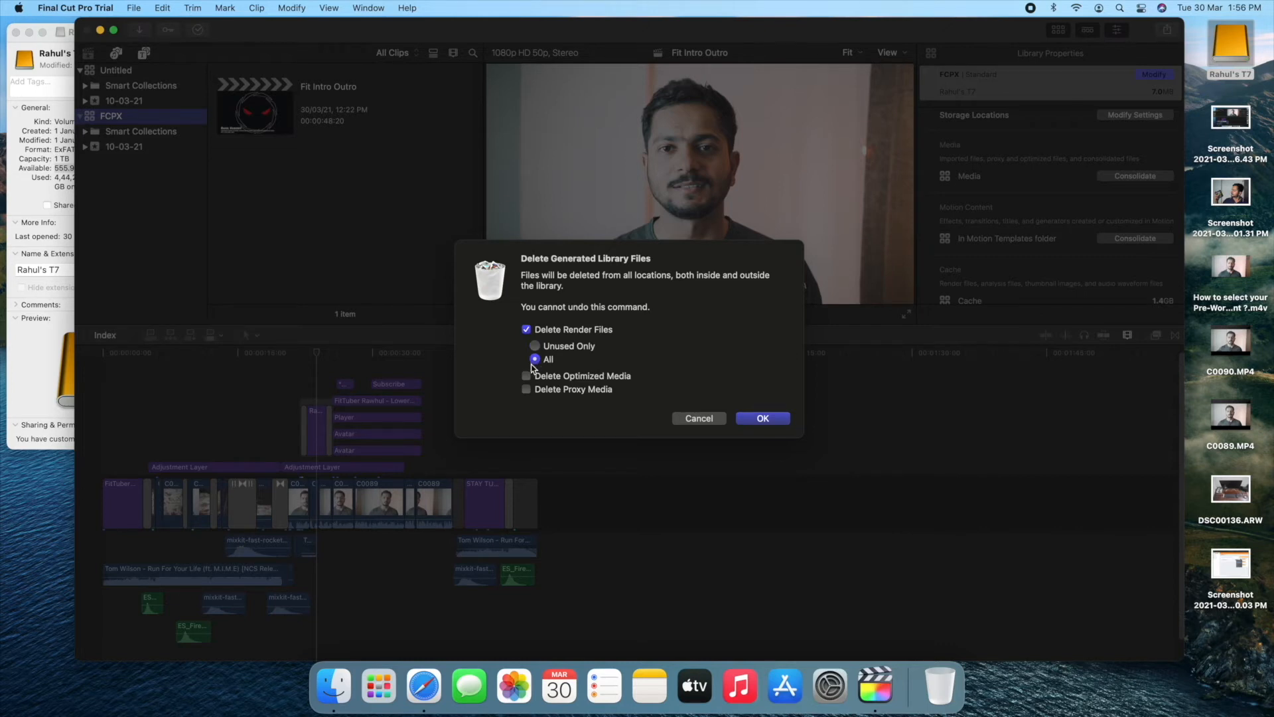
left_click(698, 417)
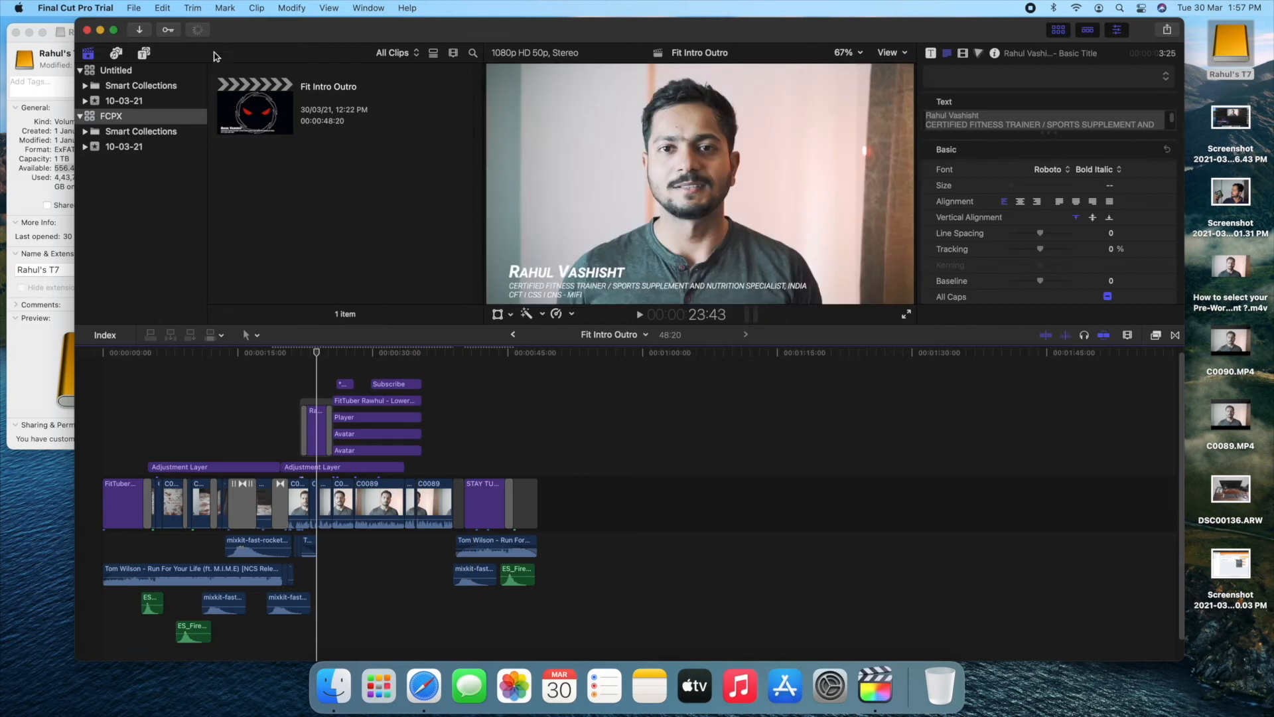
Check rendering progress in Background Tasks, then view the Untitled library's properties (~548 MB cache).
left_click(196, 30)
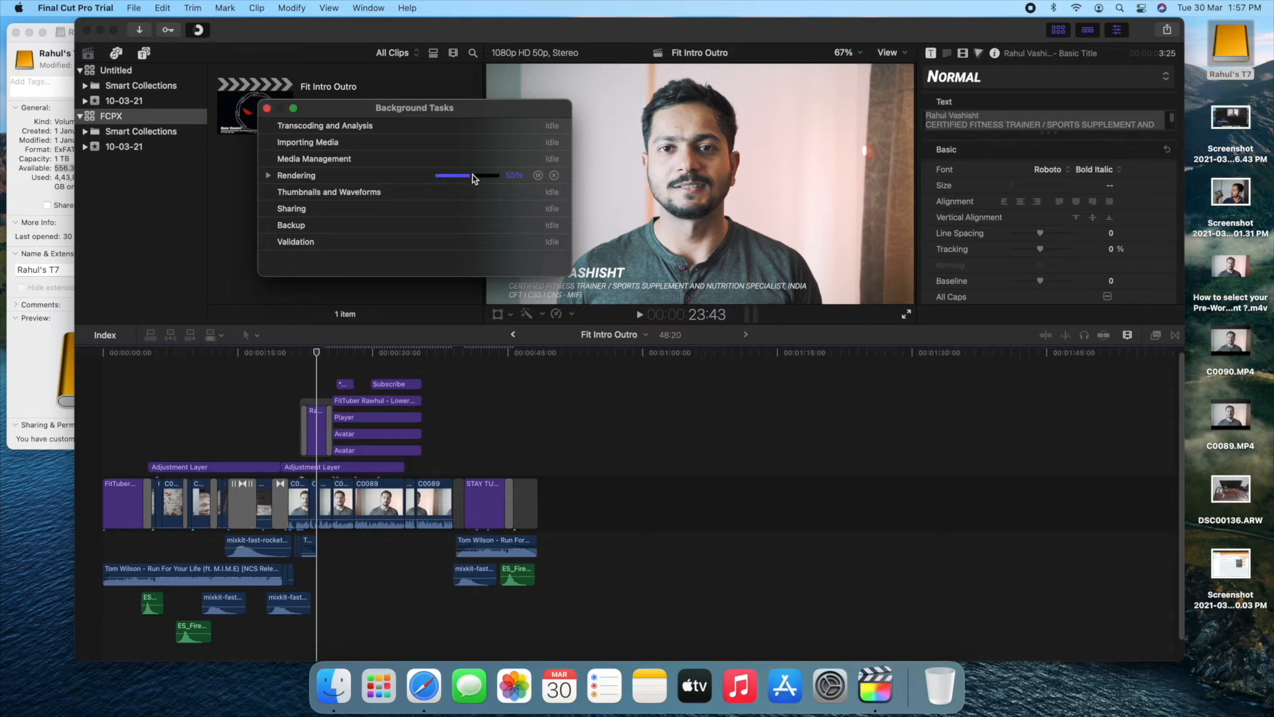
mouse_move(440, 218)
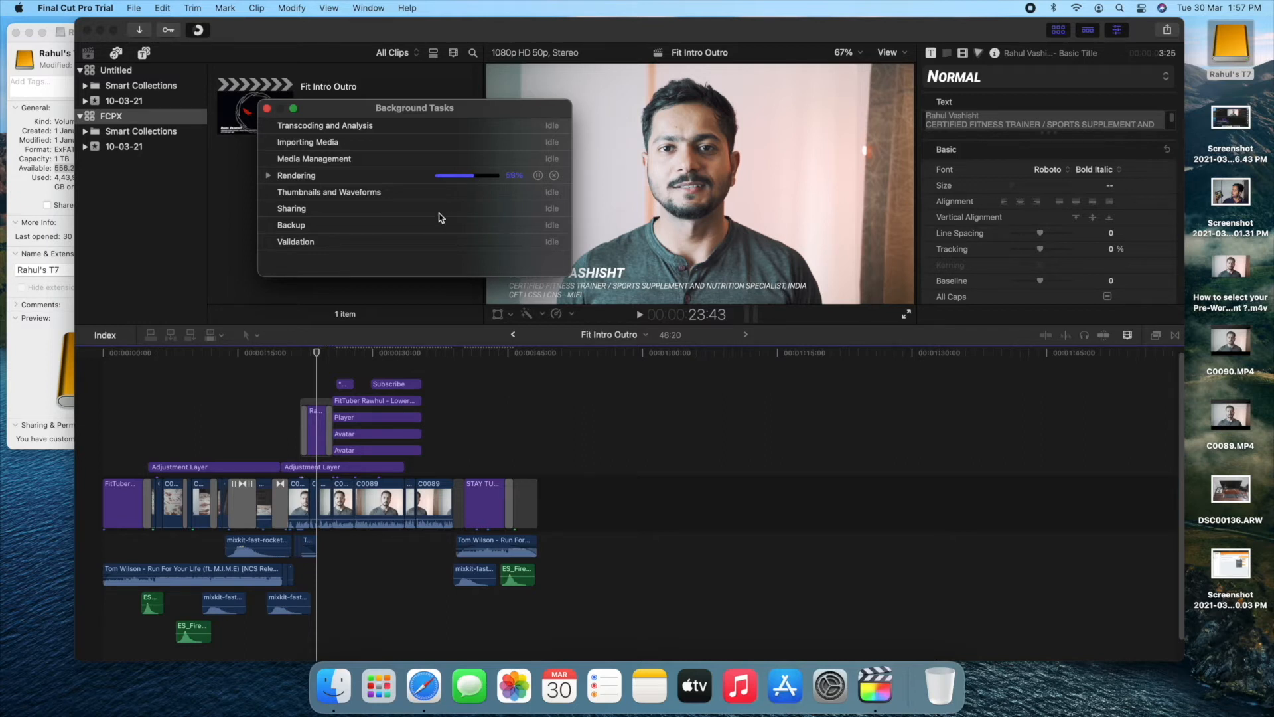
left_click(111, 115)
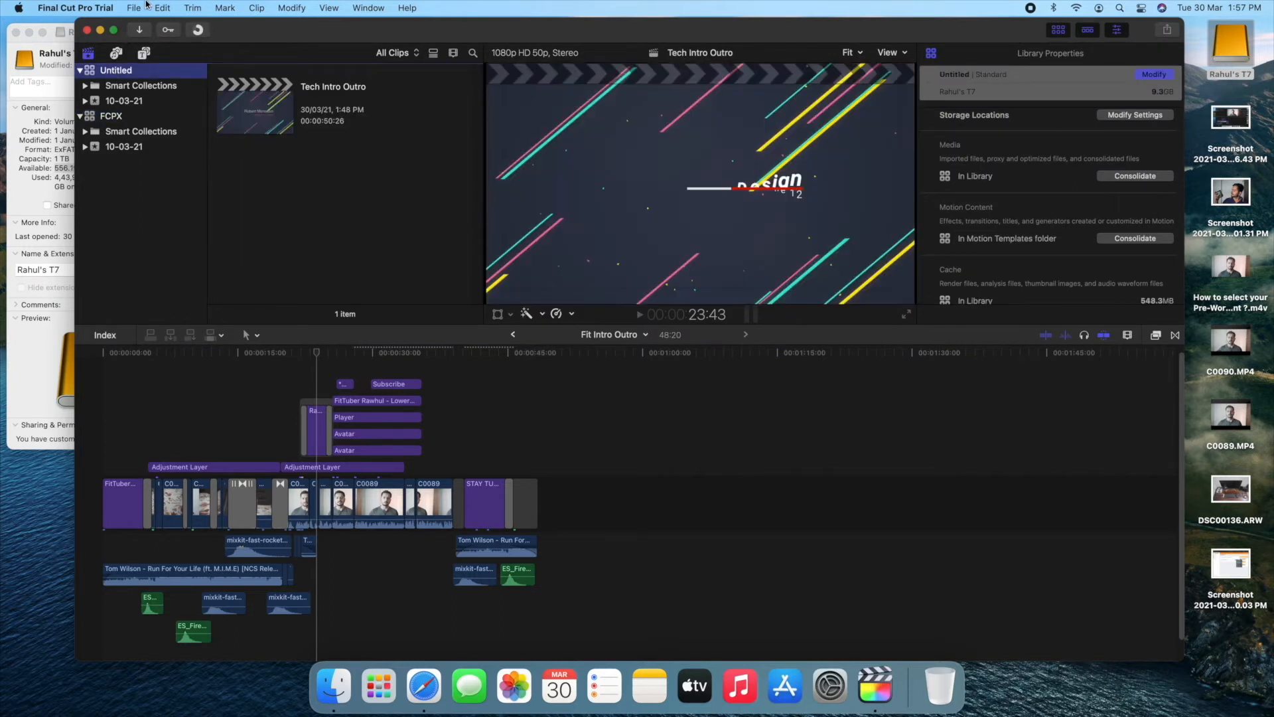
Open Delete Generated Library Files from the File menu for the Untitled library.
left_click(134, 8)
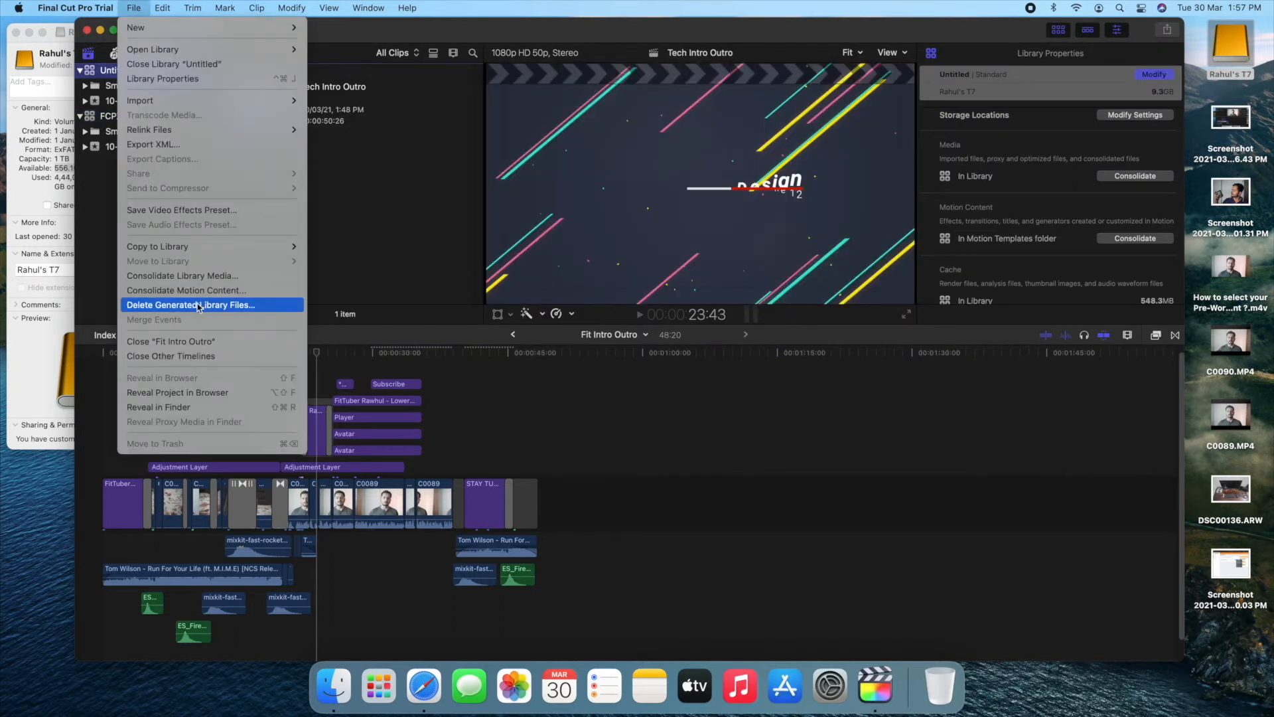
left_click(191, 304)
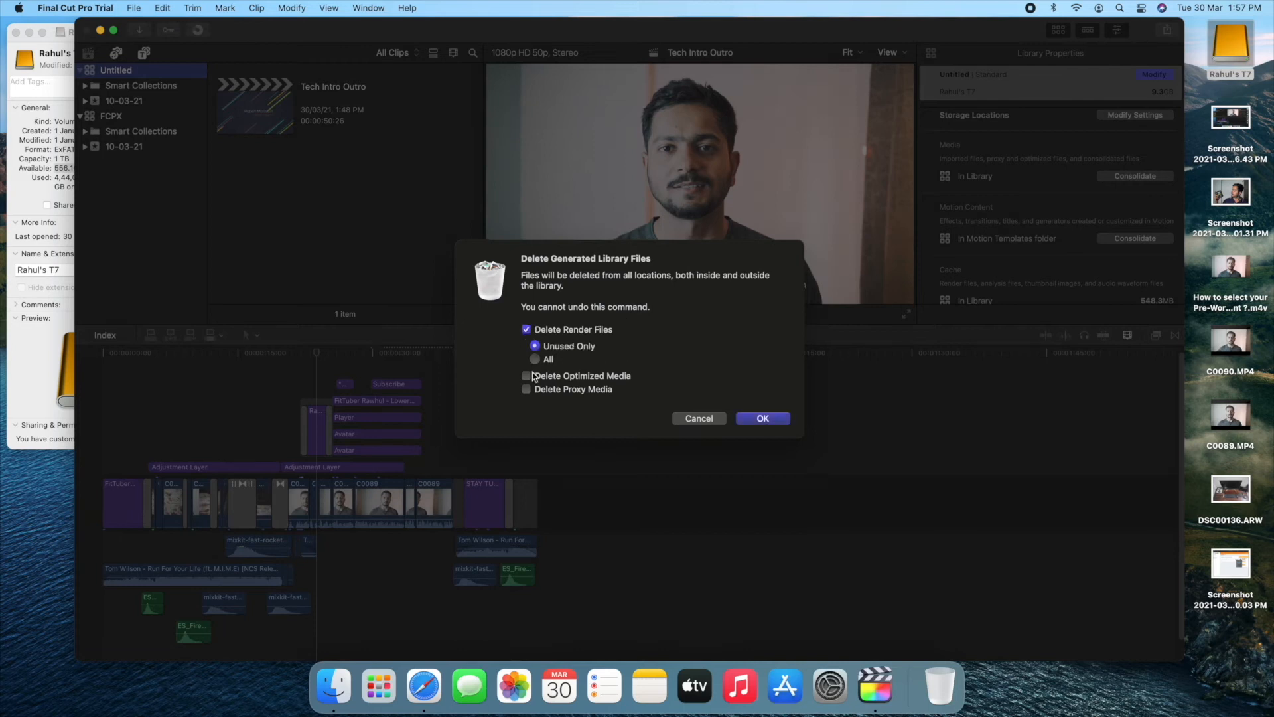
mouse_move(556, 363)
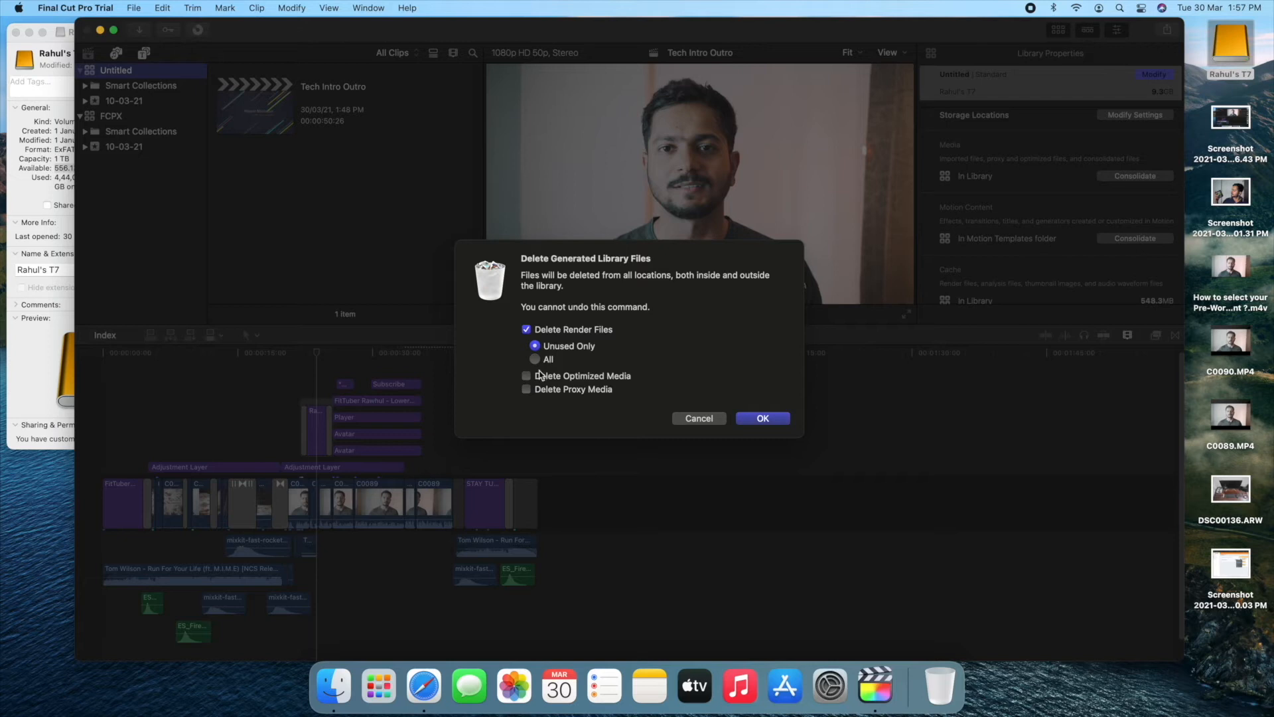
mouse_move(134, 261)
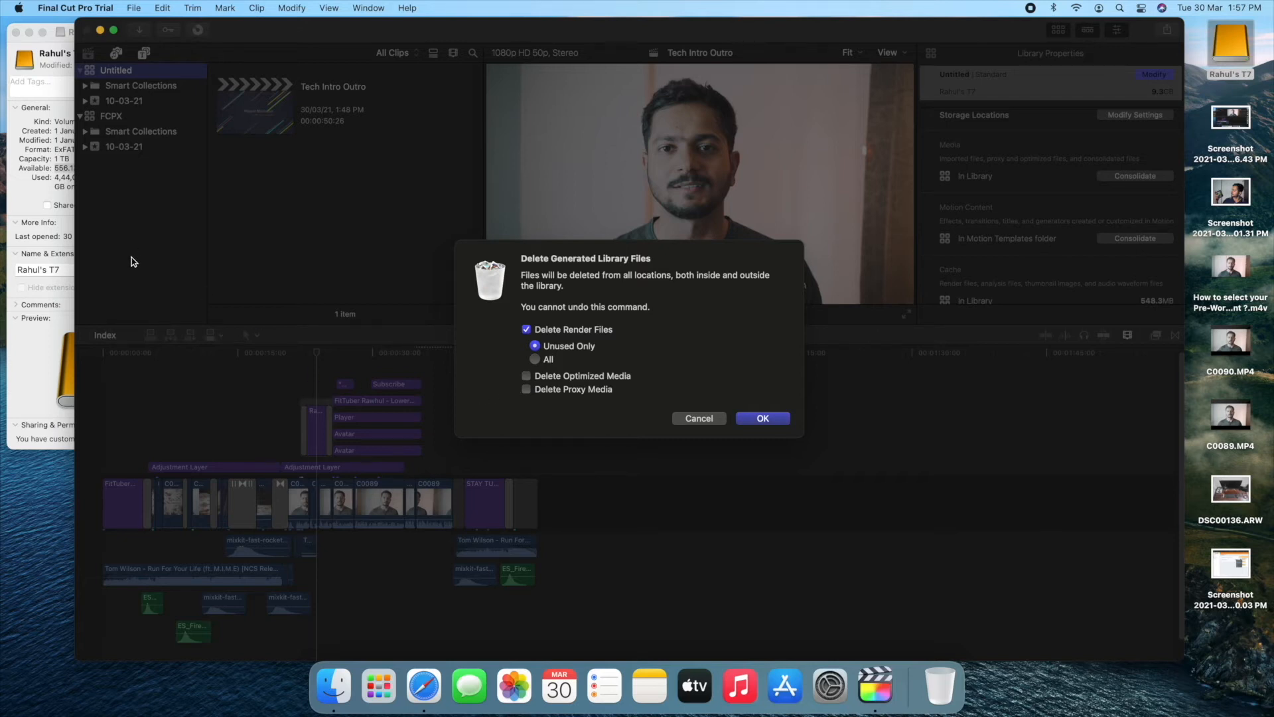
mouse_move(221, 509)
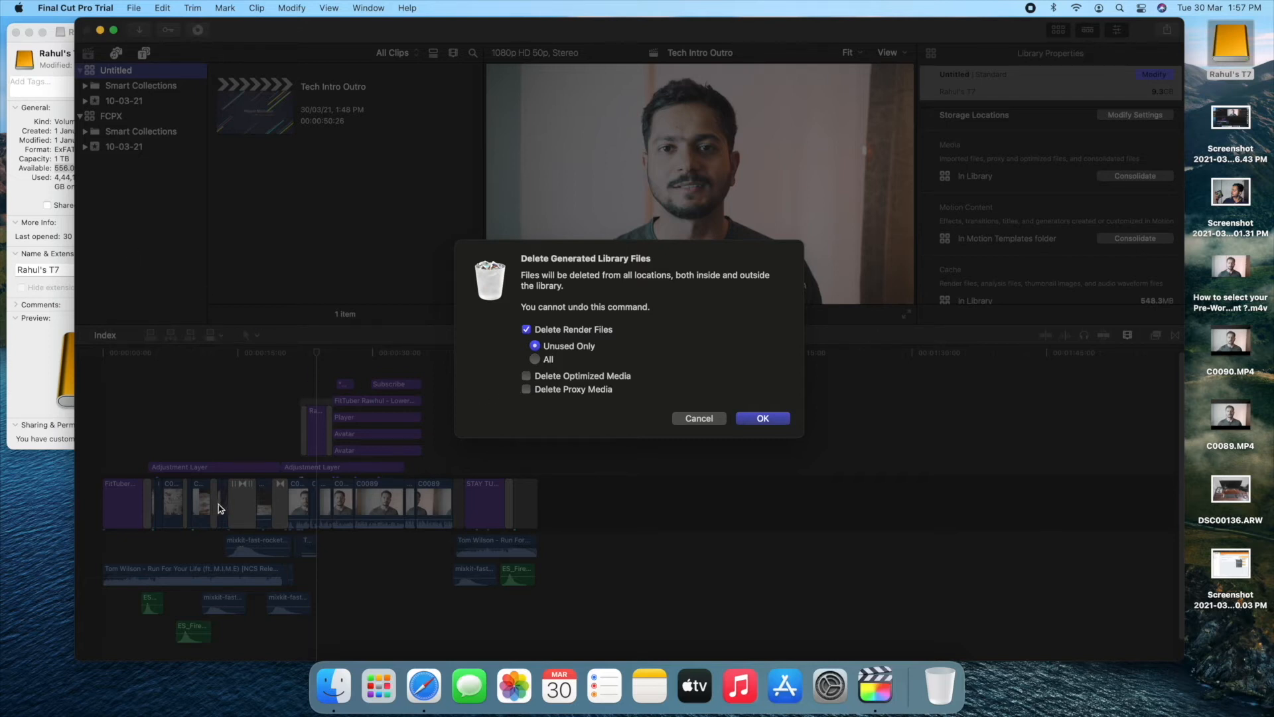
mouse_move(481, 522)
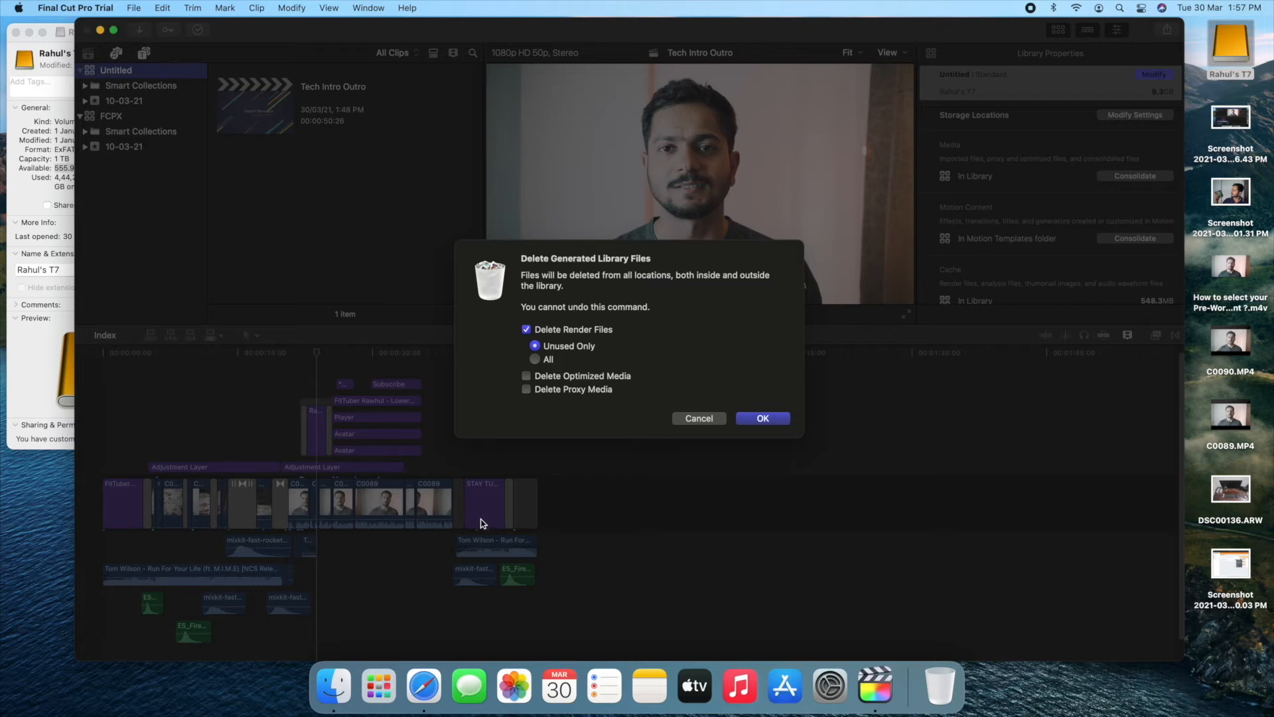
mouse_move(184, 445)
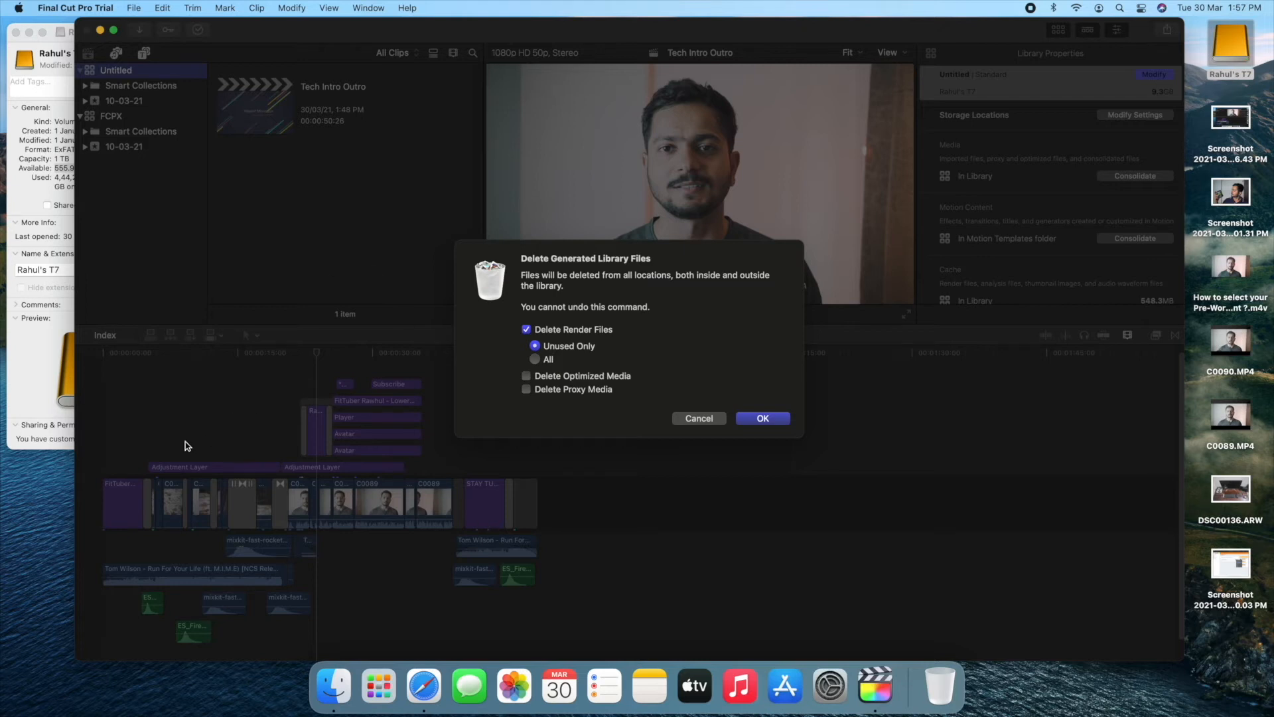
mouse_move(388, 474)
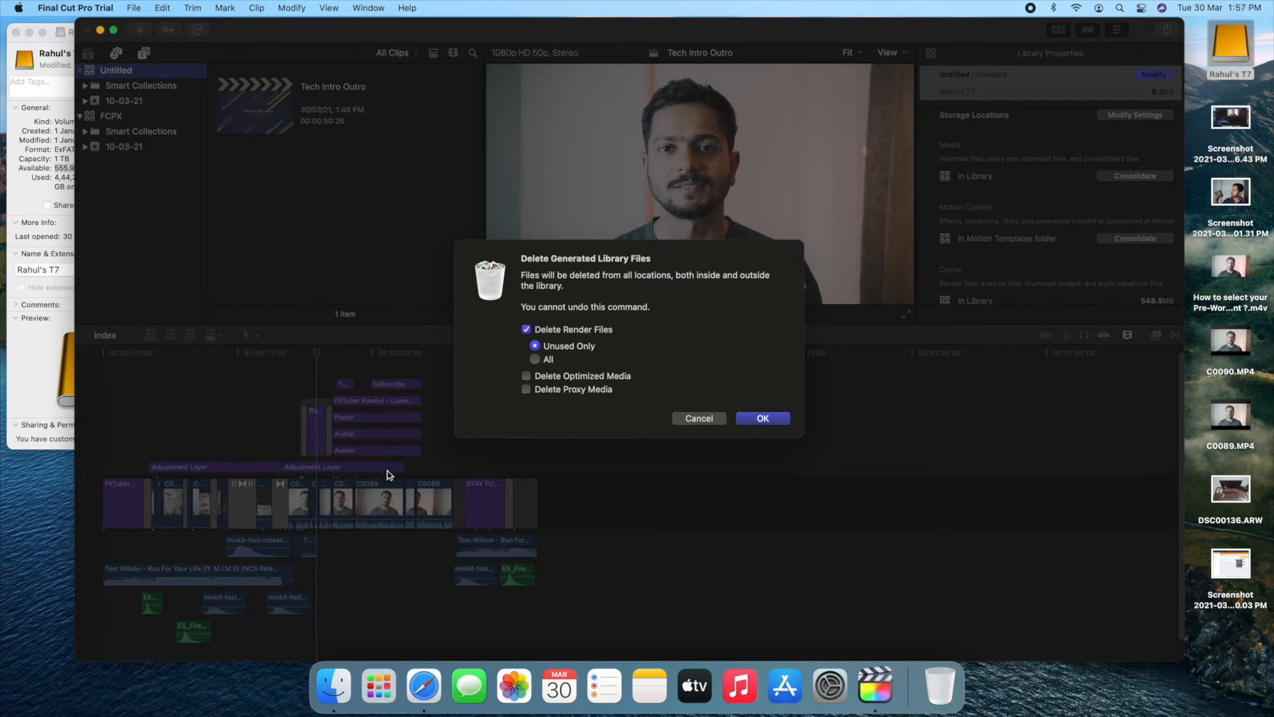
mouse_move(535, 367)
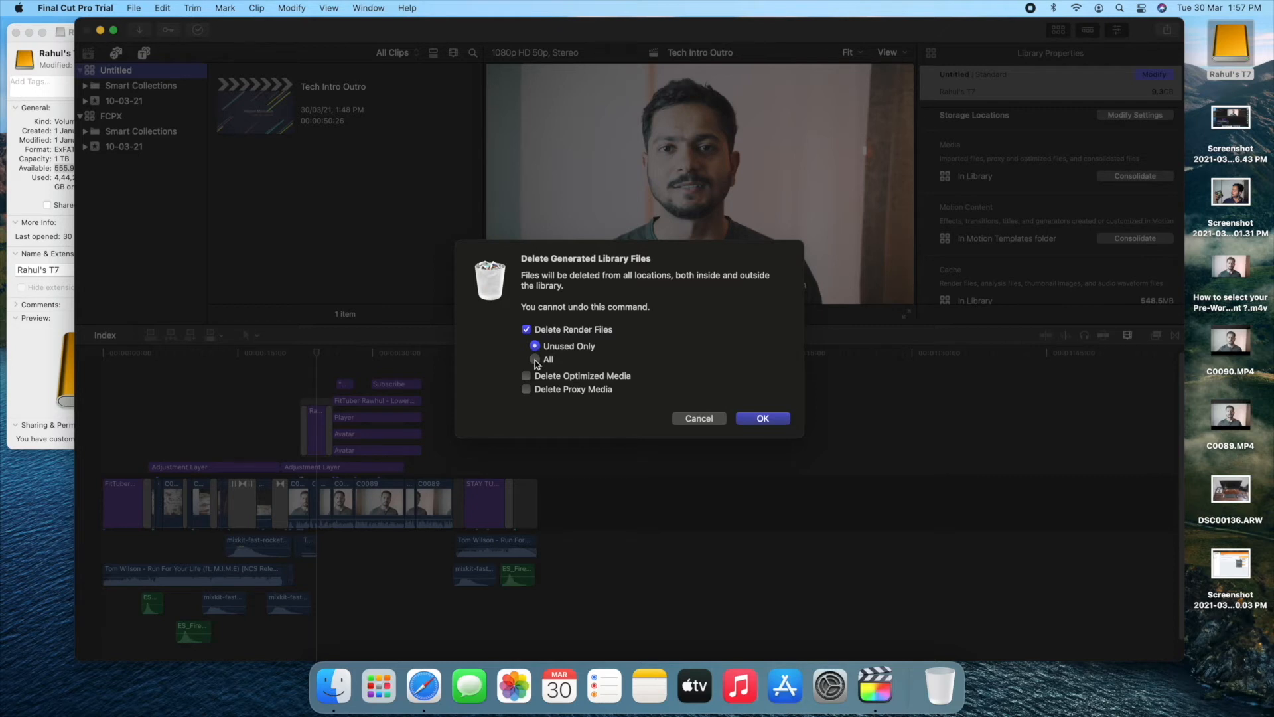
left_click(761, 418)
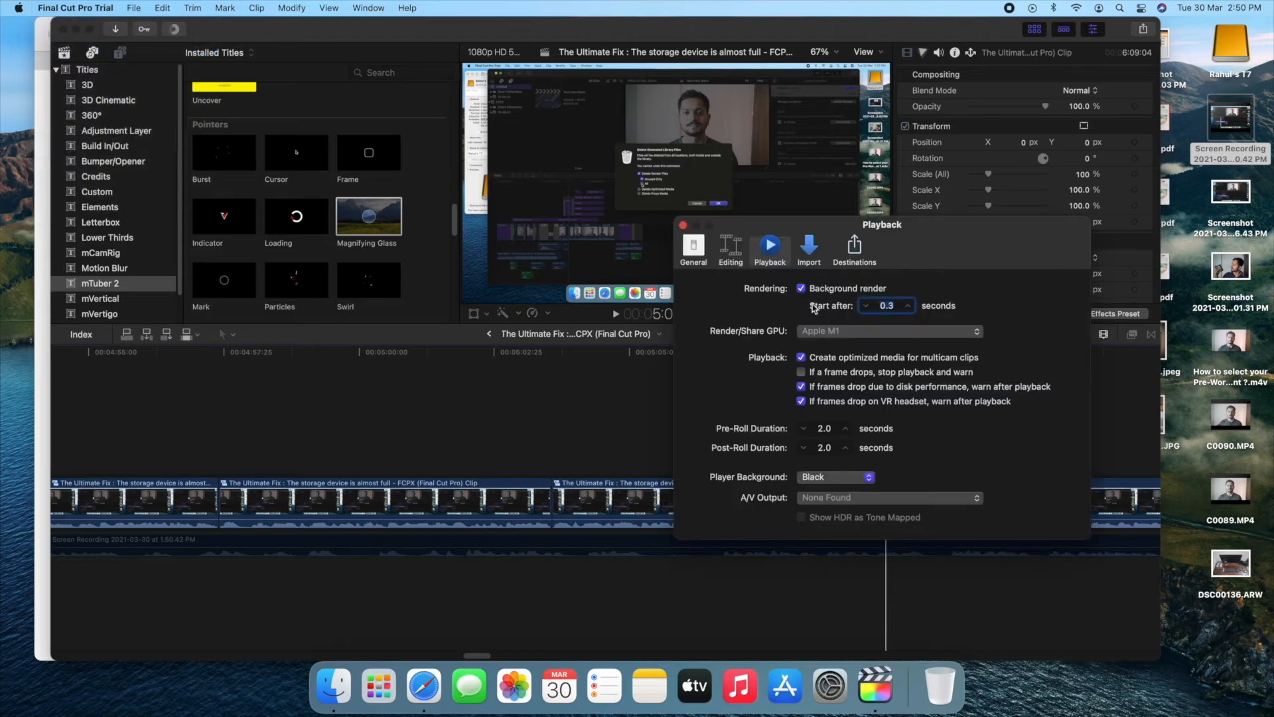
left_click(685, 225)
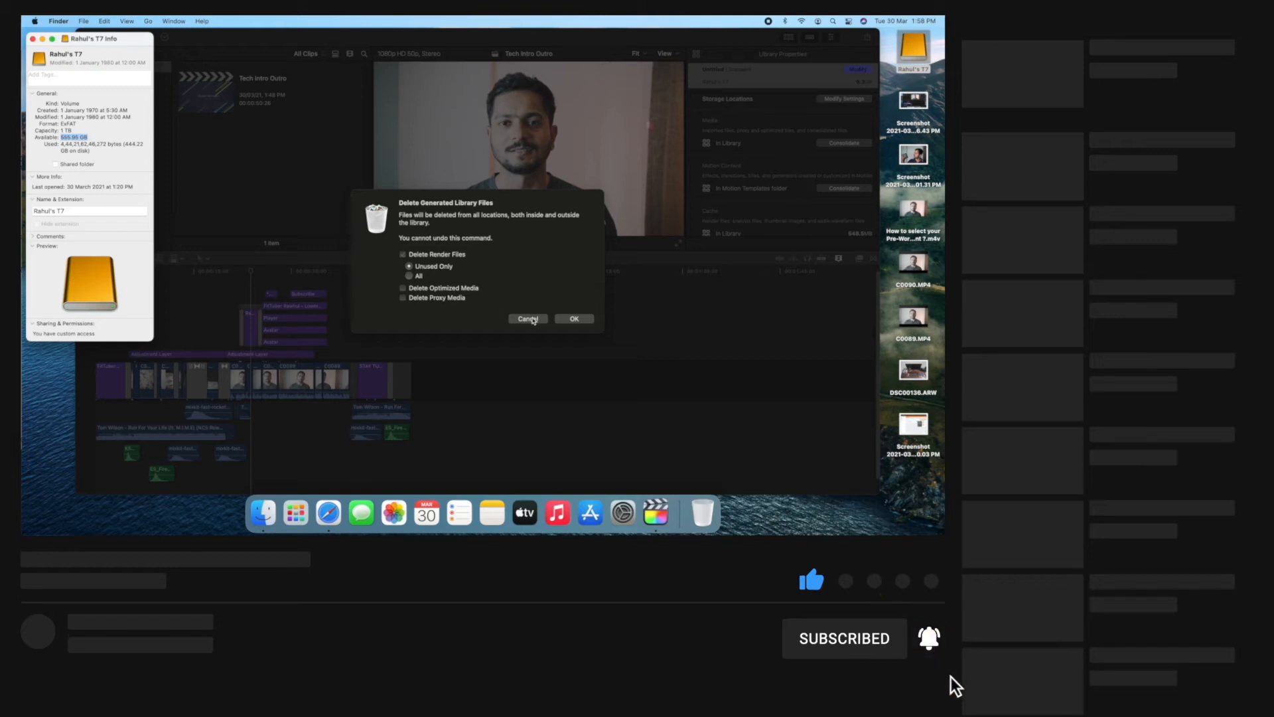
Cancel the delete-files dialog, reselect the Untitled library, then clear the browser selection.
left_click(528, 318)
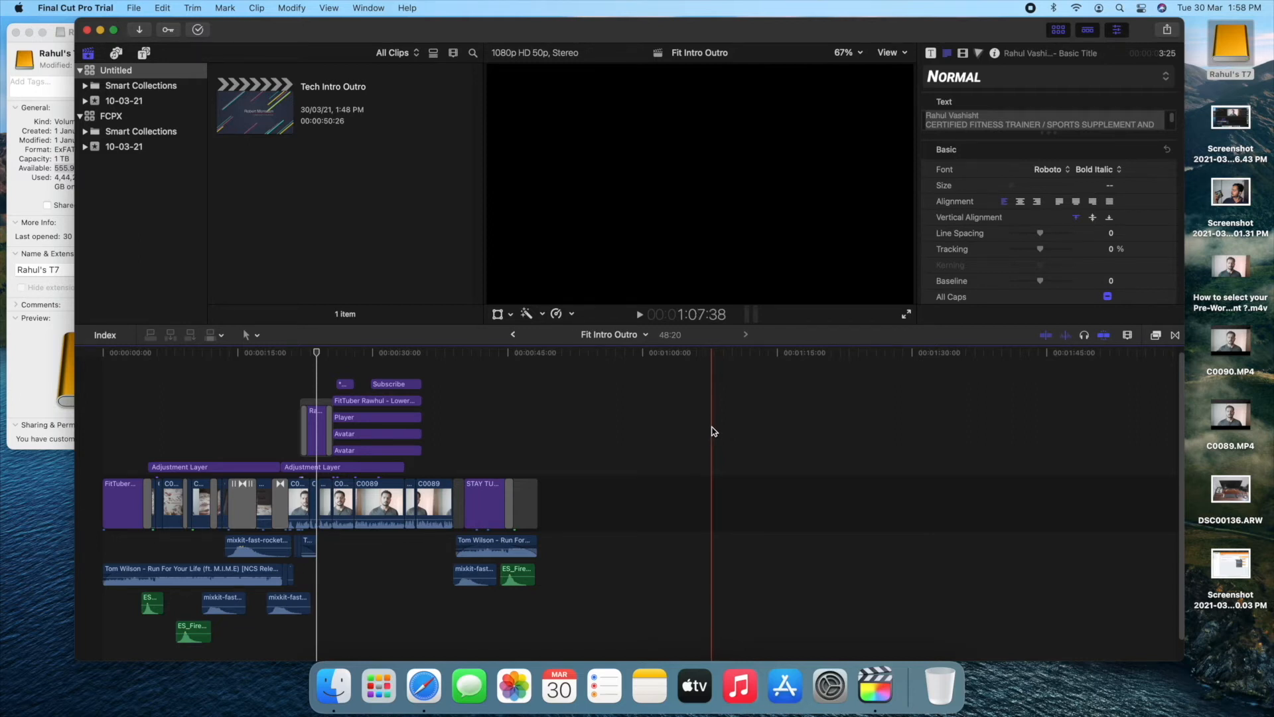
left_click(115, 70)
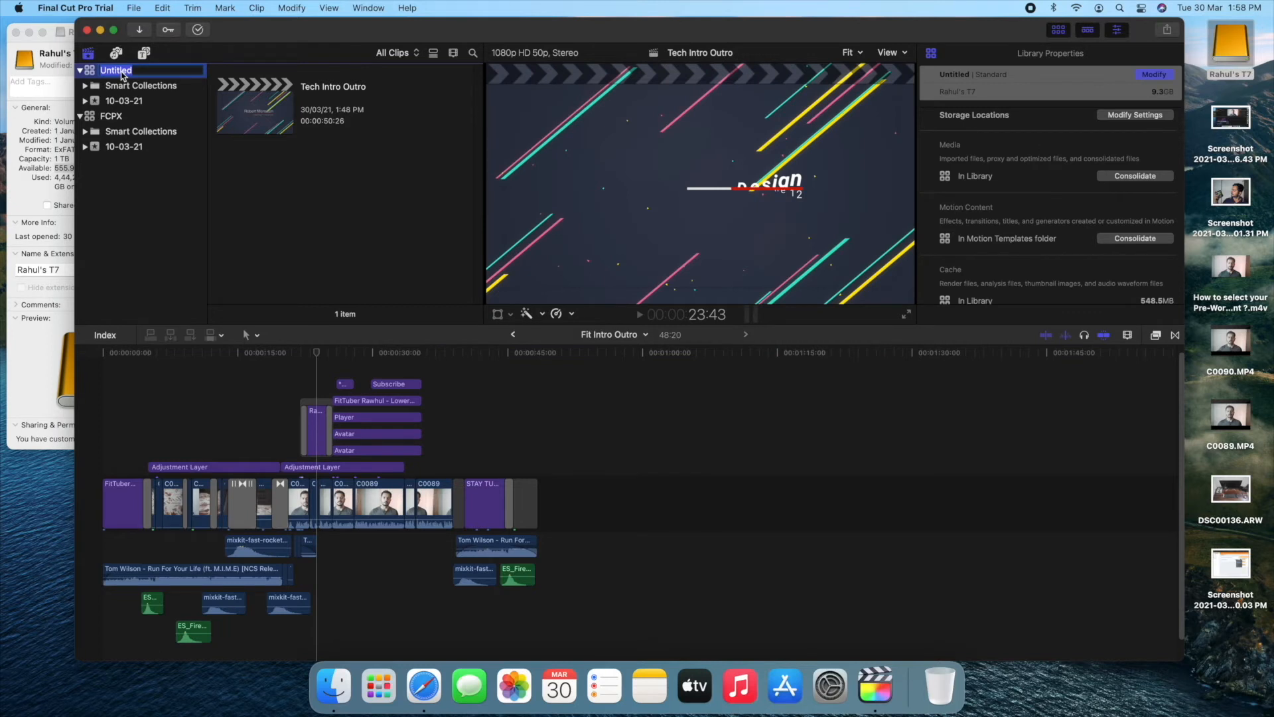
mouse_move(150, 95)
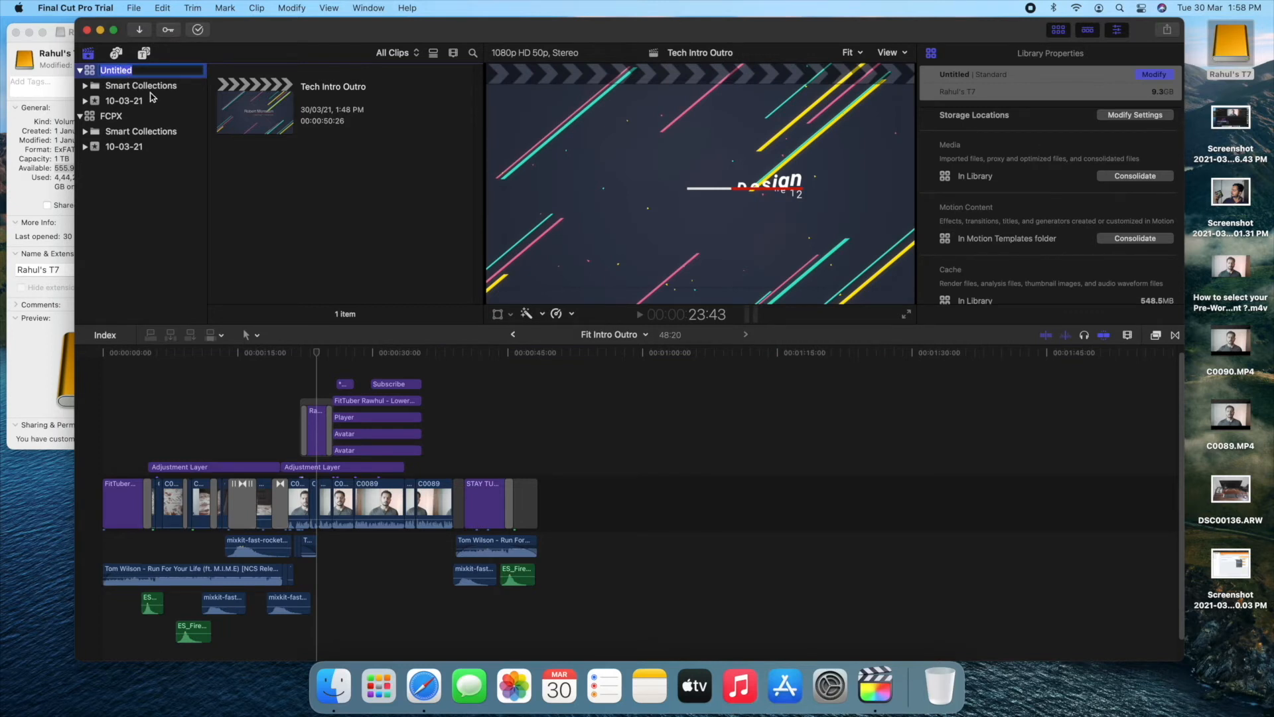
left_click(252, 175)
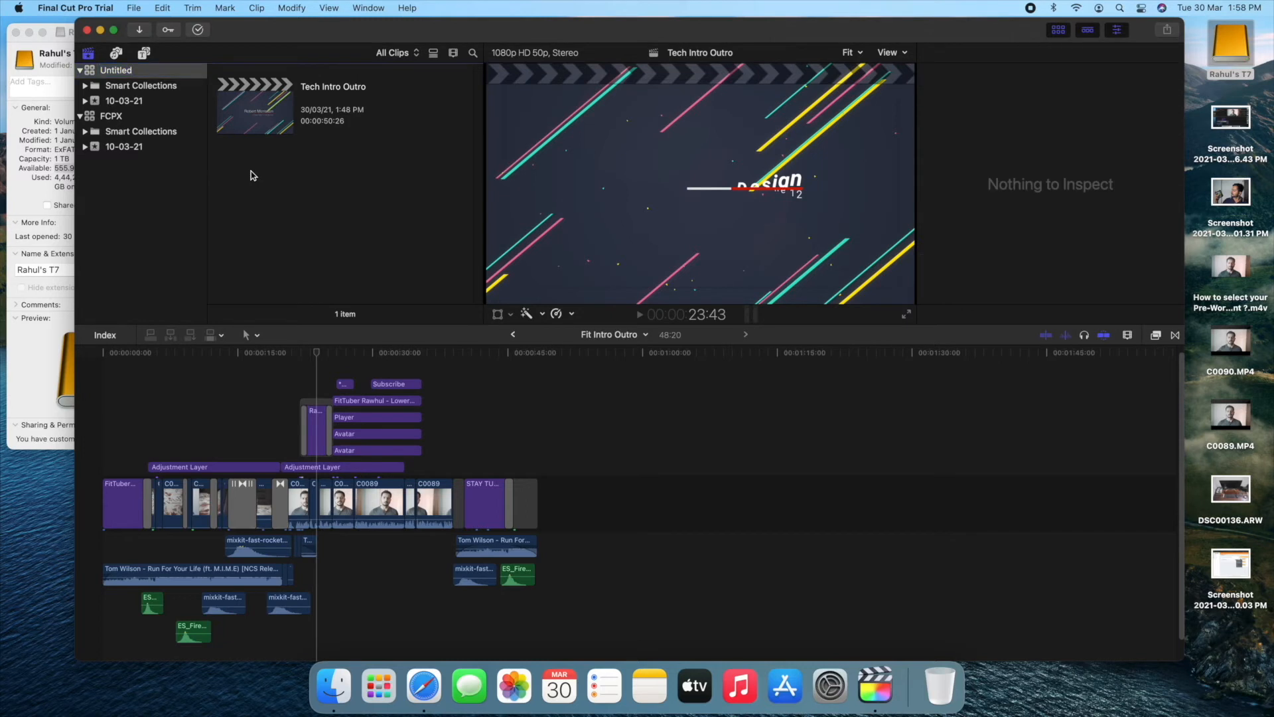
mouse_move(308, 166)
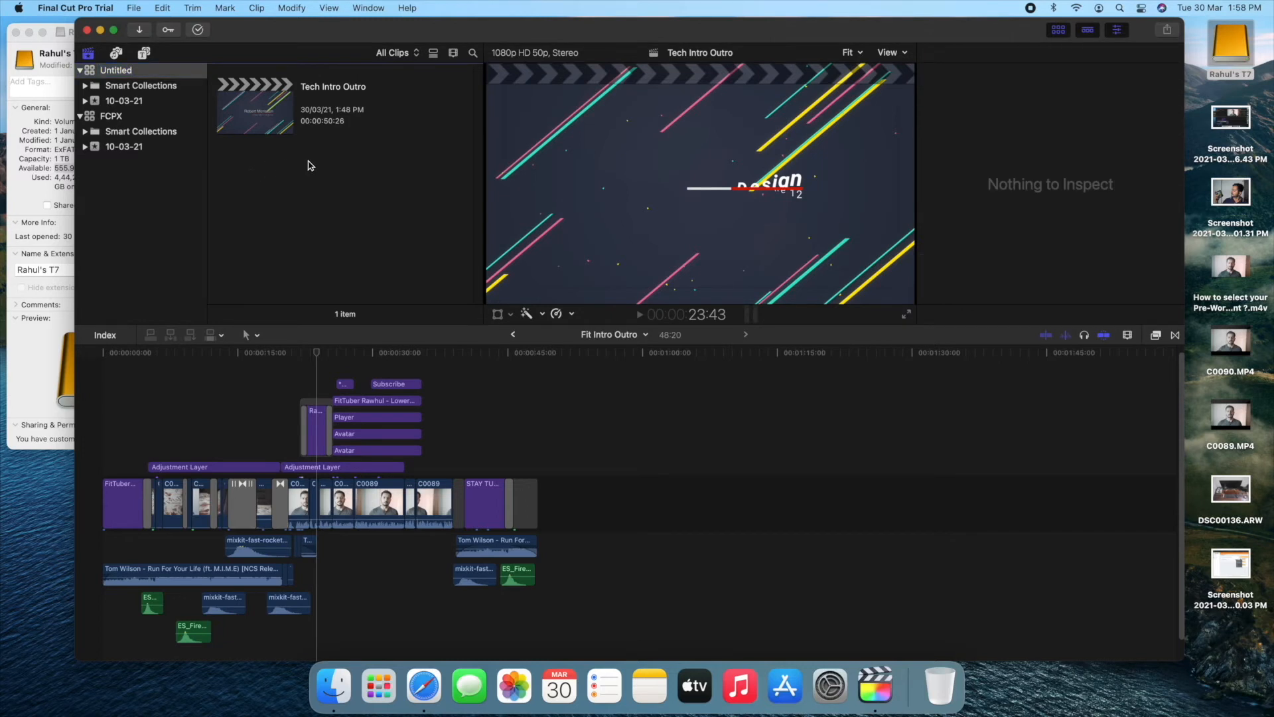
Select the FCPX library and open its Storage Locations settings with Modify Settings.
left_click(112, 115)
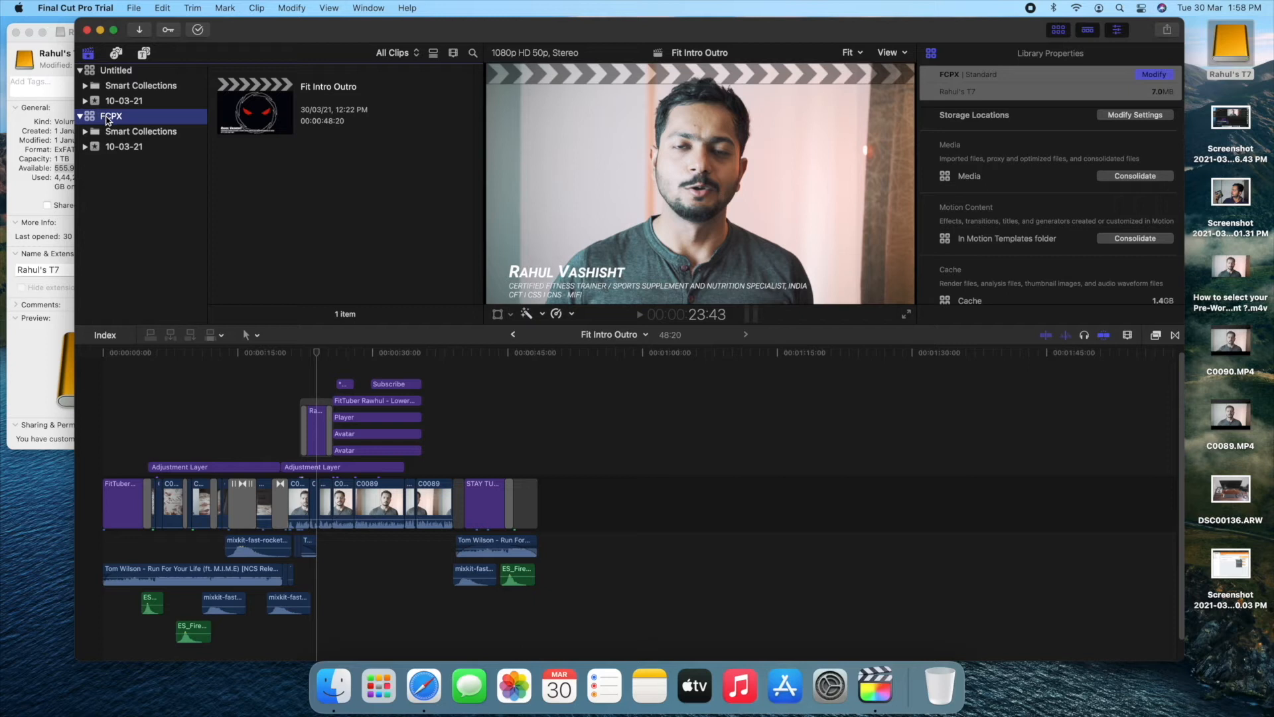
mouse_move(1189, 85)
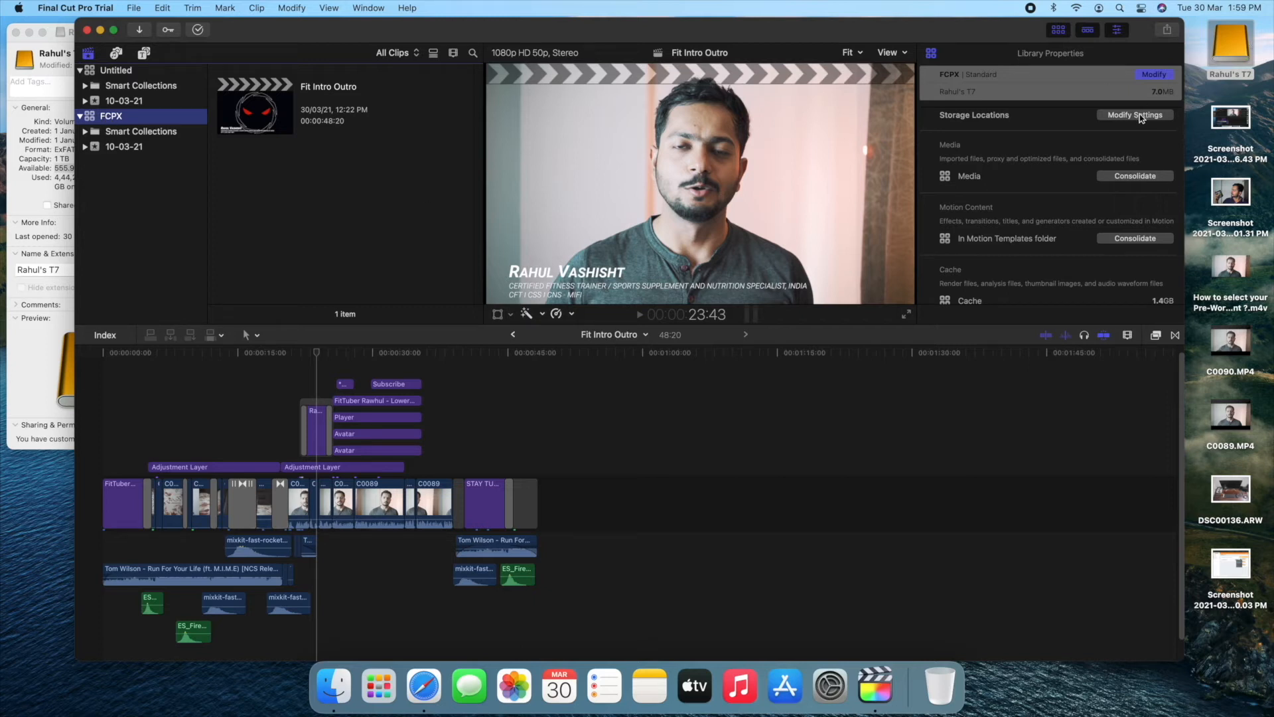
left_click(1136, 114)
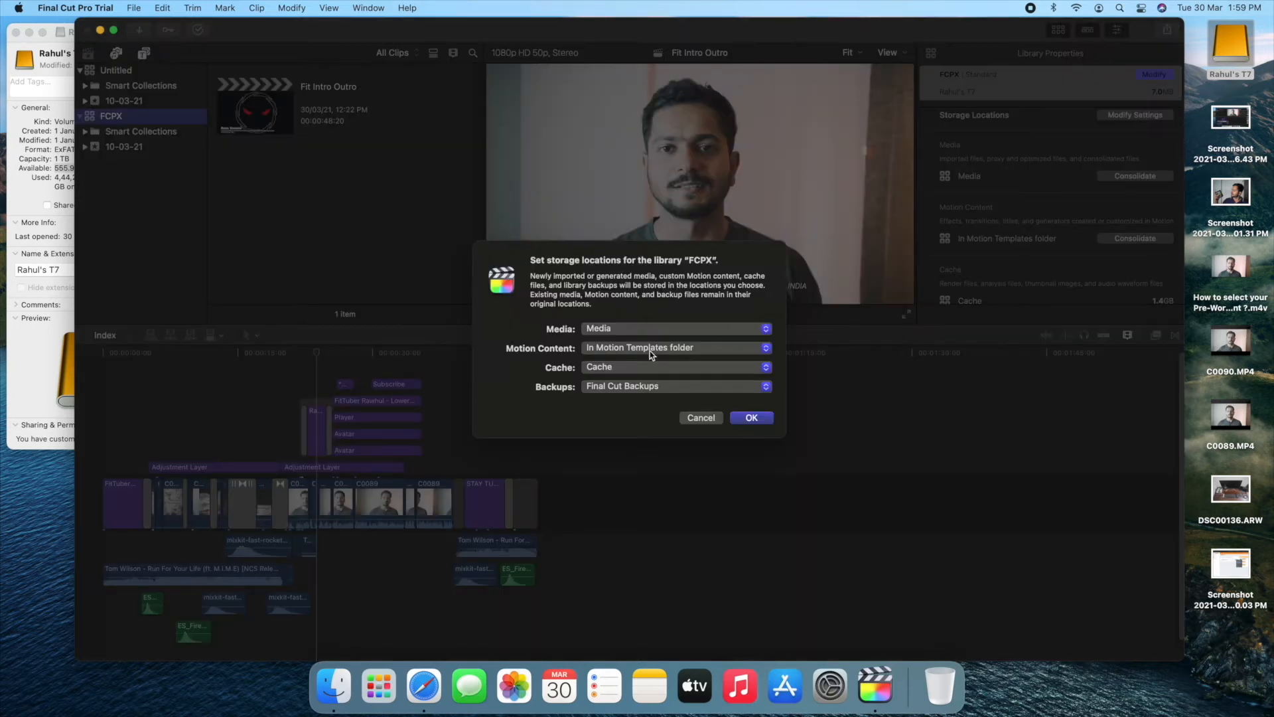
mouse_move(550, 331)
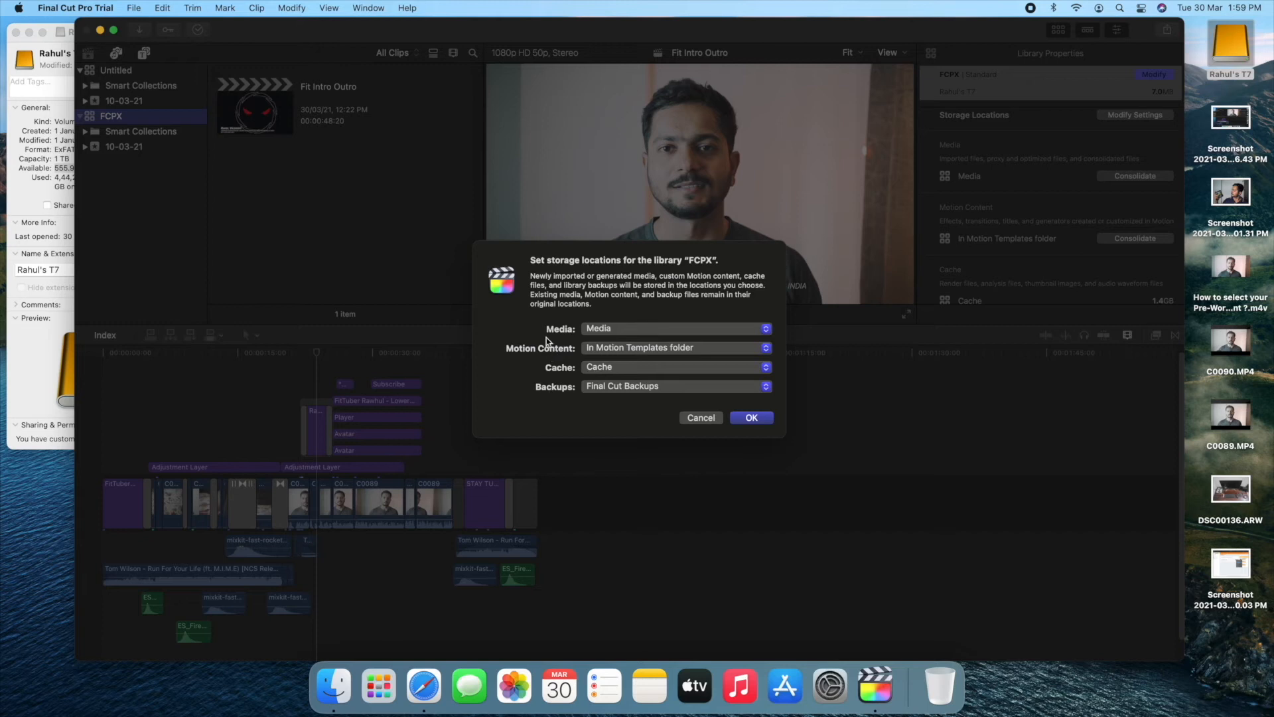
mouse_move(584, 361)
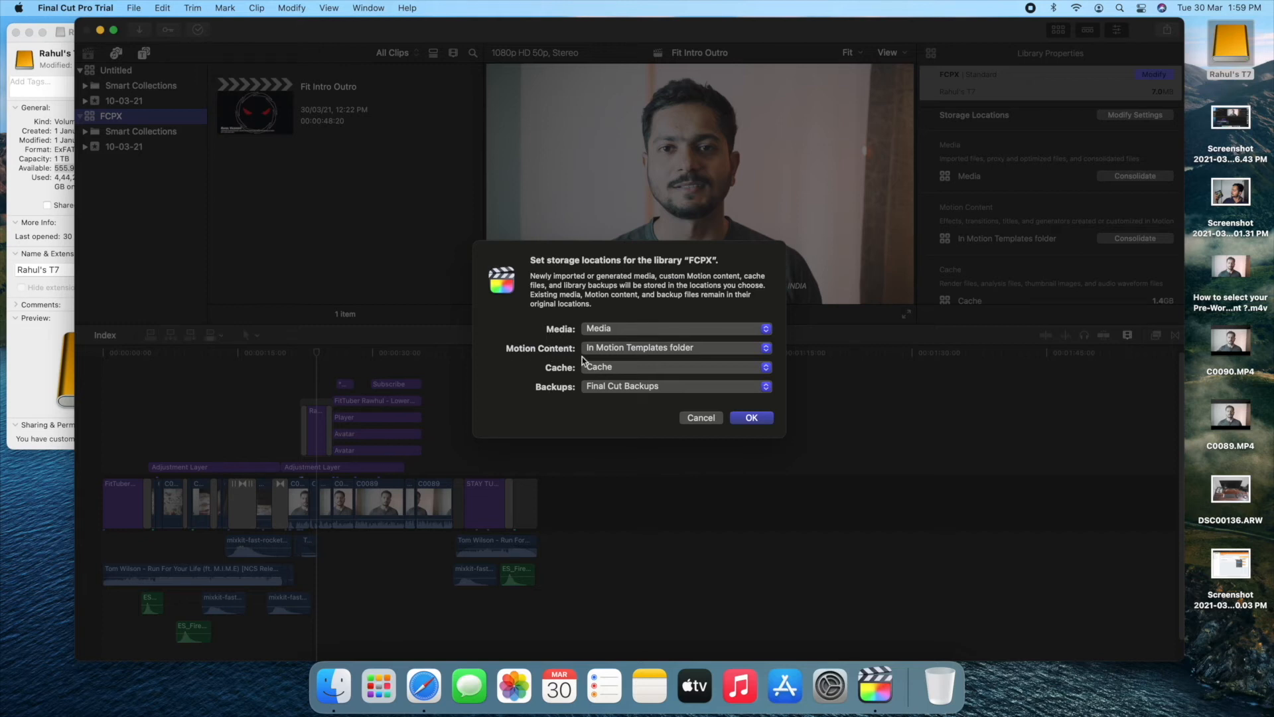
mouse_move(556, 377)
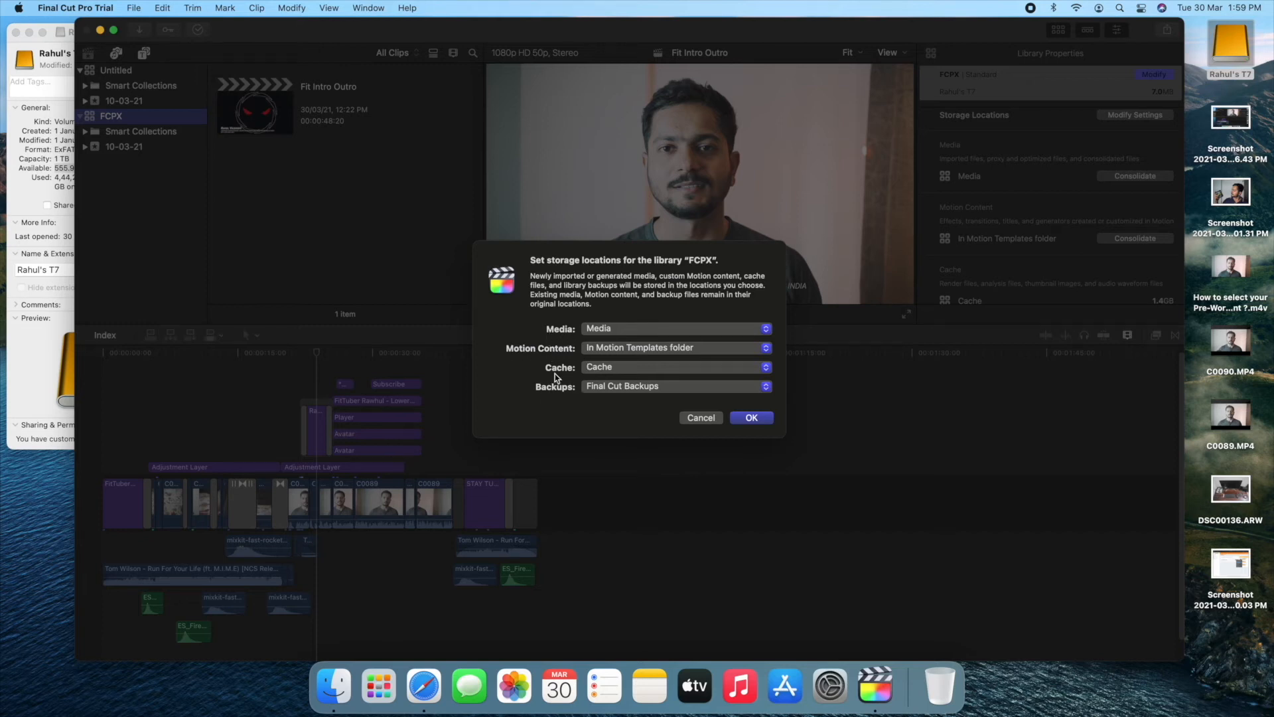
mouse_move(569, 374)
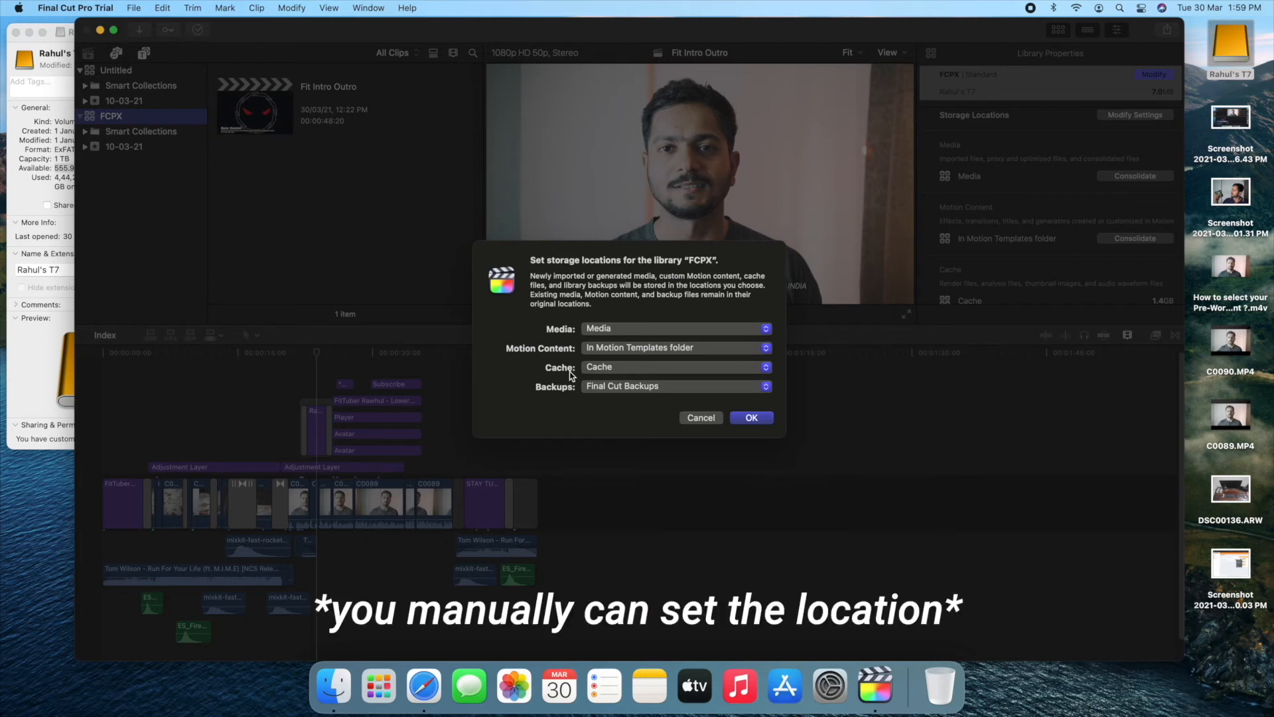
mouse_move(590, 332)
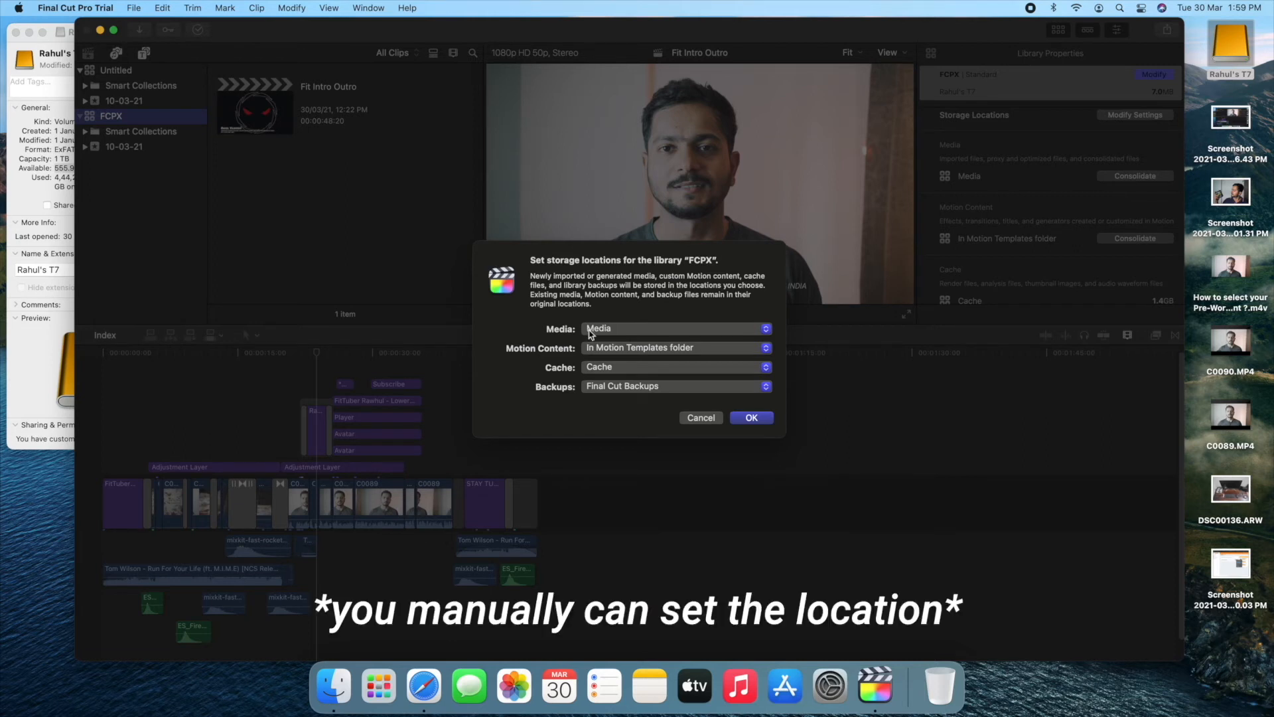
mouse_move(604, 372)
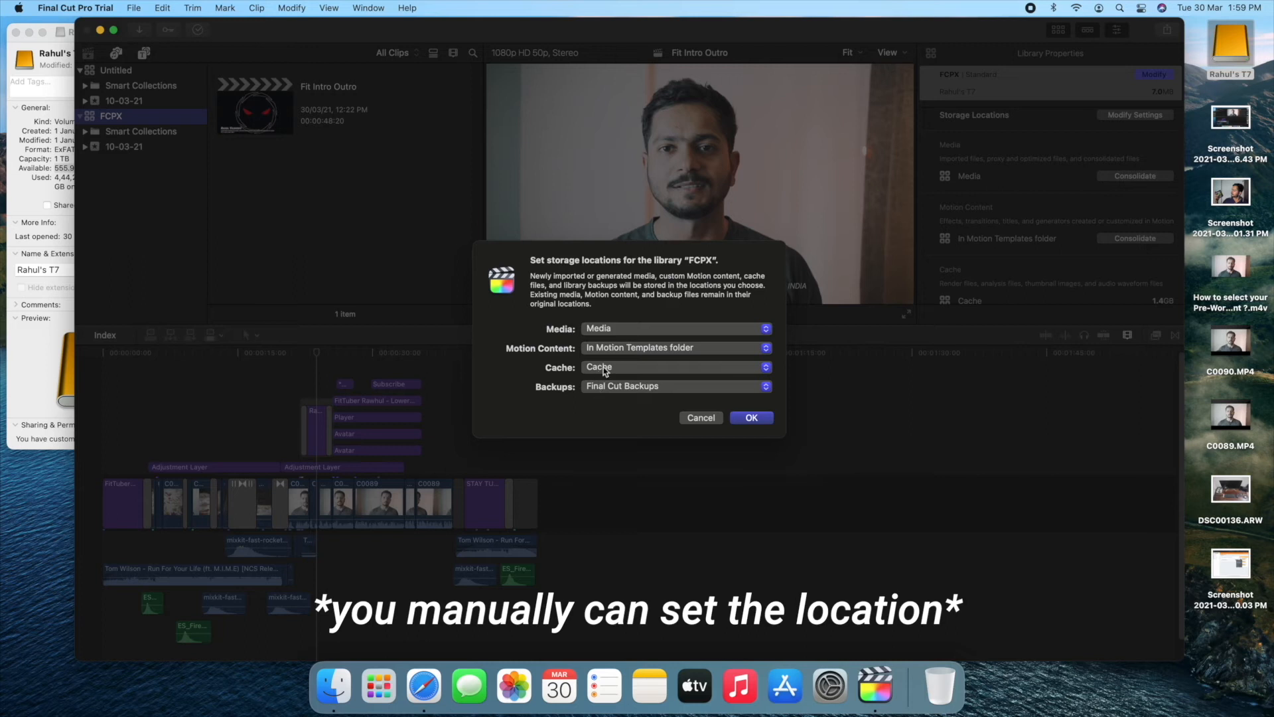
mouse_move(603, 384)
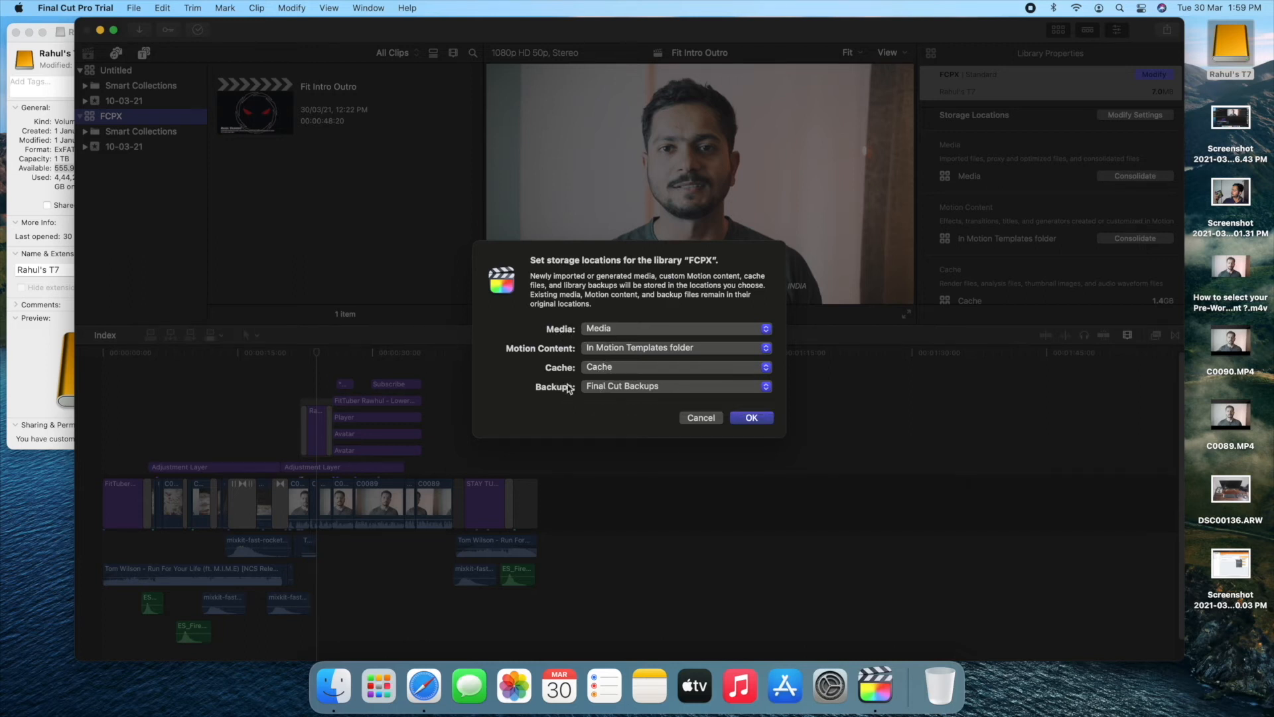
mouse_move(612, 387)
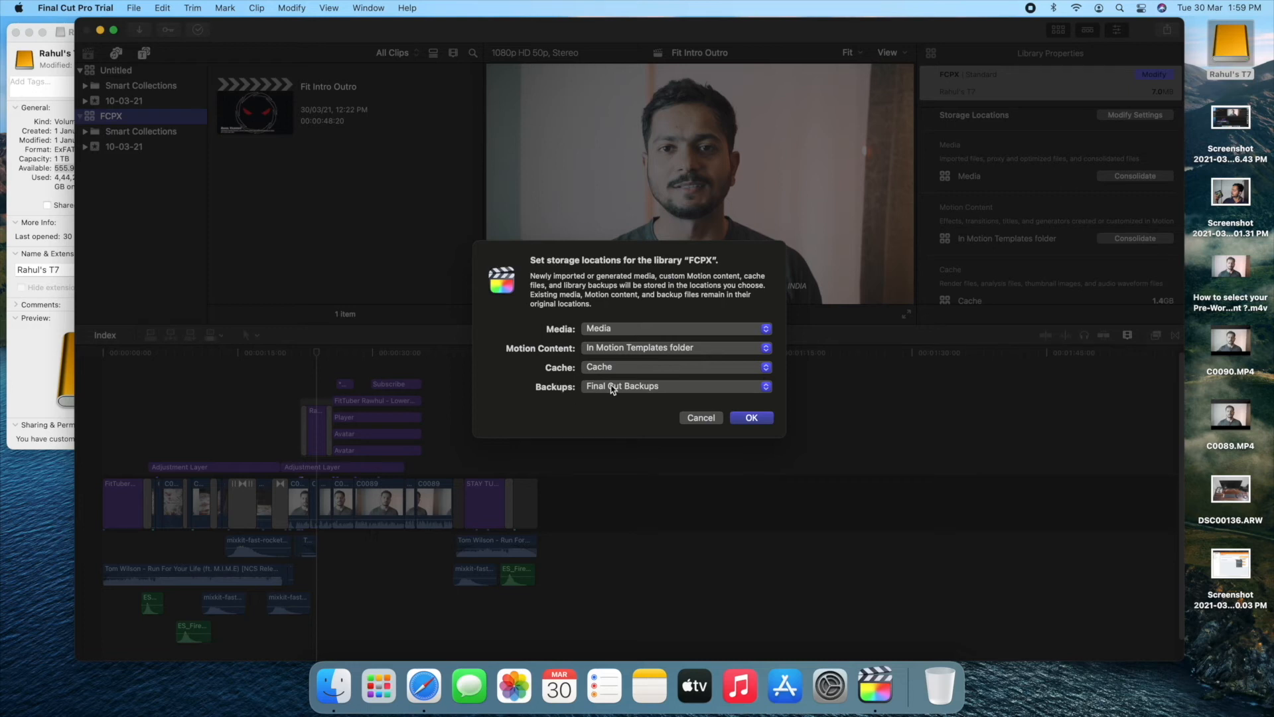
mouse_move(622, 386)
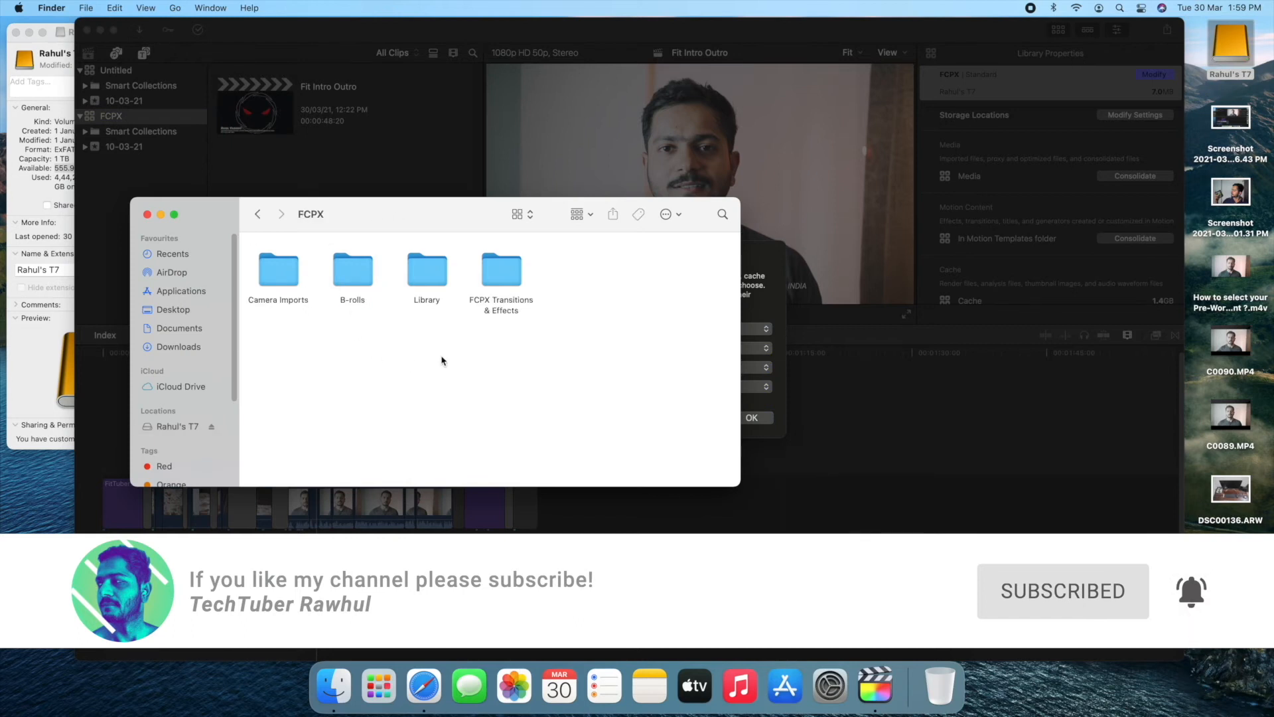
Browse the Library folder in Finder and open Cache, holding the Untitled and FCPX caches.
double_click(427, 272)
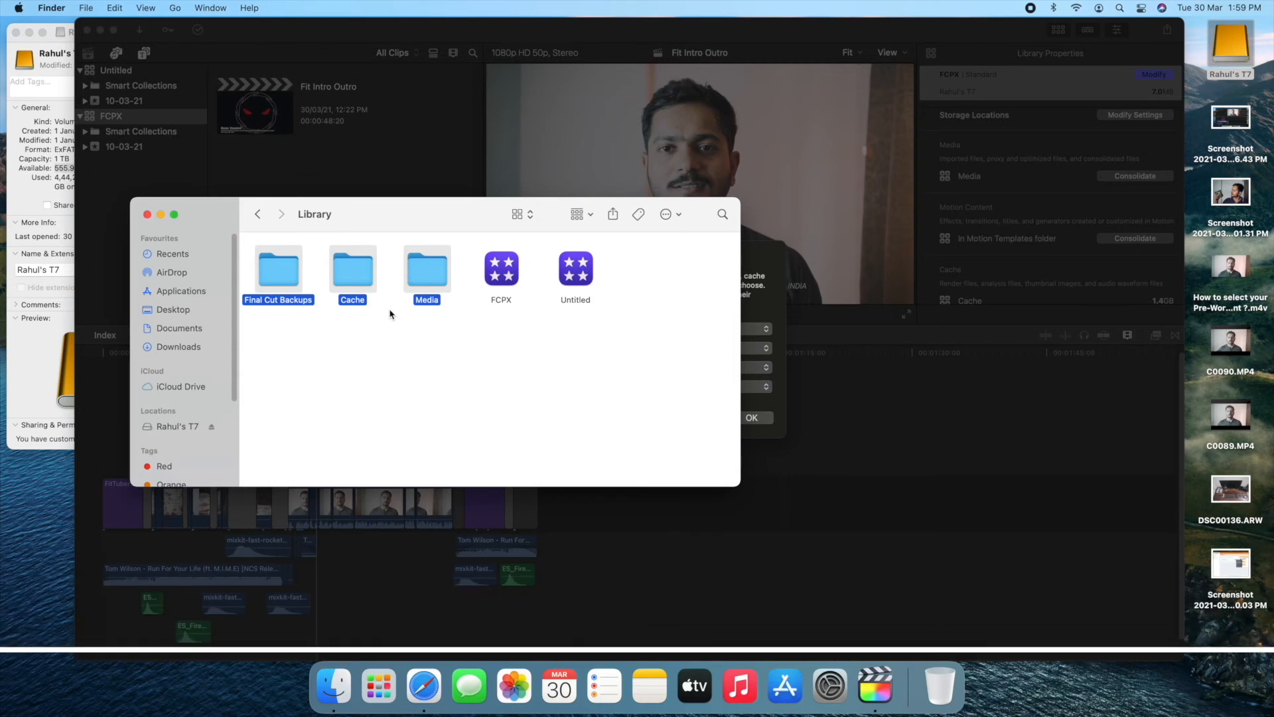
mouse_move(398, 318)
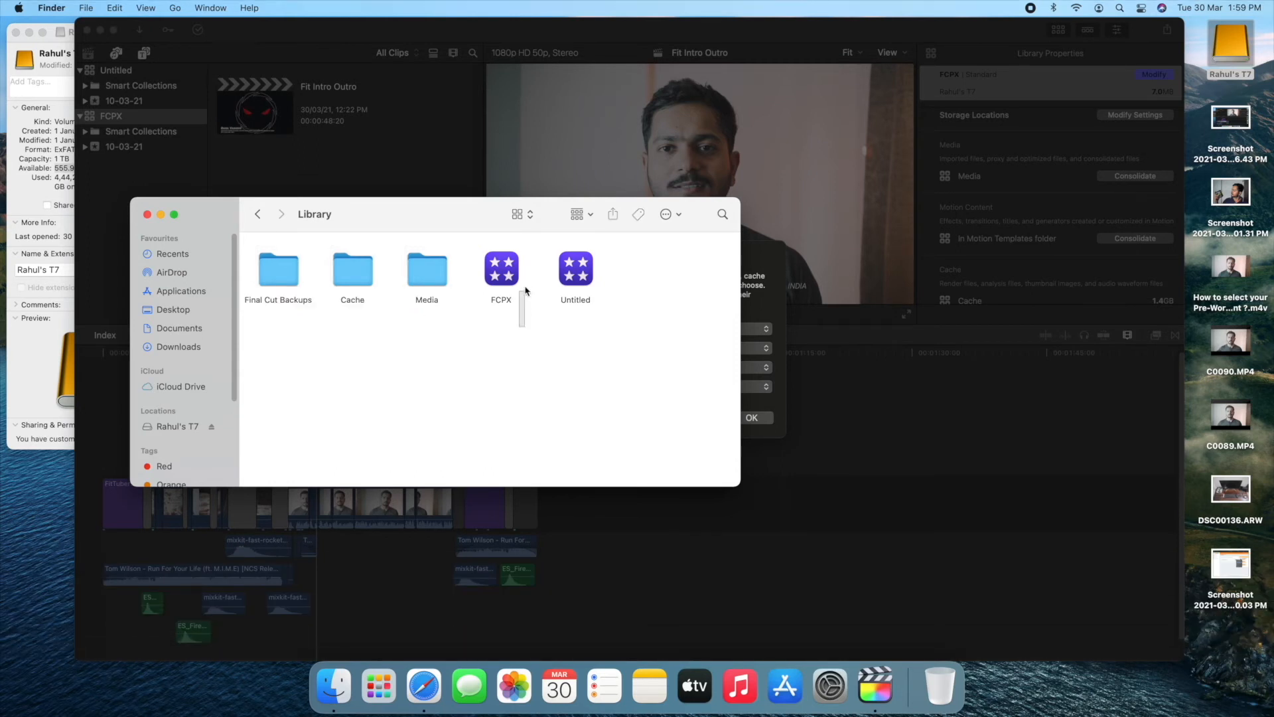
left_click(574, 268)
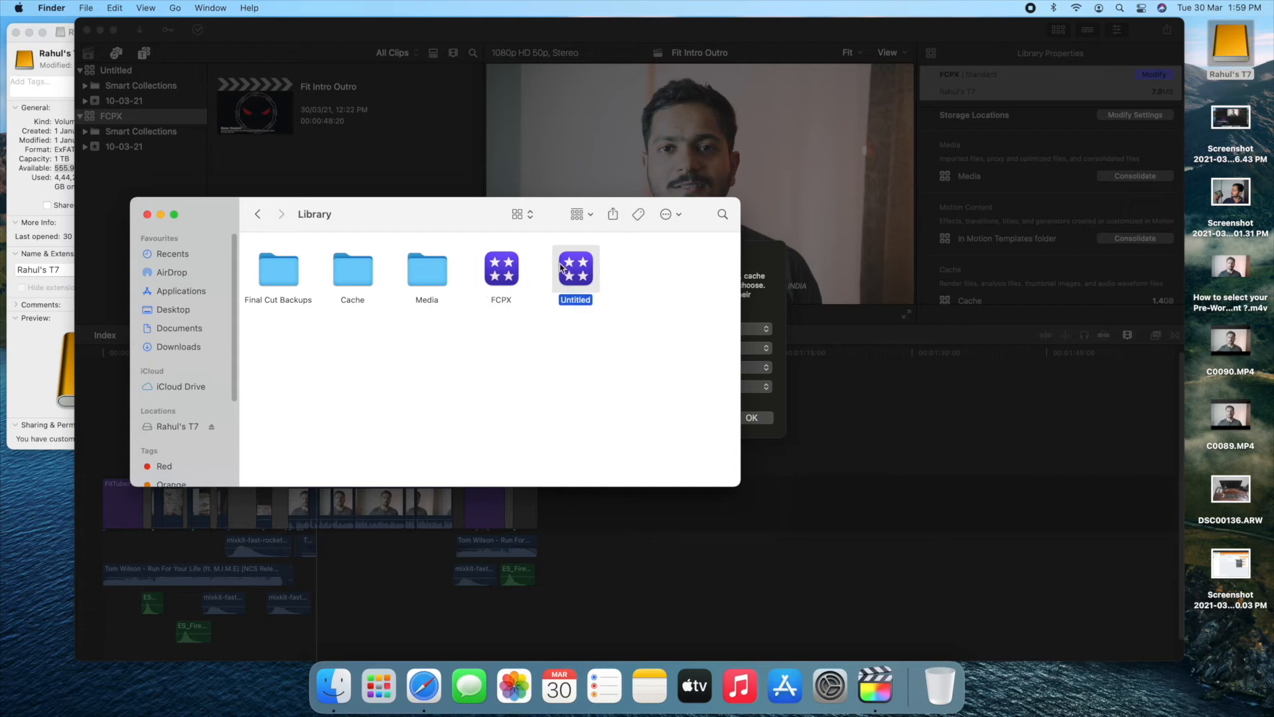
left_click(412, 303)
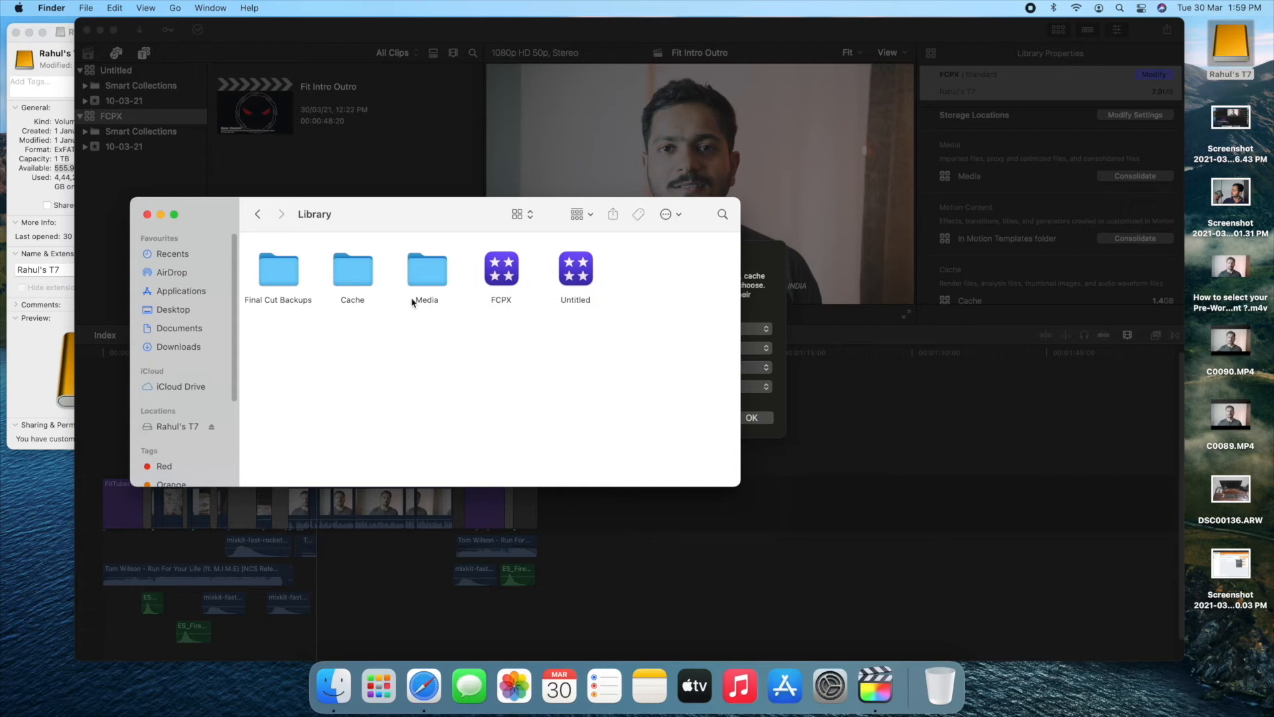
mouse_move(374, 307)
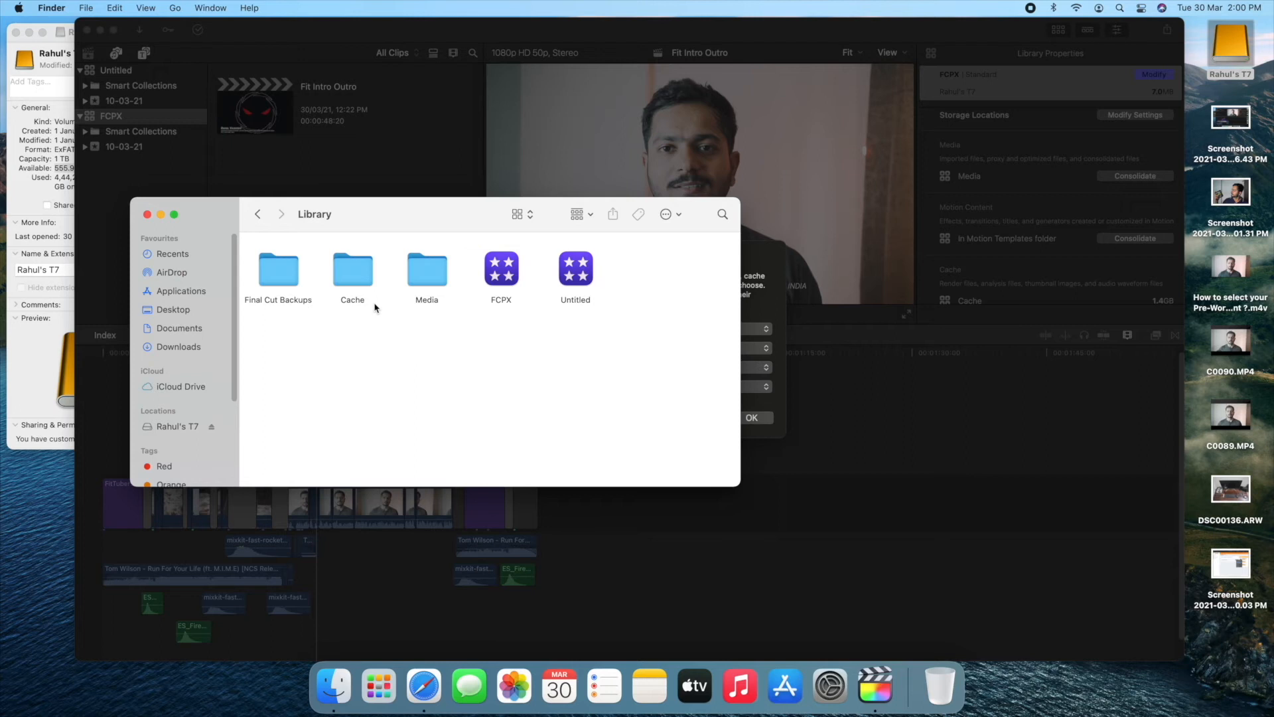
right_click(352, 268)
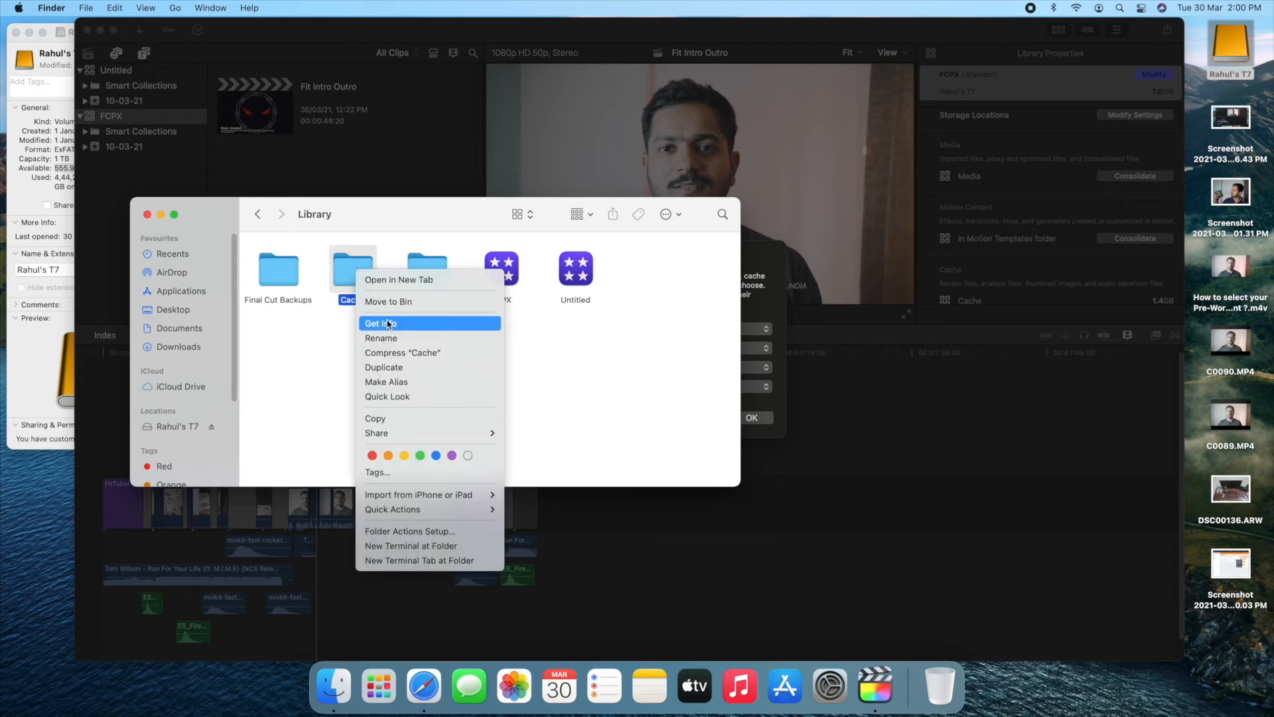
left_click(382, 323)
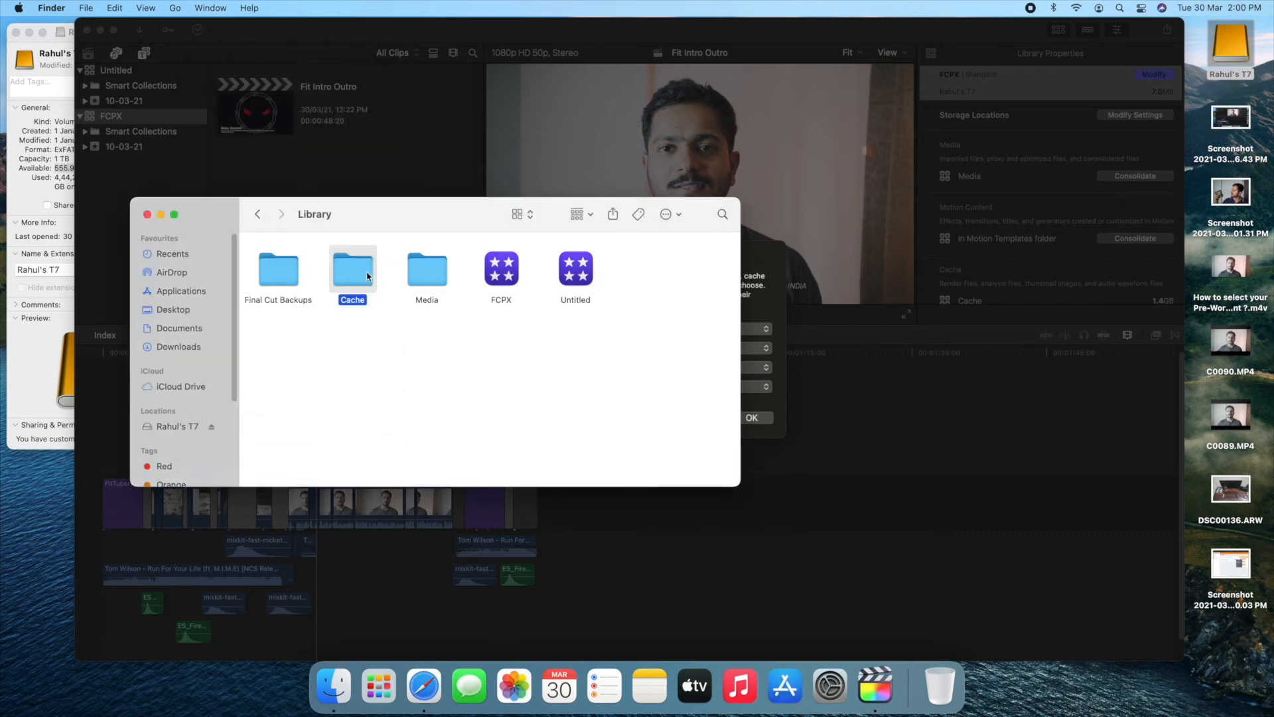
double_click(352, 268)
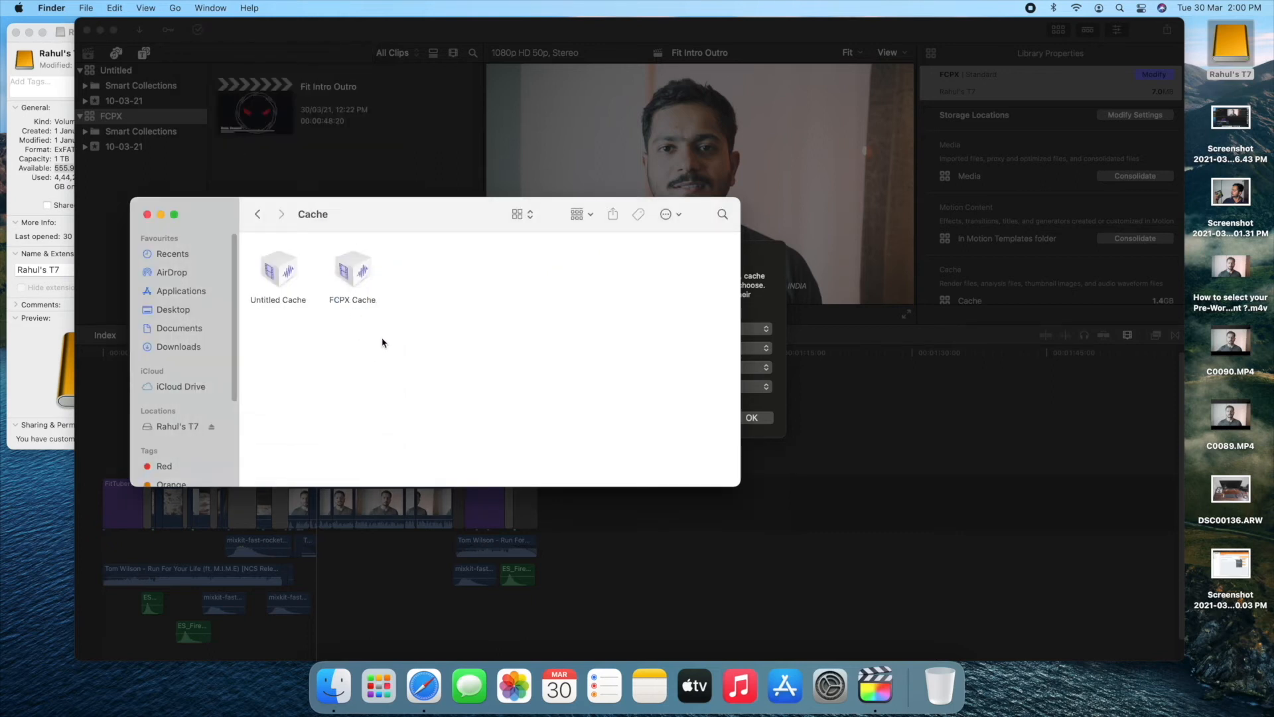
mouse_move(322, 246)
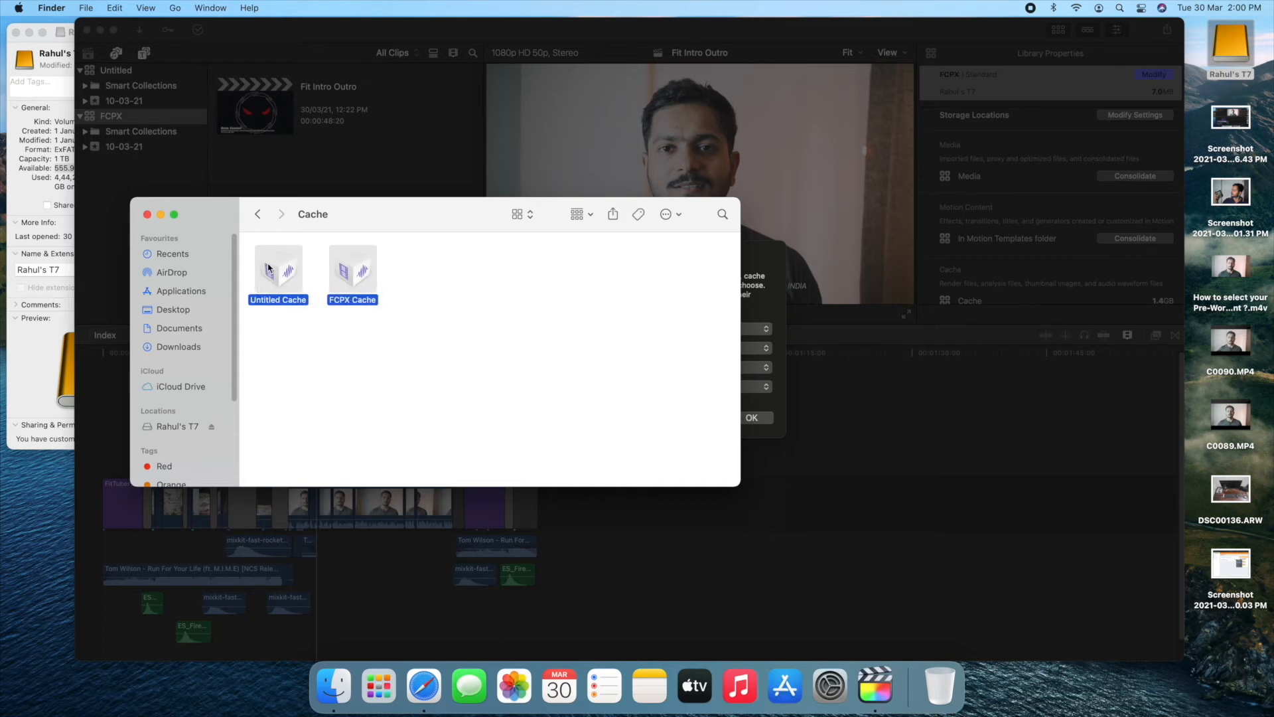
left_click(258, 214)
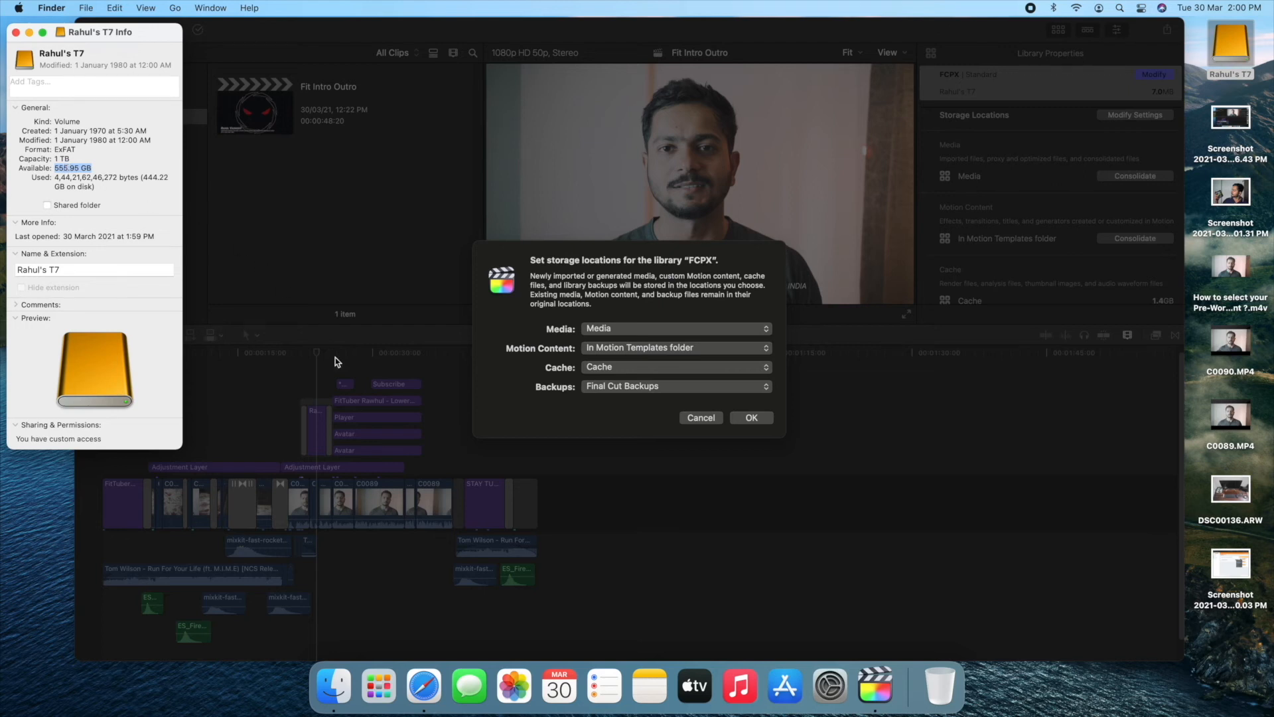
Dismiss the storage locations dialog and reselect the FCPX library to view its 1.4 GB cache.
left_click(750, 417)
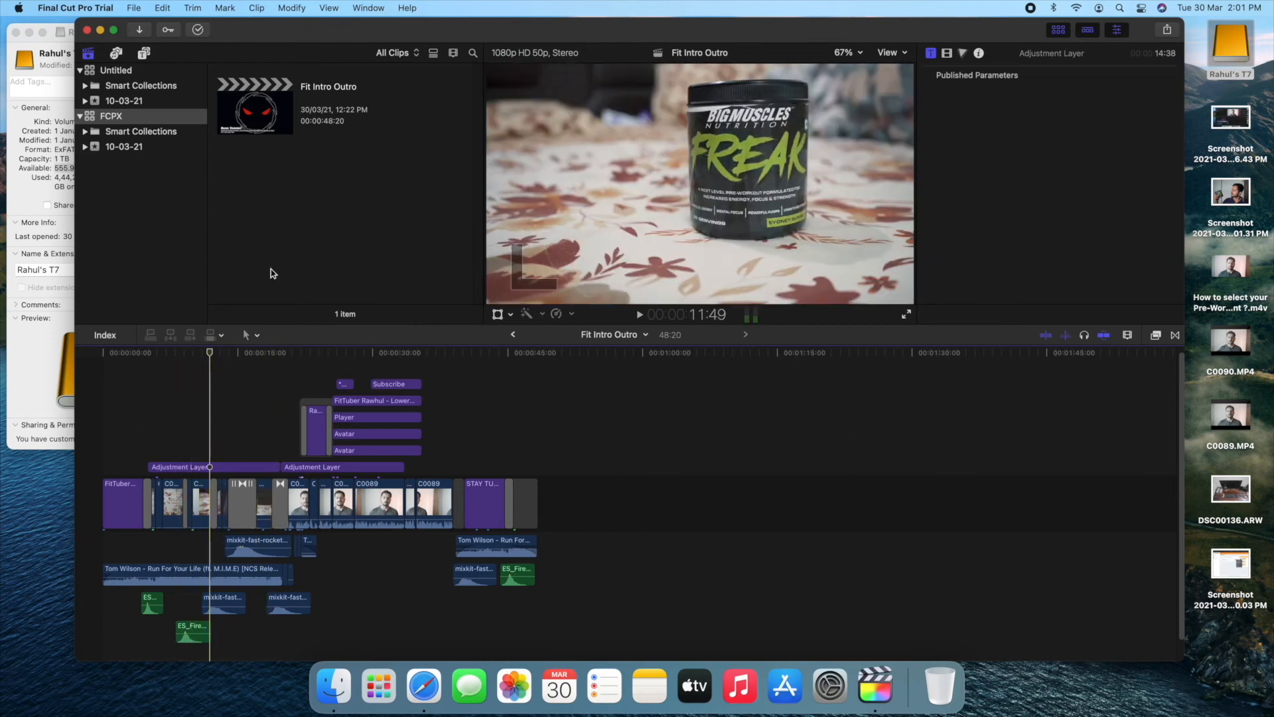
left_click(117, 70)
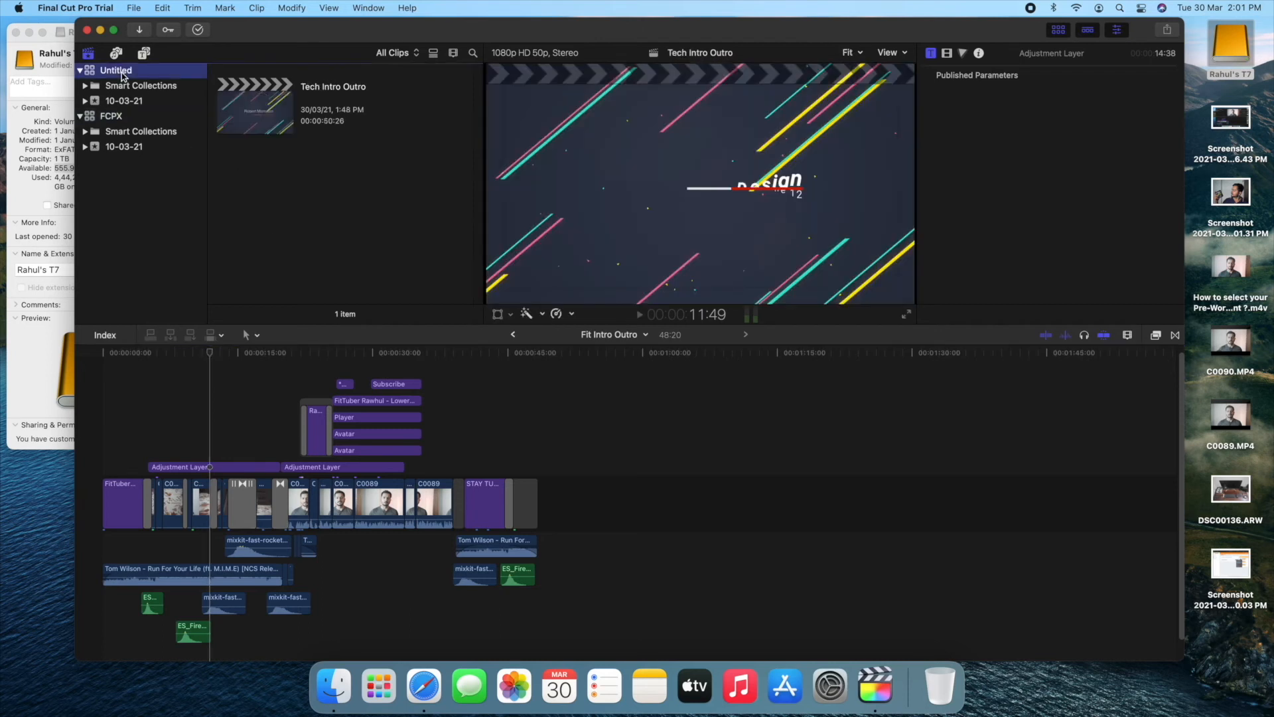
left_click(111, 116)
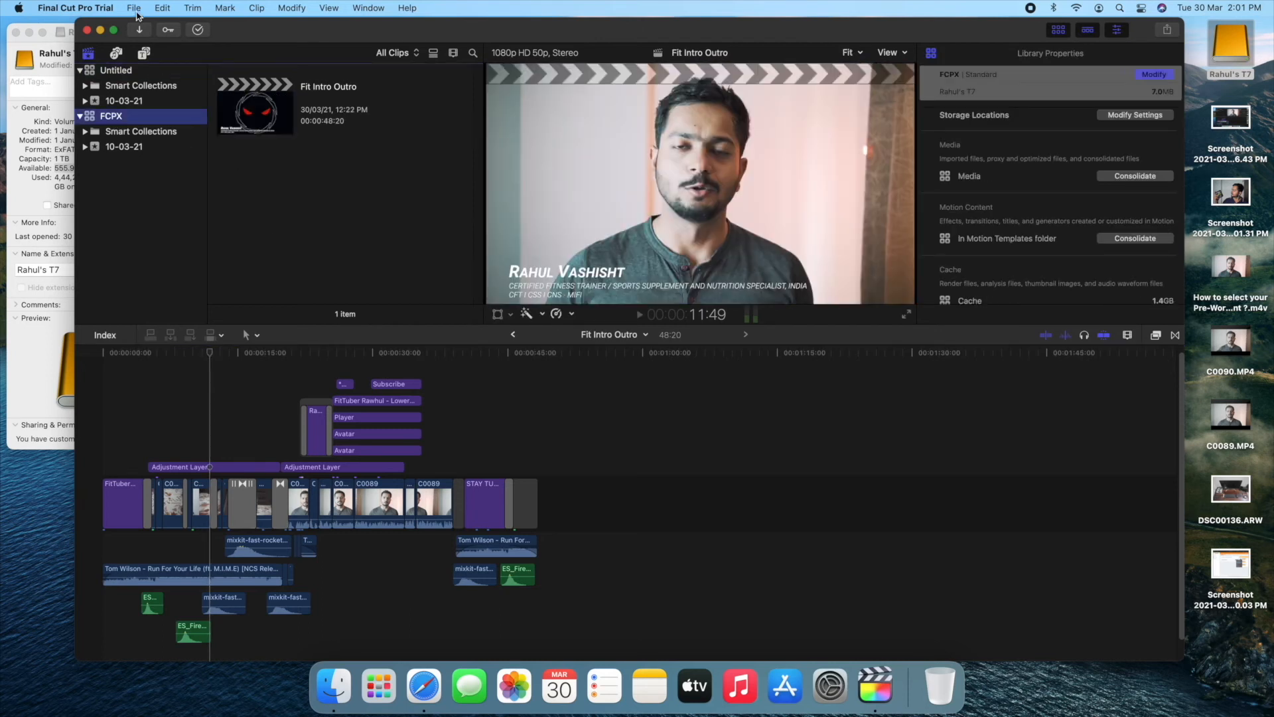
Delete Generated Library Files for FCPX with Optimized Media and Proxy Media ticked.
left_click(133, 8)
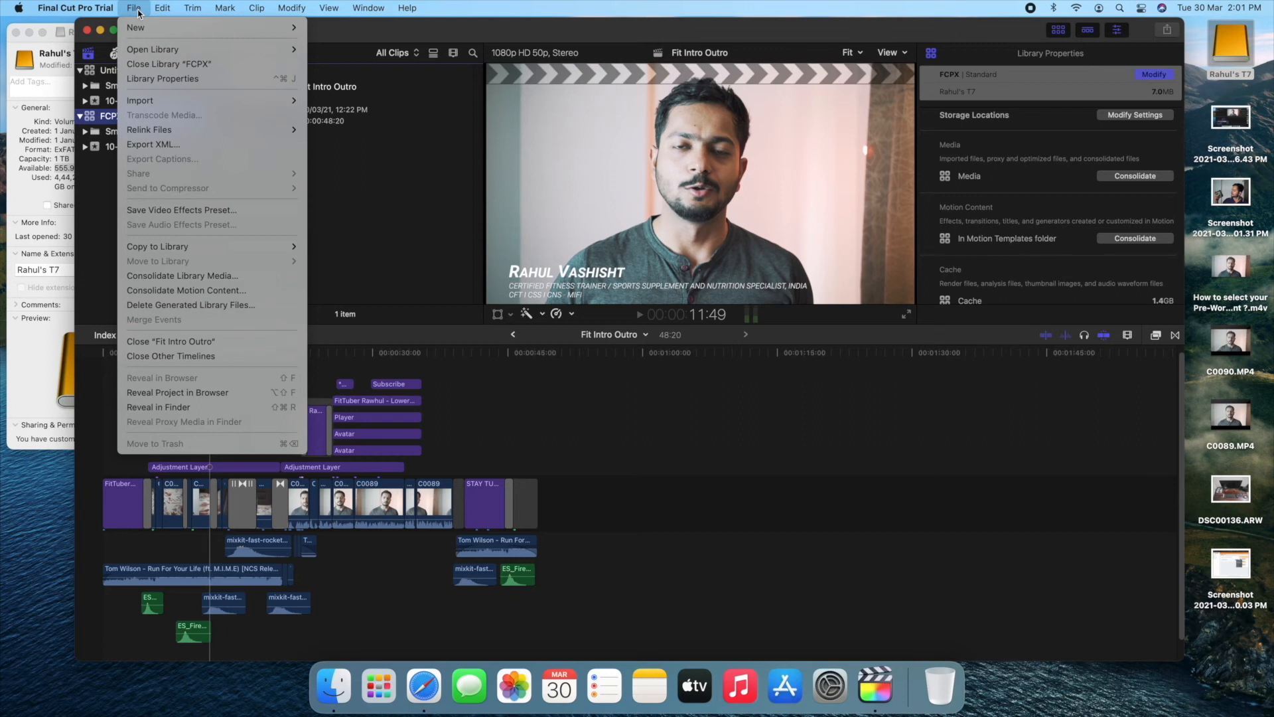
mouse_move(202, 304)
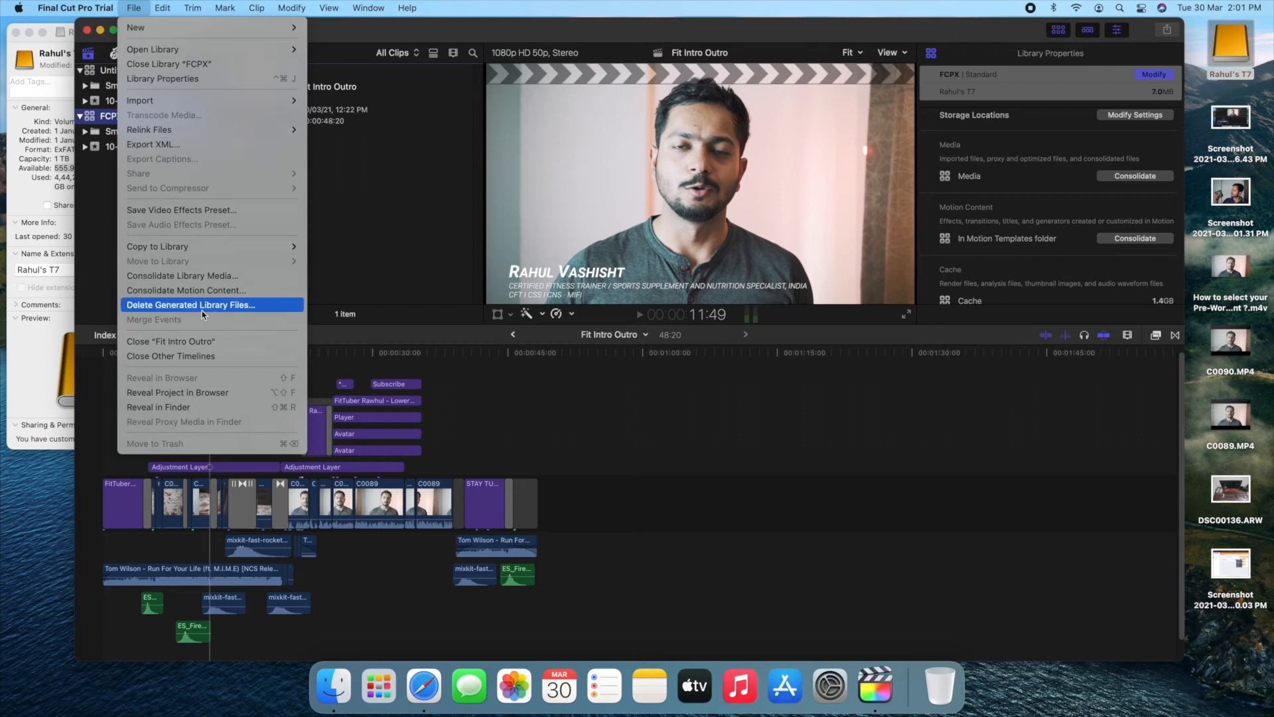
left_click(190, 304)
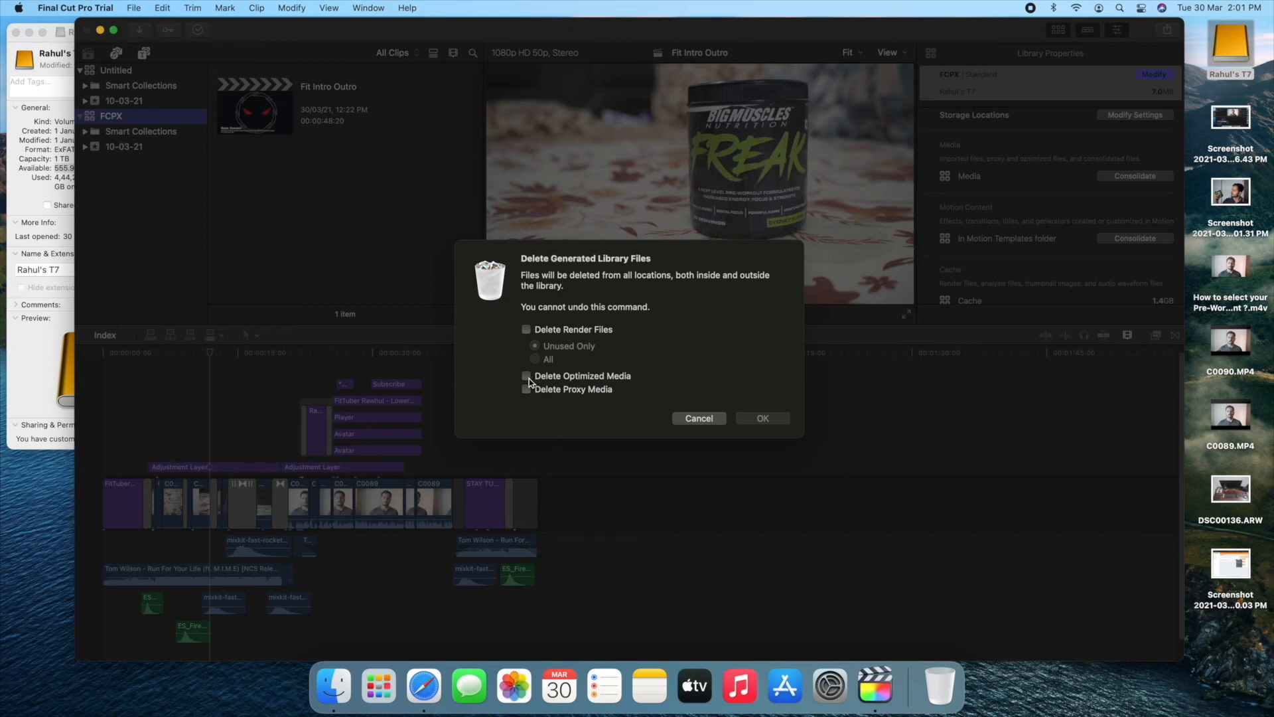
left_click(526, 376)
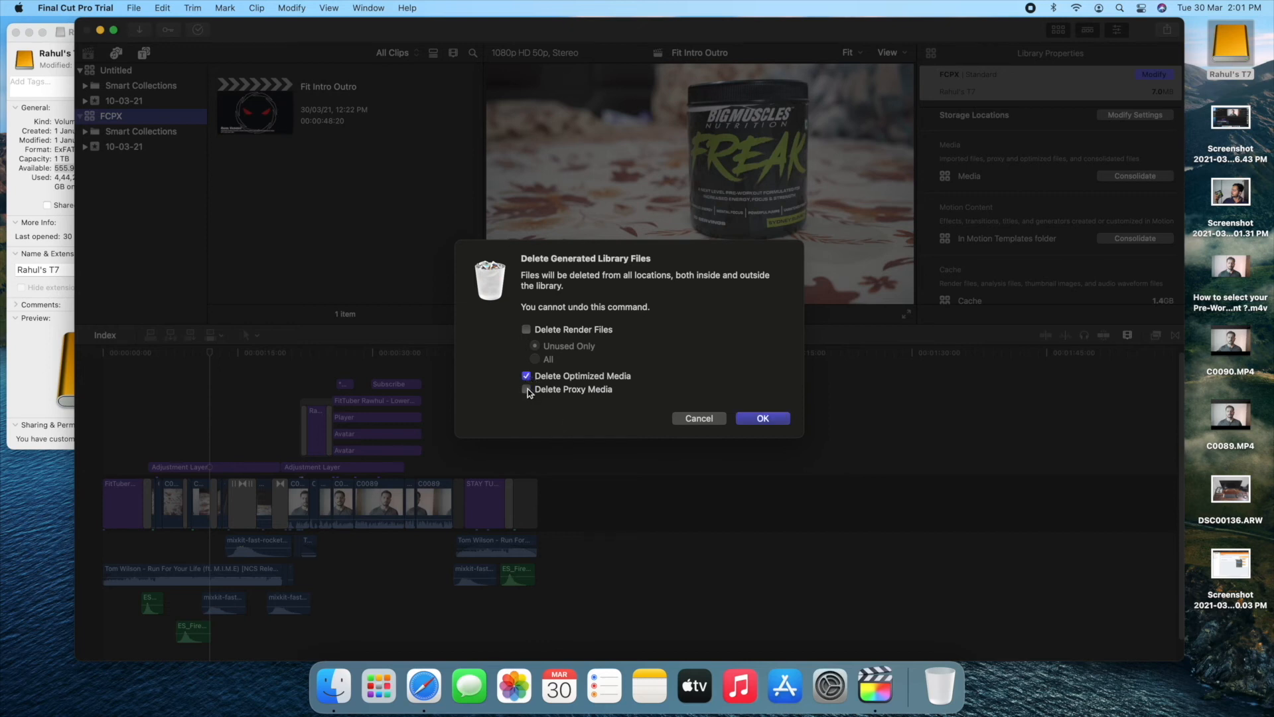
left_click(526, 389)
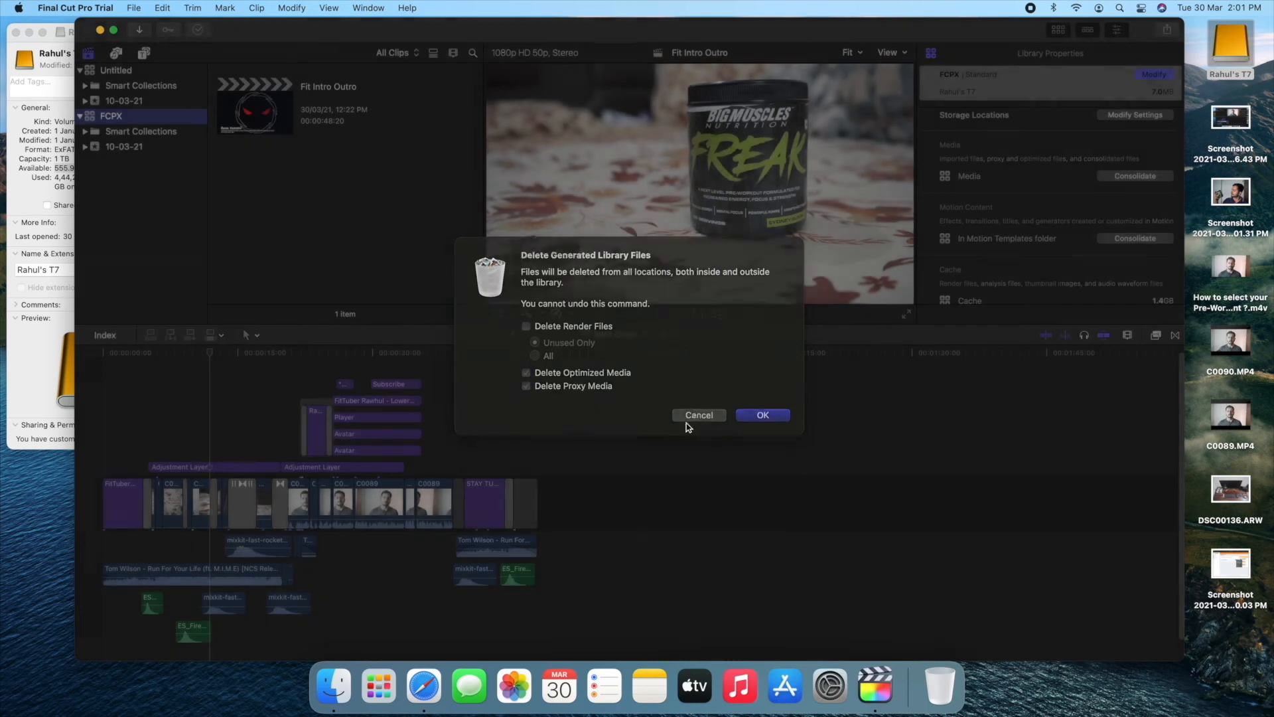
left_click(698, 414)
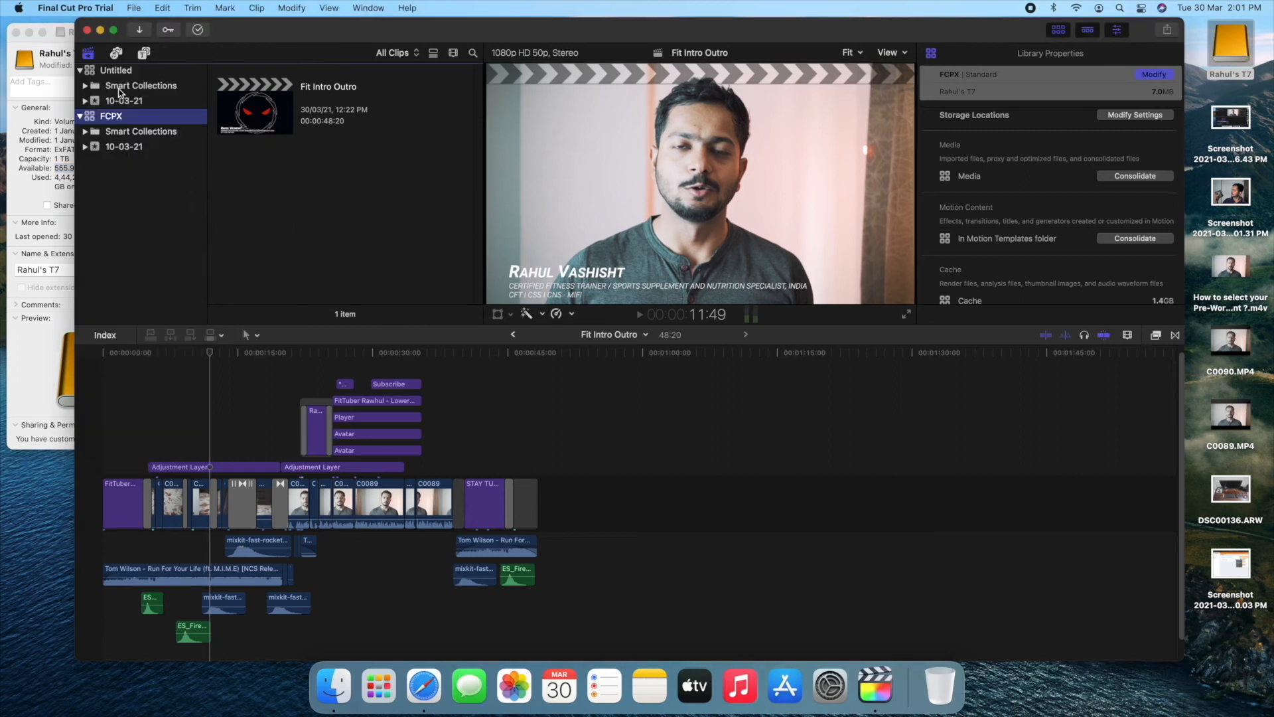
Select the Untitled library and confirm Delete Generated Library Files with optimized and proxy media.
left_click(115, 70)
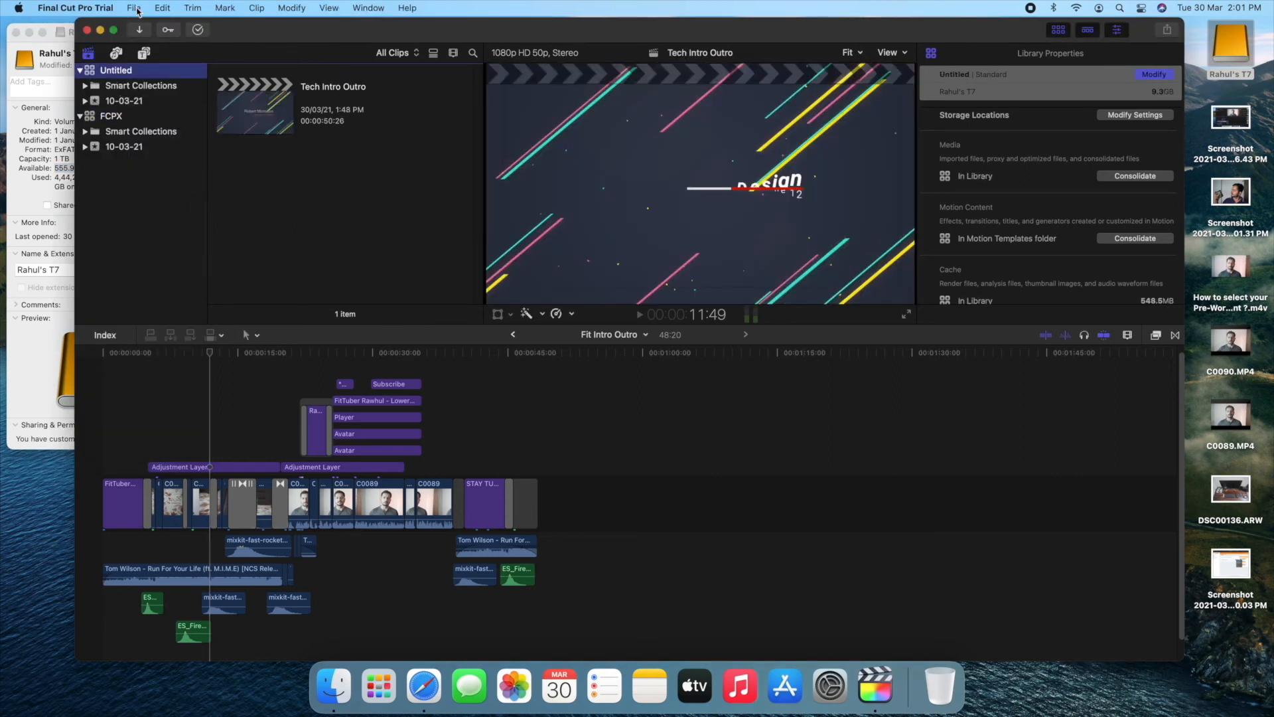
left_click(134, 8)
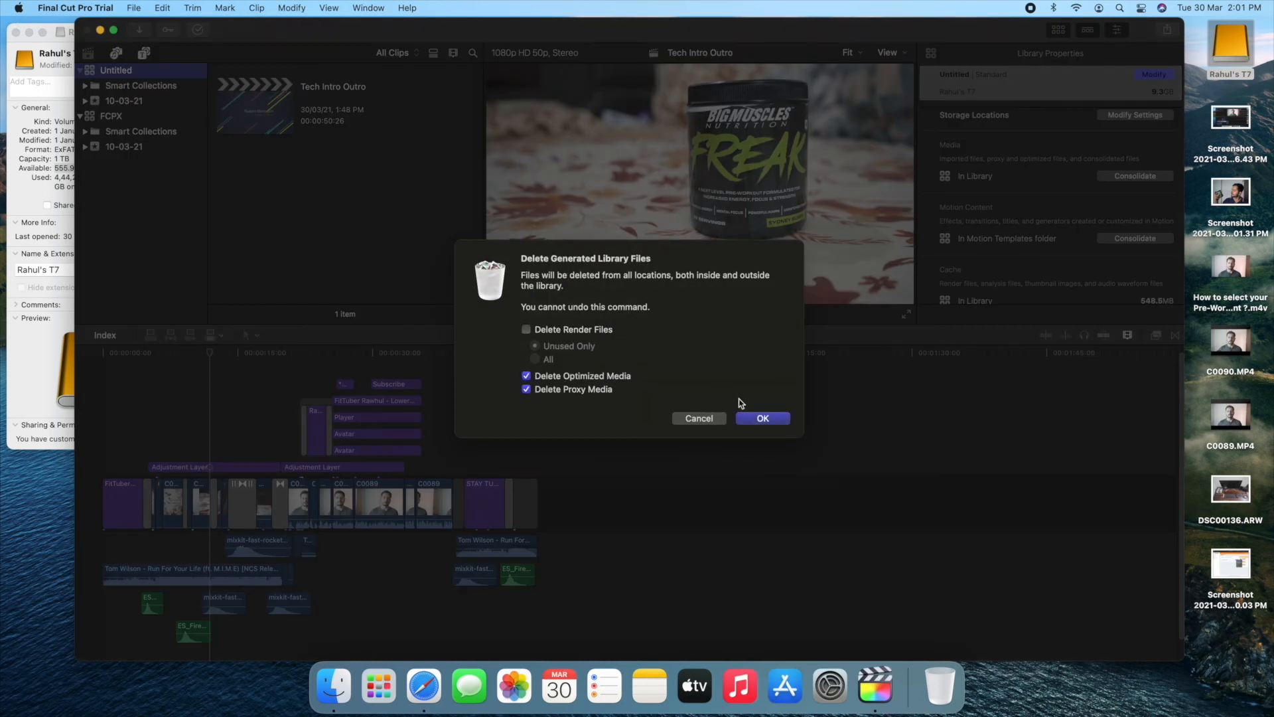
left_click(698, 417)
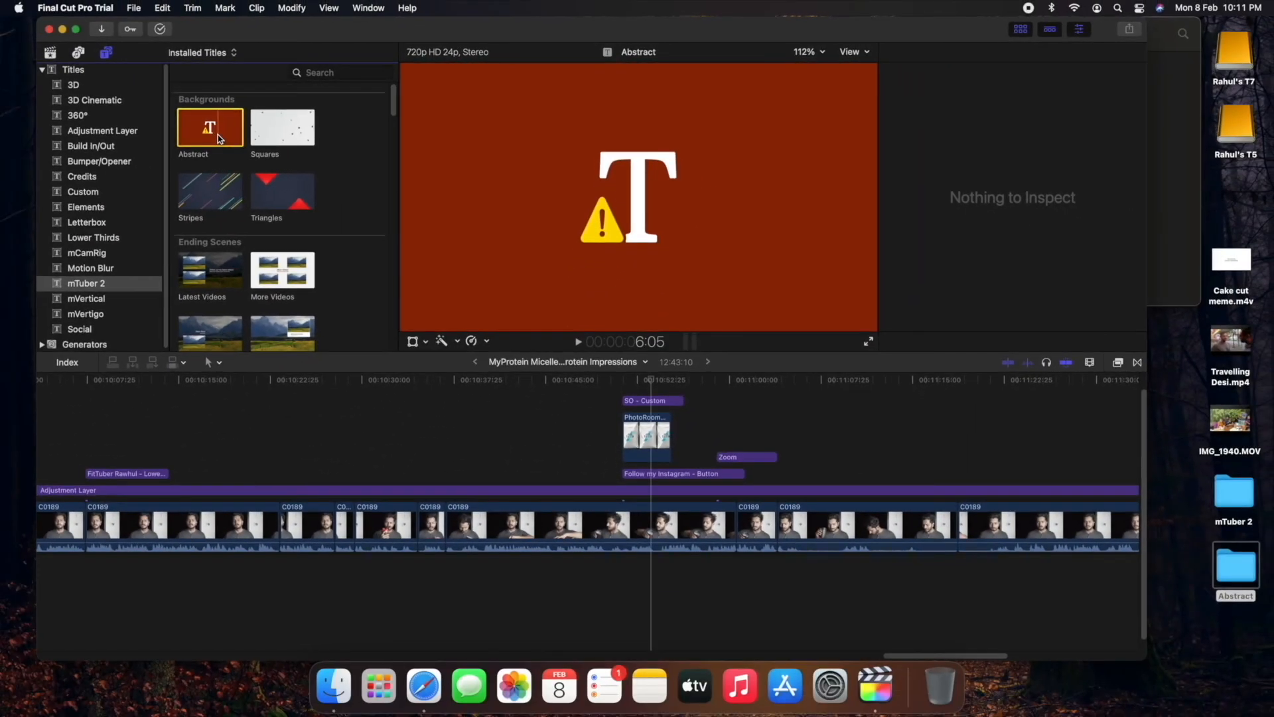
Preview the mTuber 2 Abstract title, then select Abstract.moti in Finder's Abstract folder.
left_click(651, 400)
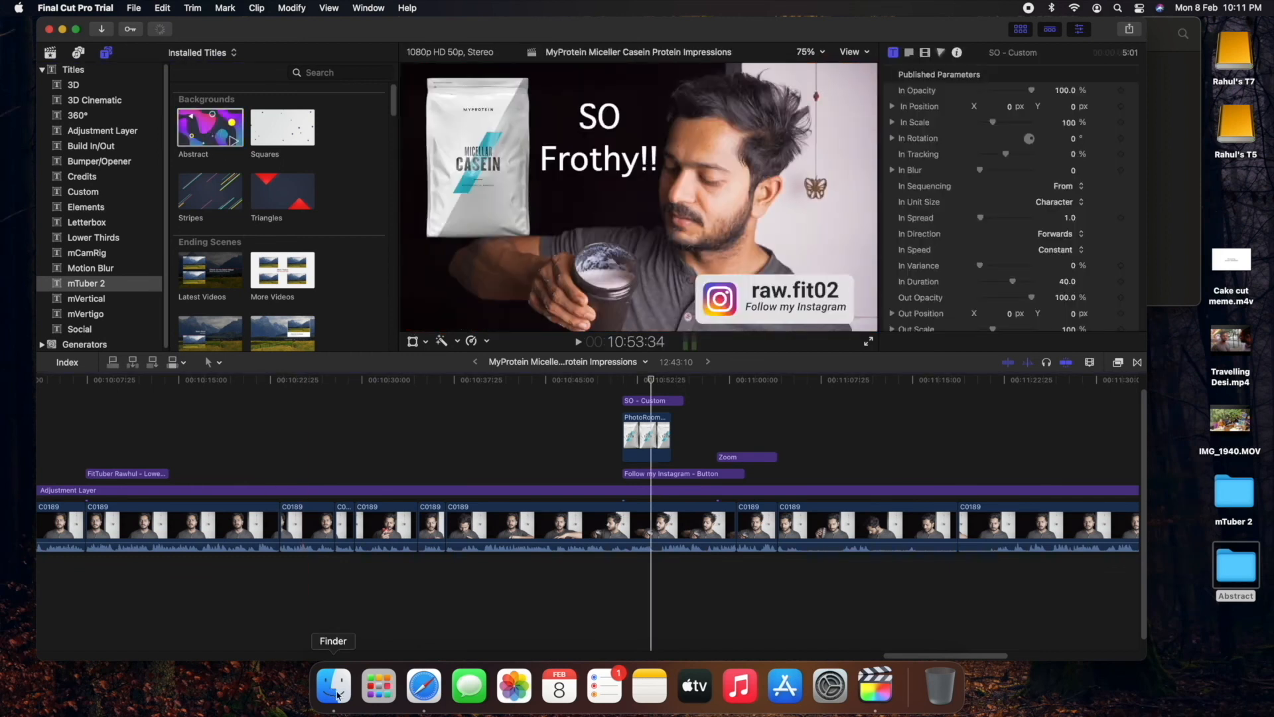
left_click(333, 685)
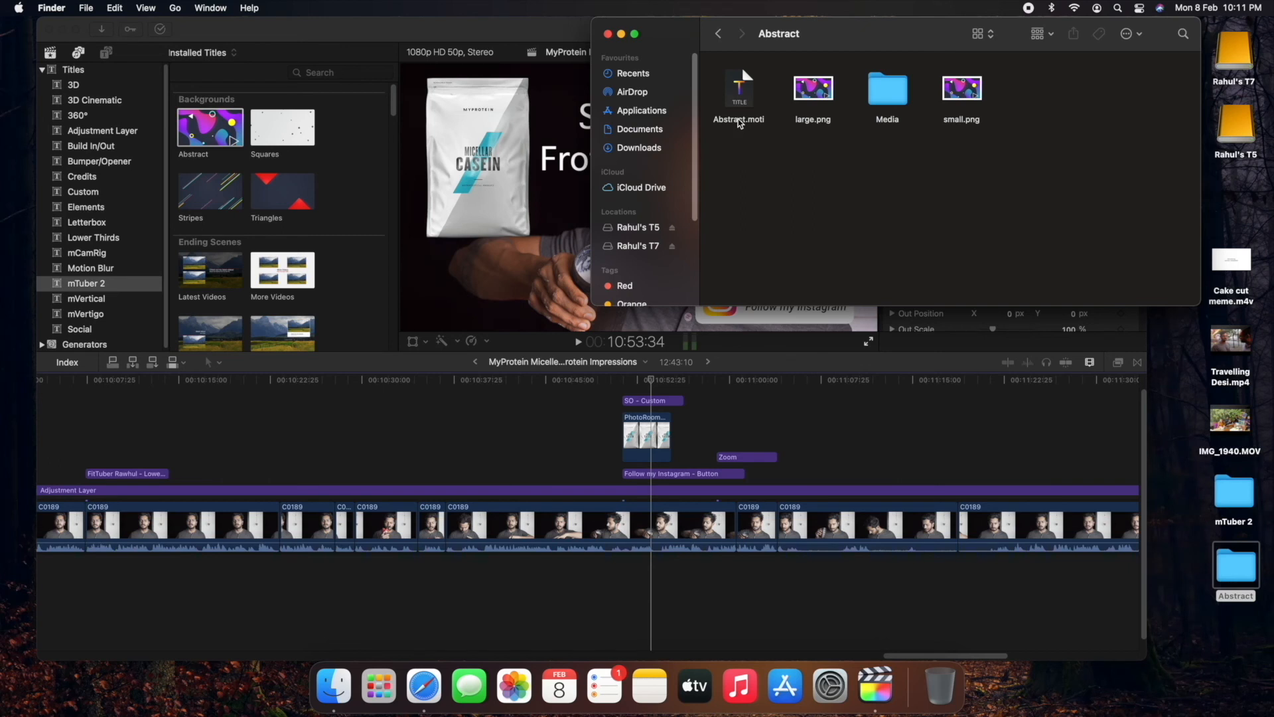
left_click(738, 87)
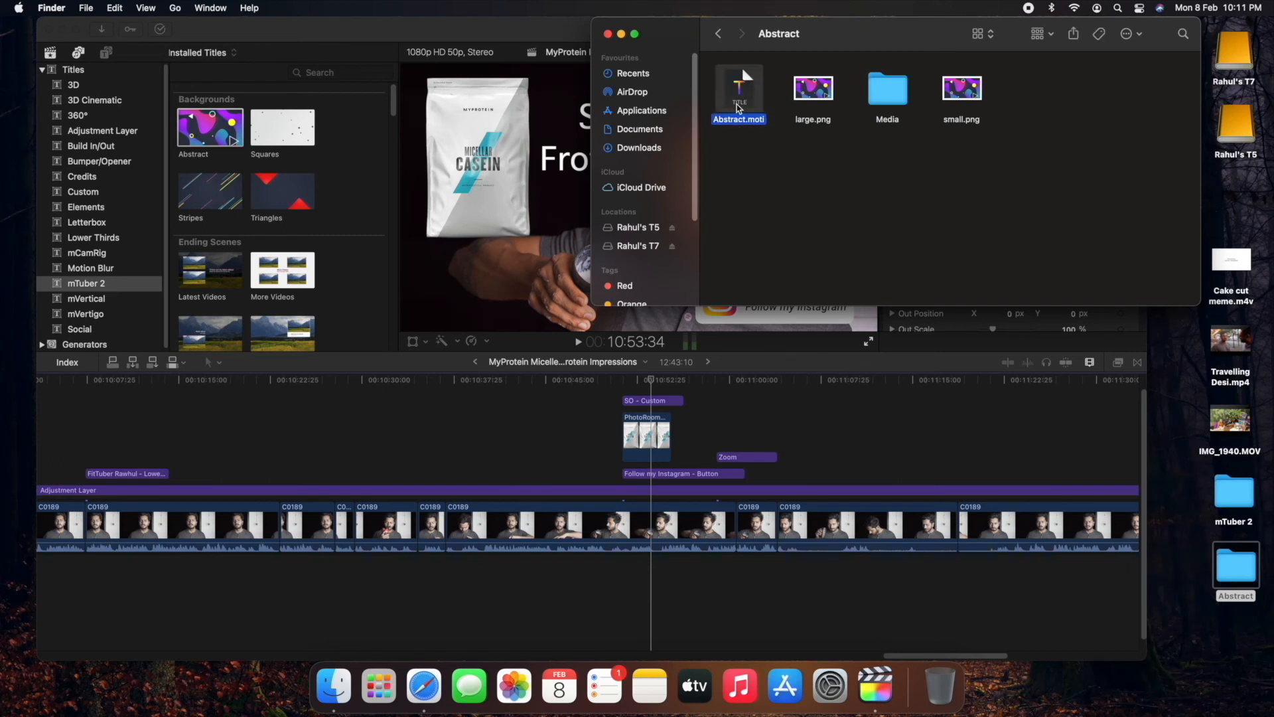
mouse_move(738, 108)
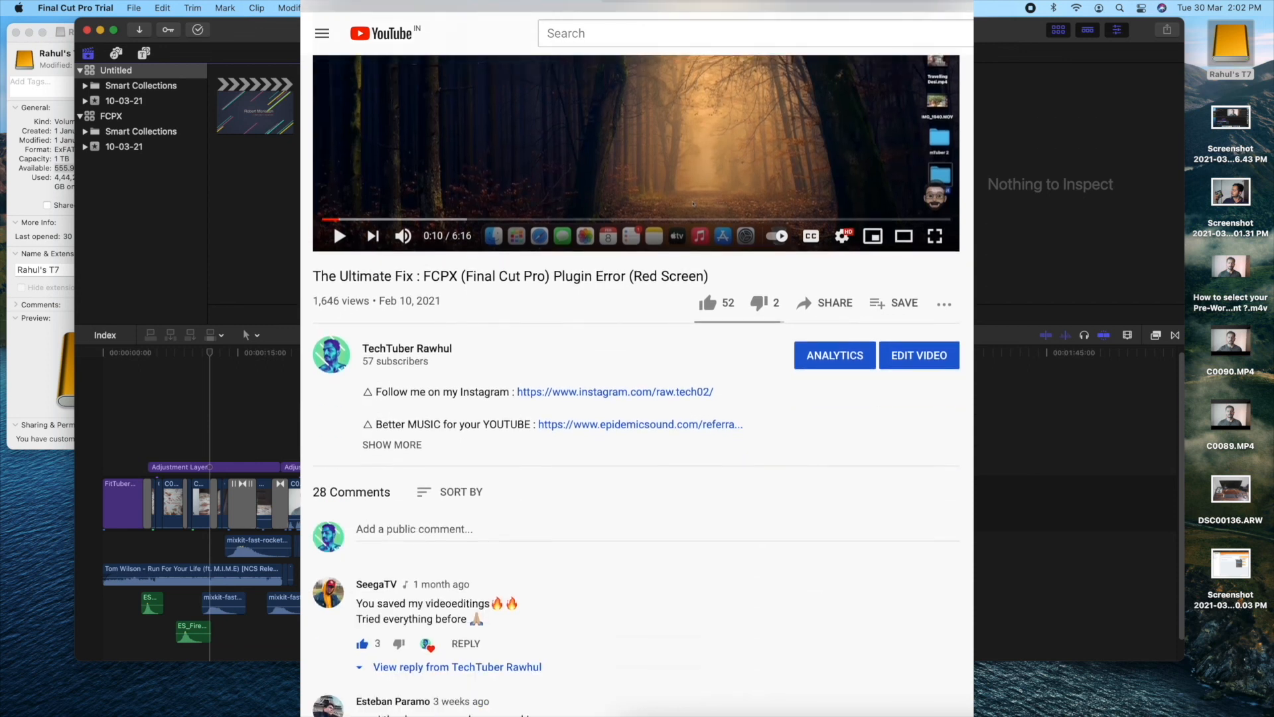
scroll("down", 3)
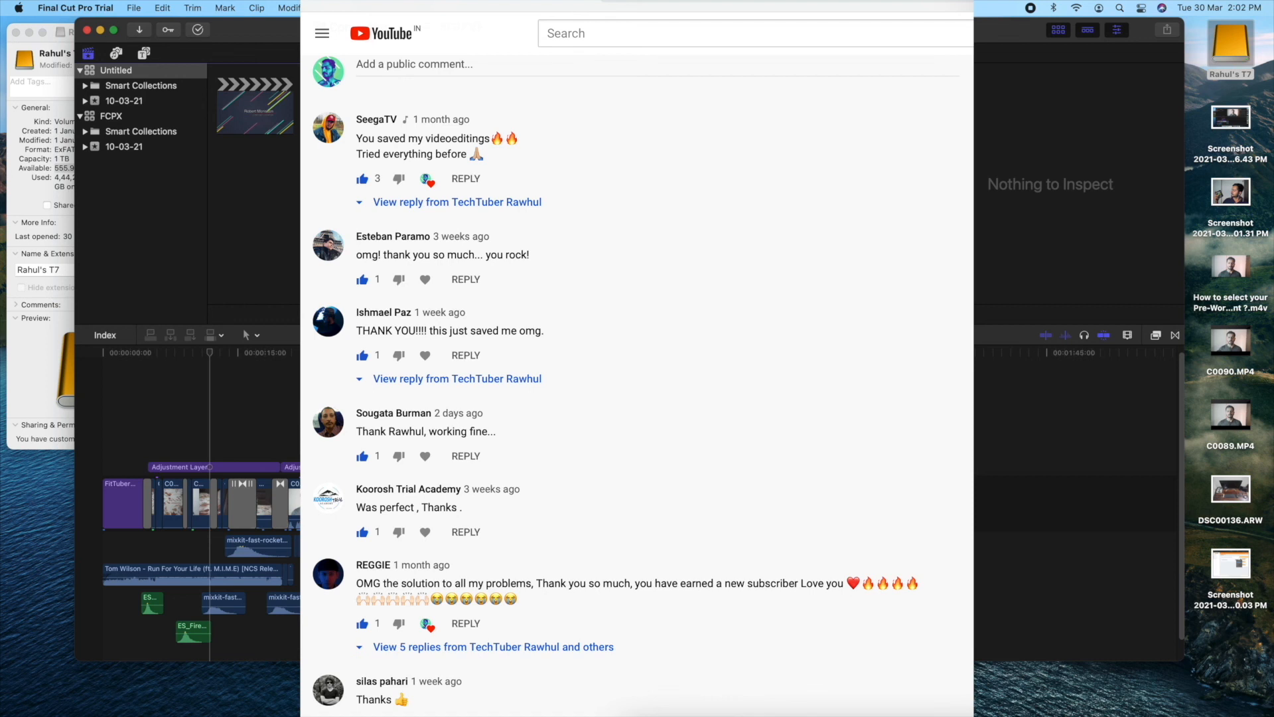
scroll("down", 3)
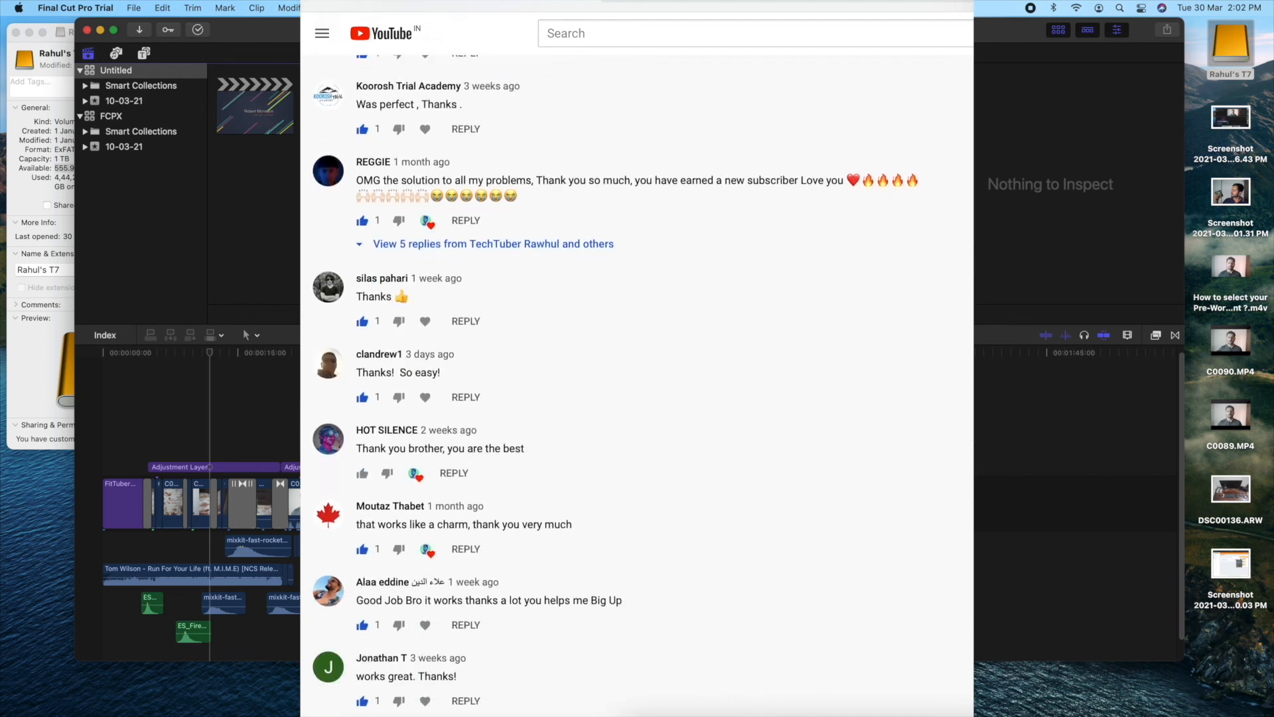
scroll("down", 3)
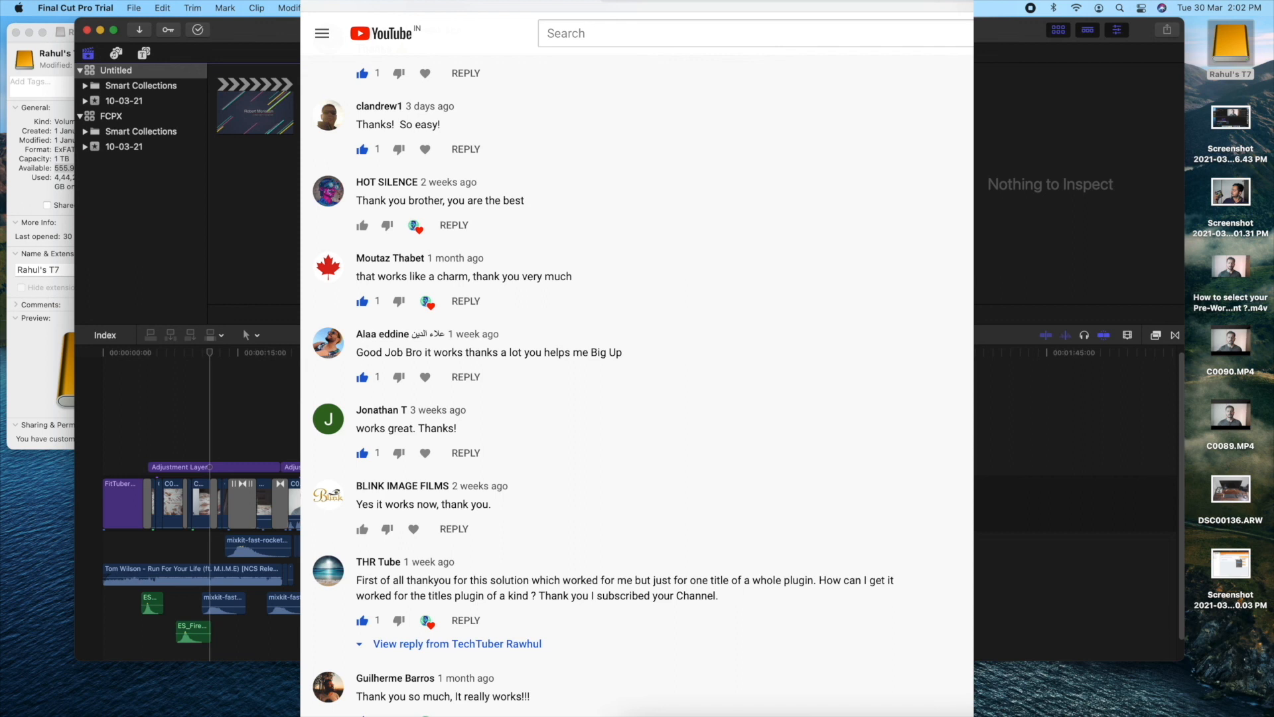
scroll("down", 3)
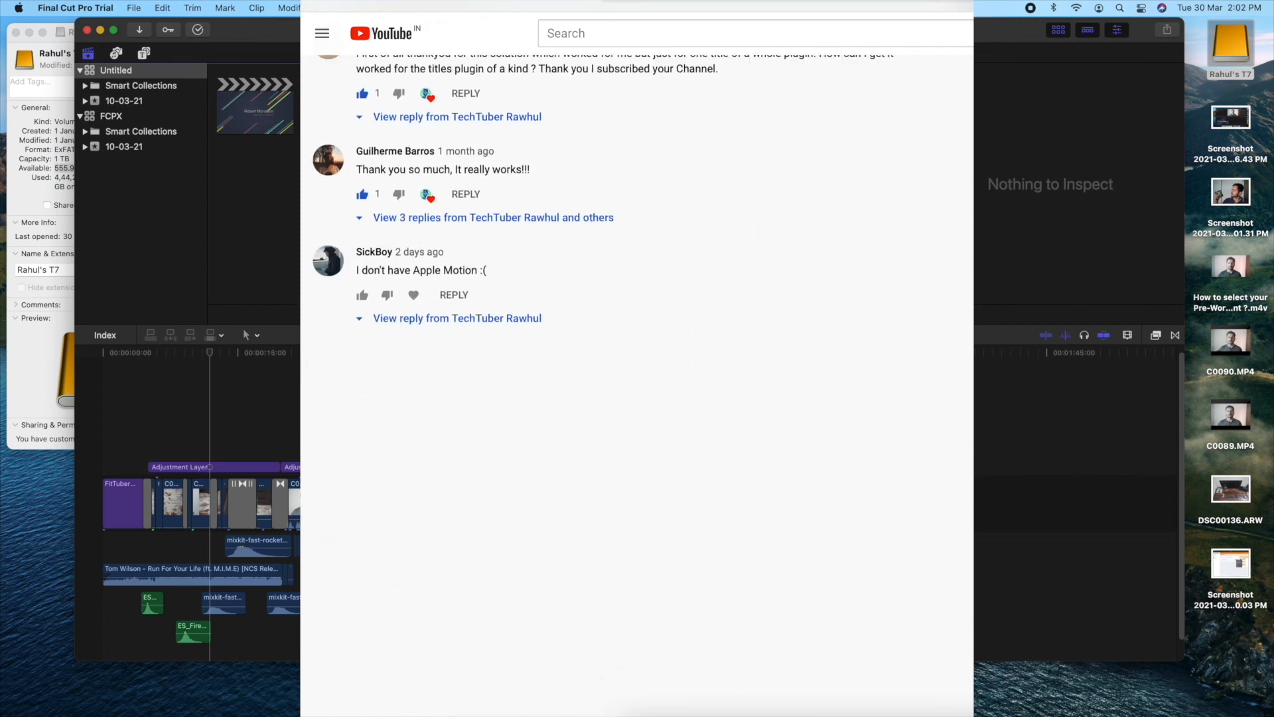
scroll("up", 3)
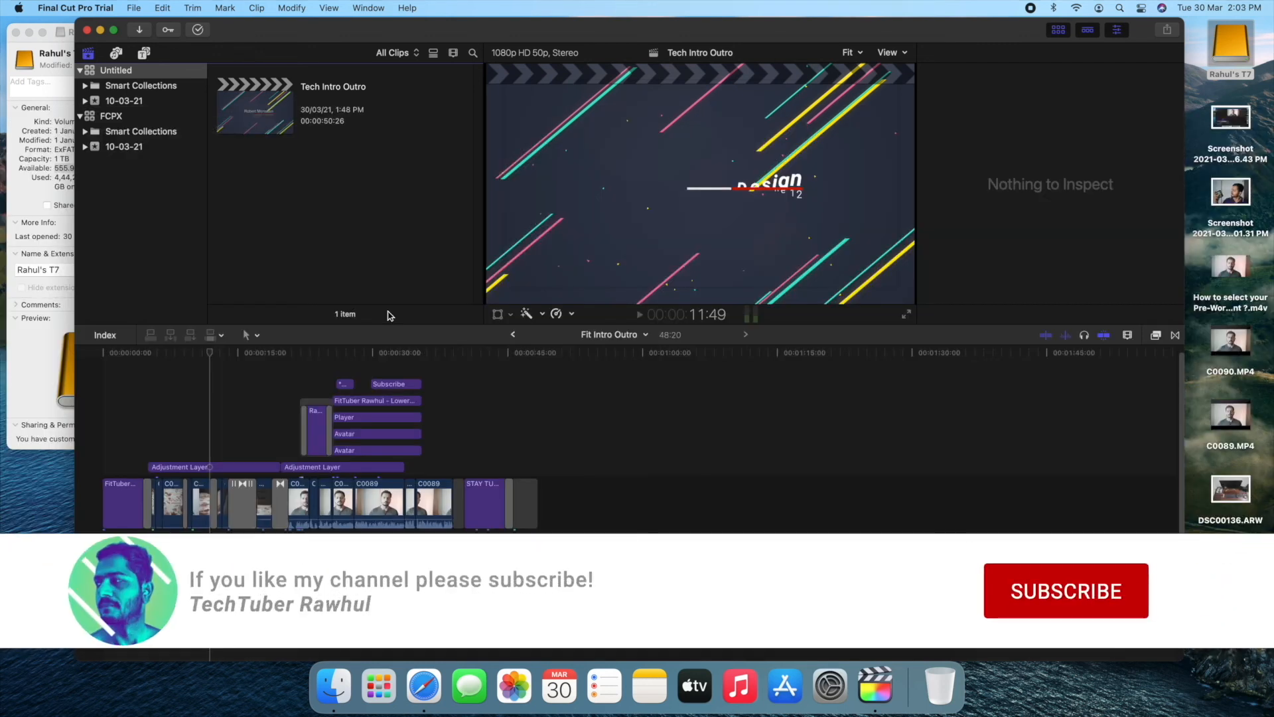
left_click(1065, 590)
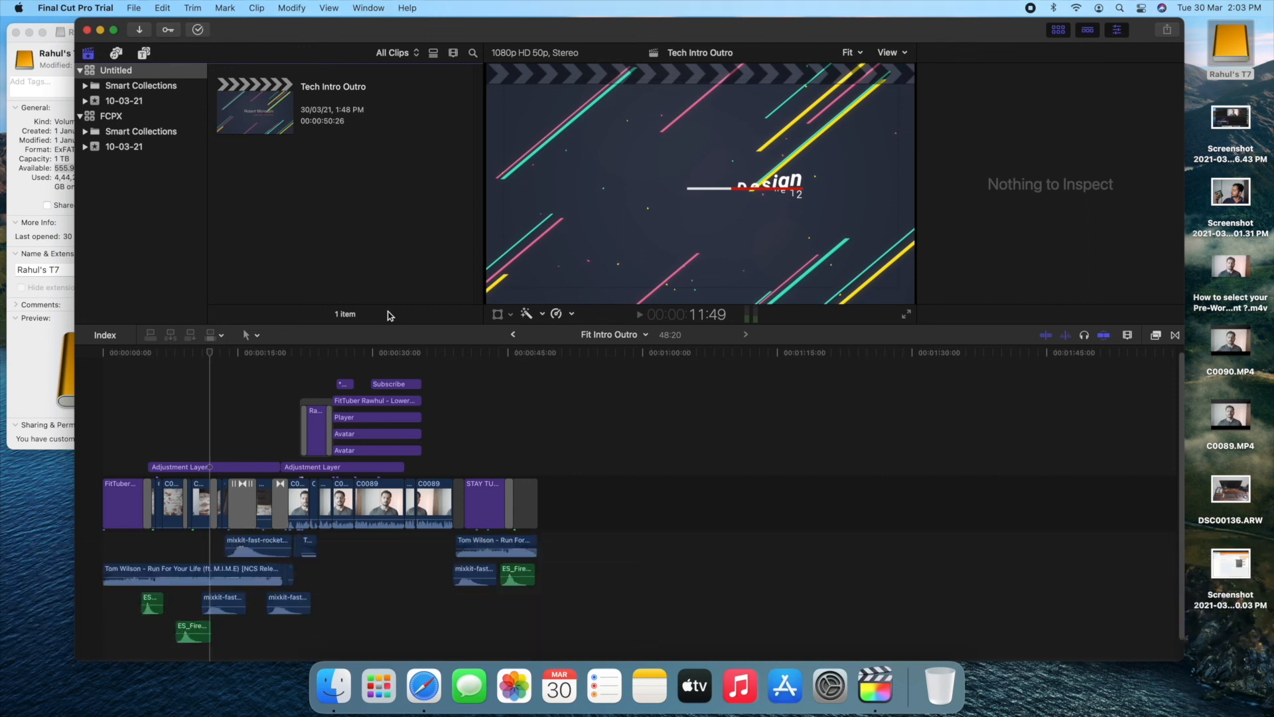
mouse_move(376, 296)
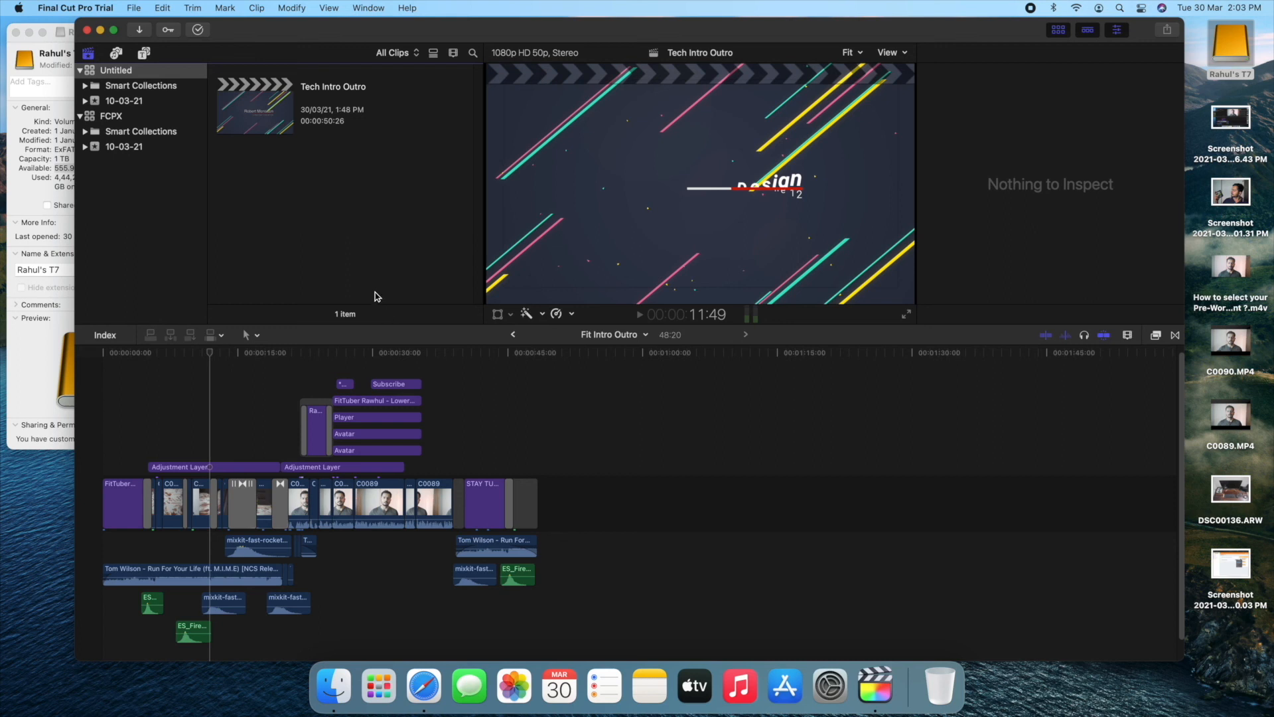
mouse_move(398, 297)
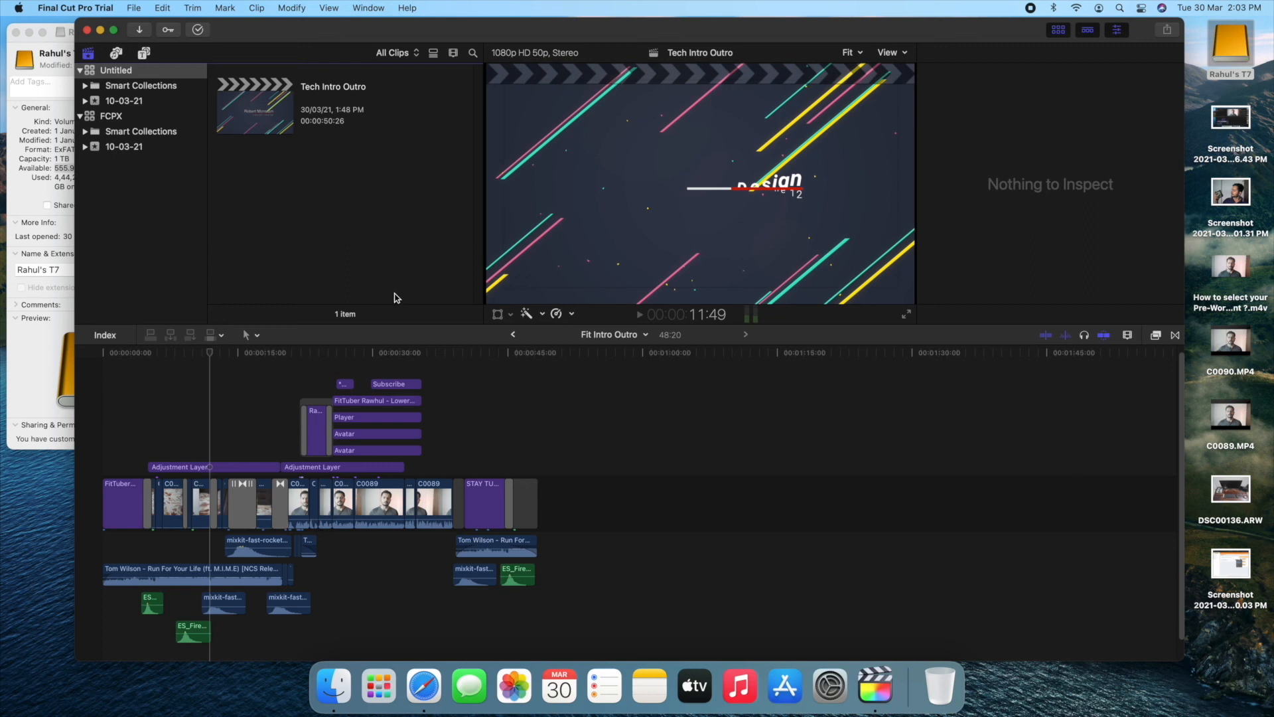
left_click(209, 466)
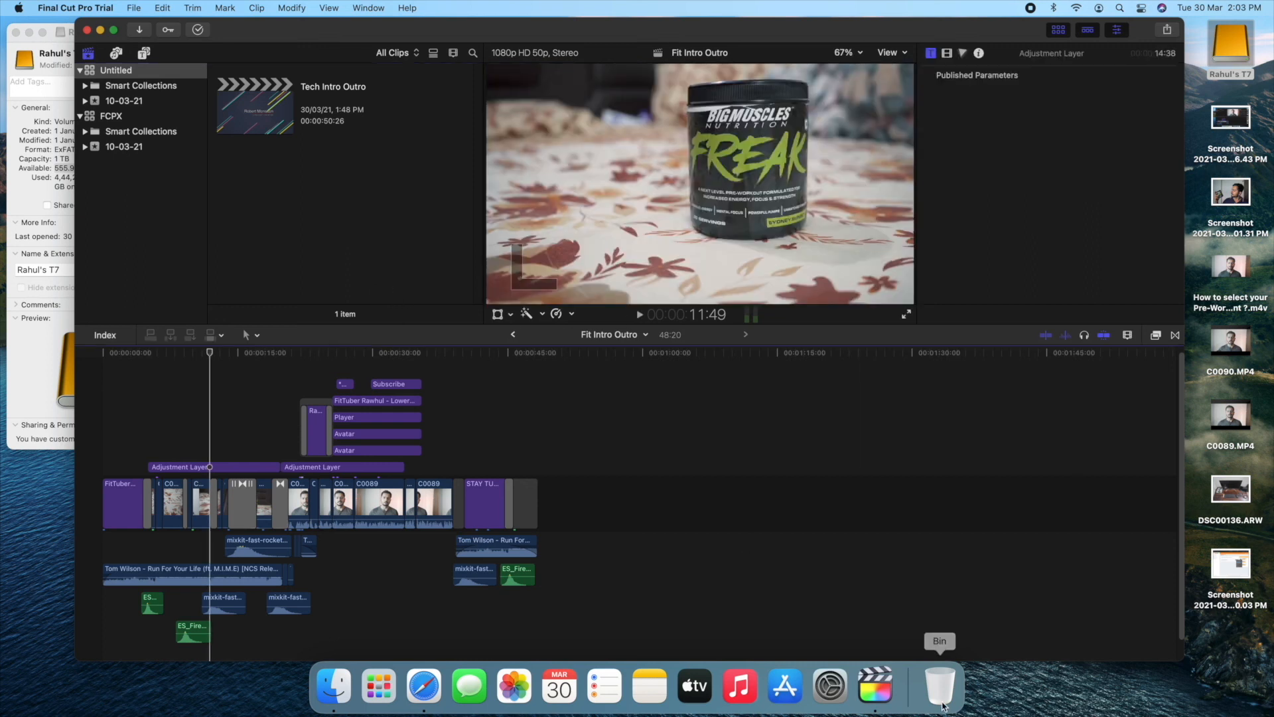
mouse_move(823, 340)
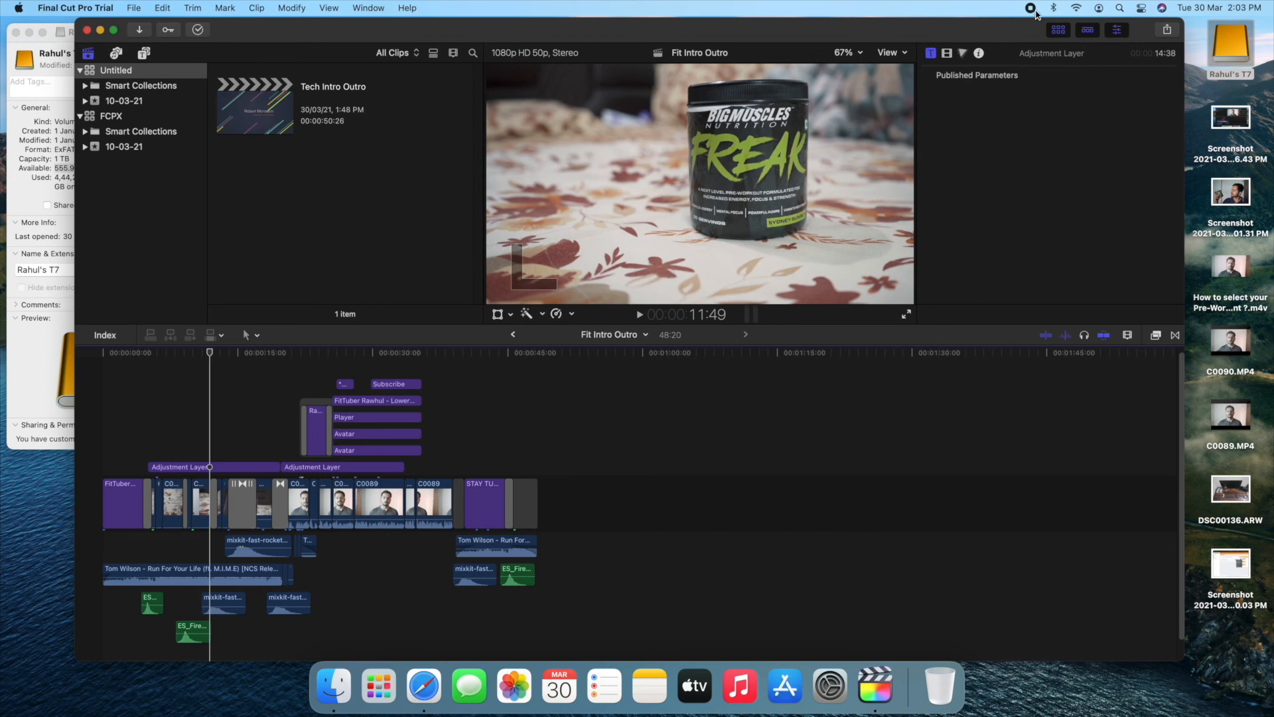
mouse_move(785, 268)
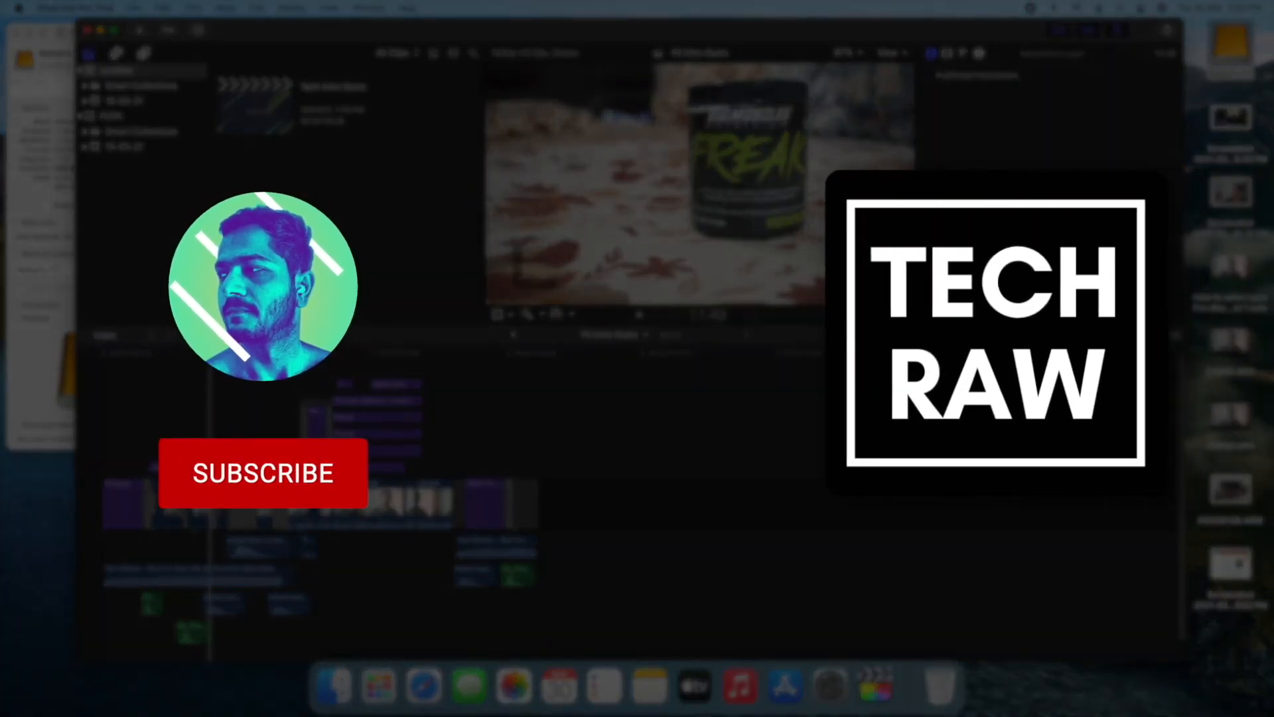
left_click(262, 474)
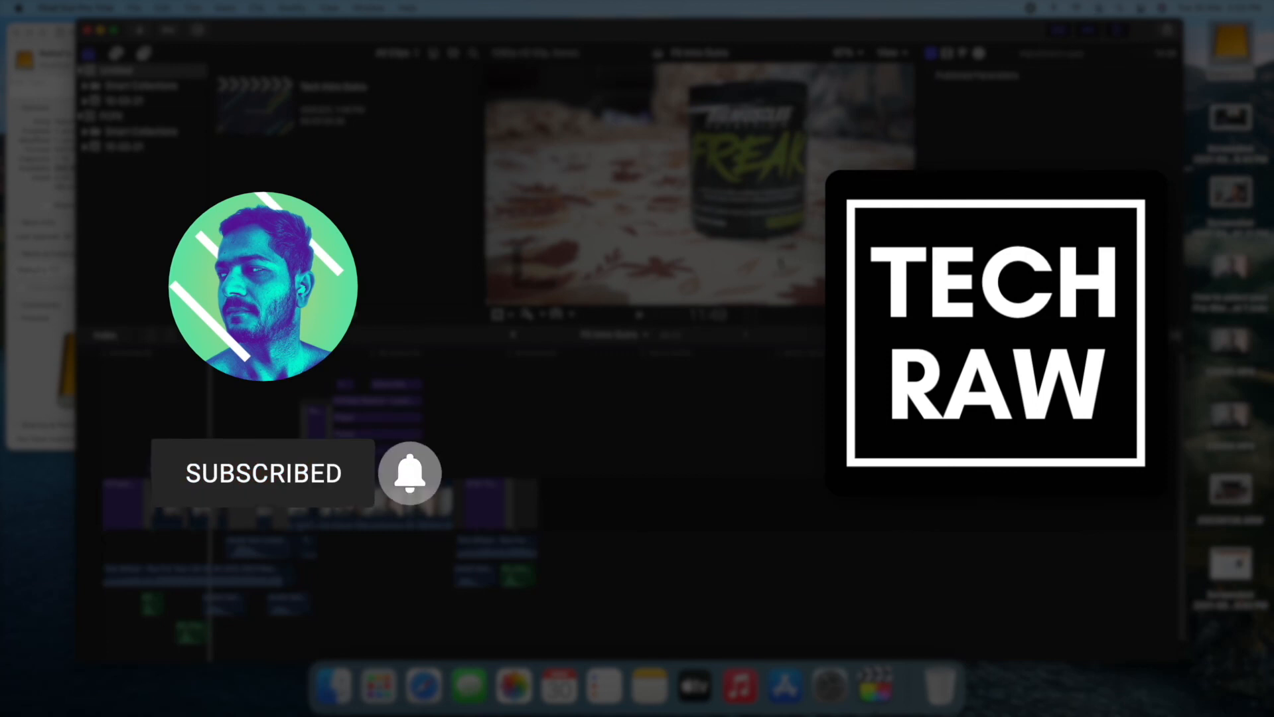